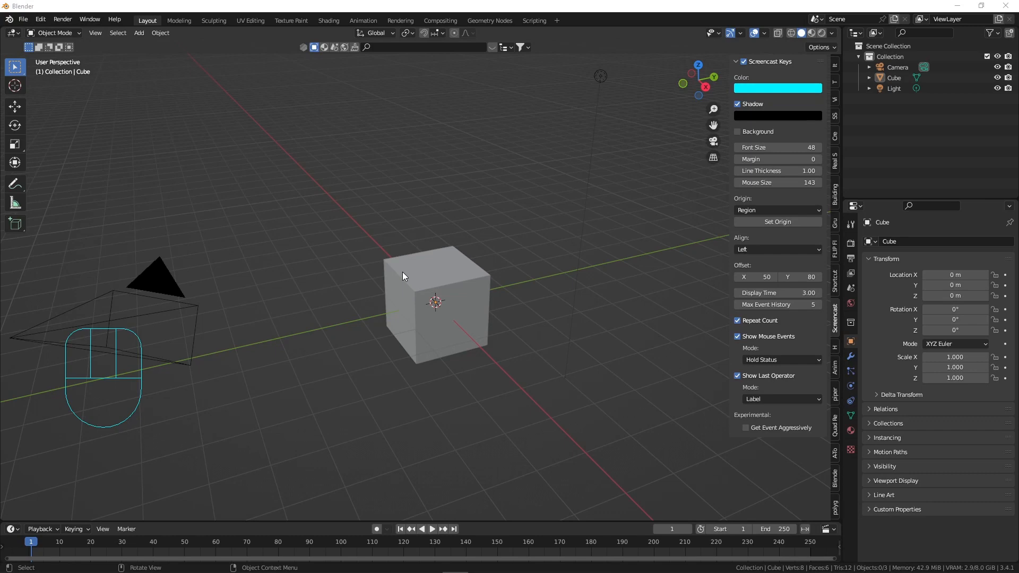
- Delete the default cube and add a circle mesh in its place
click(415, 293)
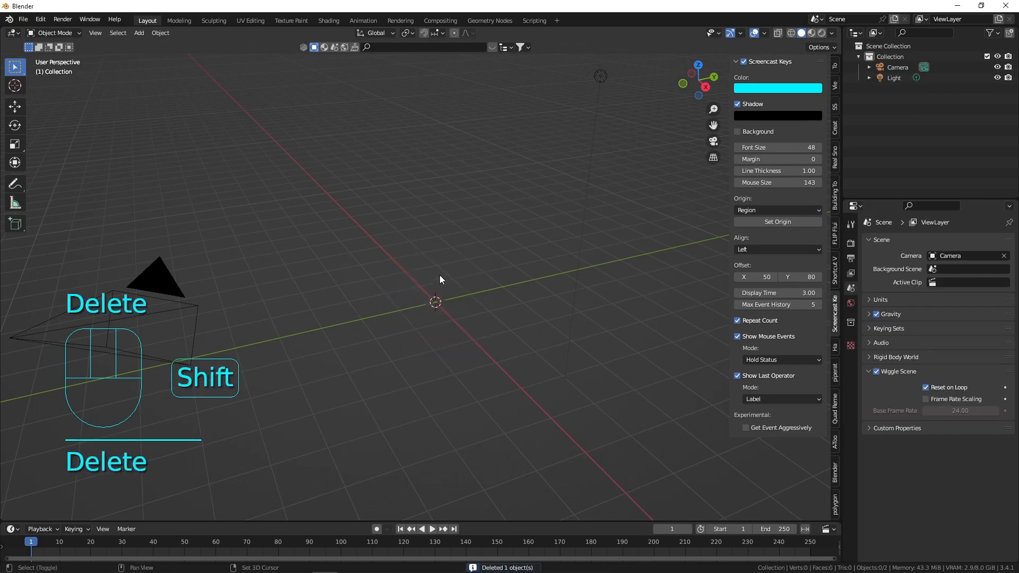
key(shift+a)
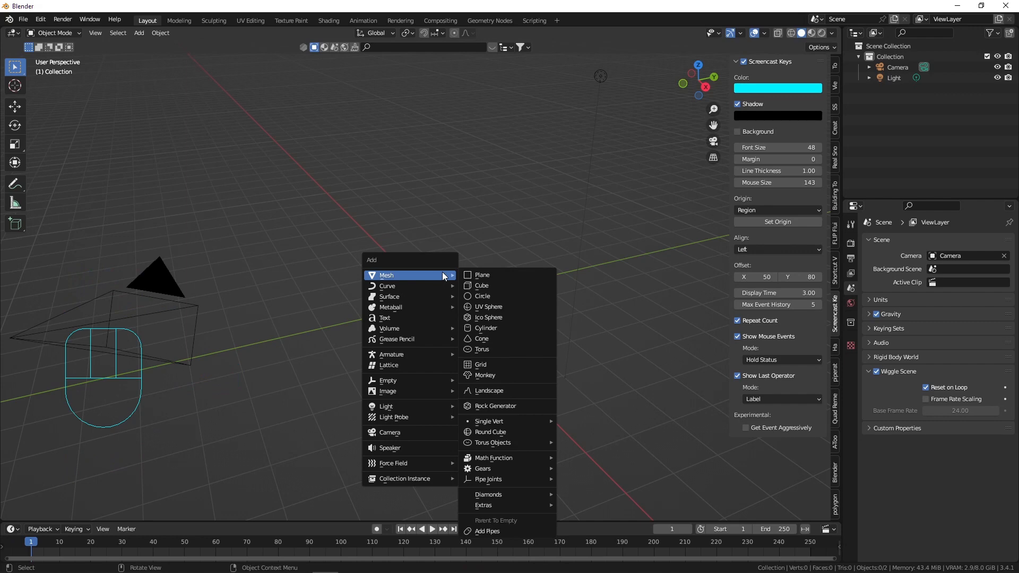
click(482, 296)
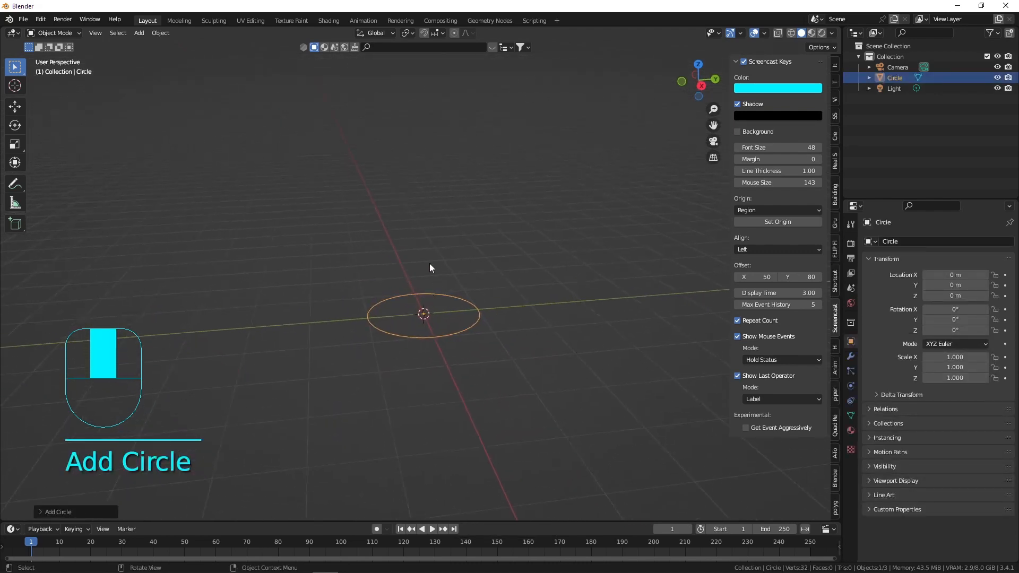
- Fill the circle and extrude and scale it into a tapered cone body
key(Tab)
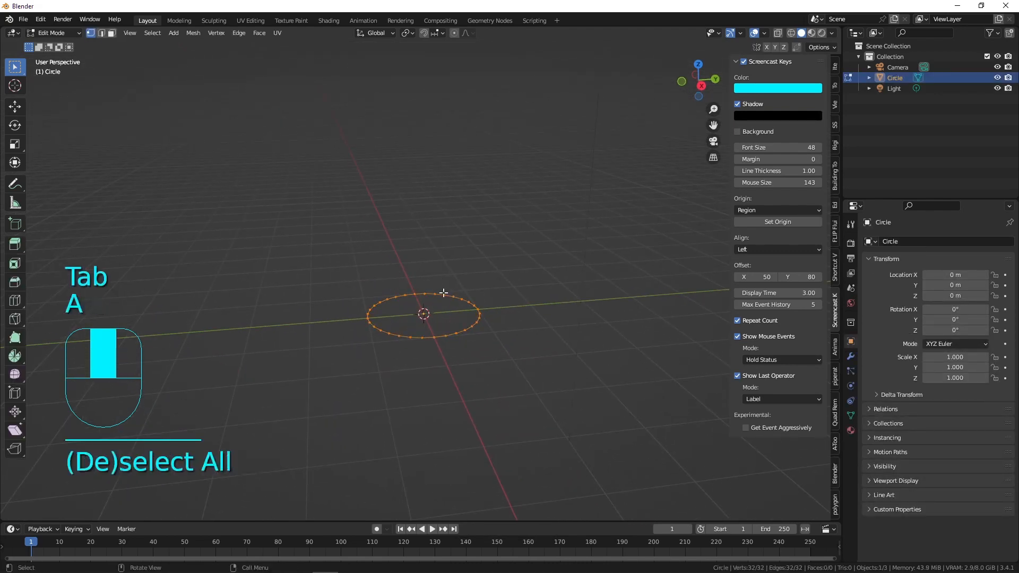
key(f)
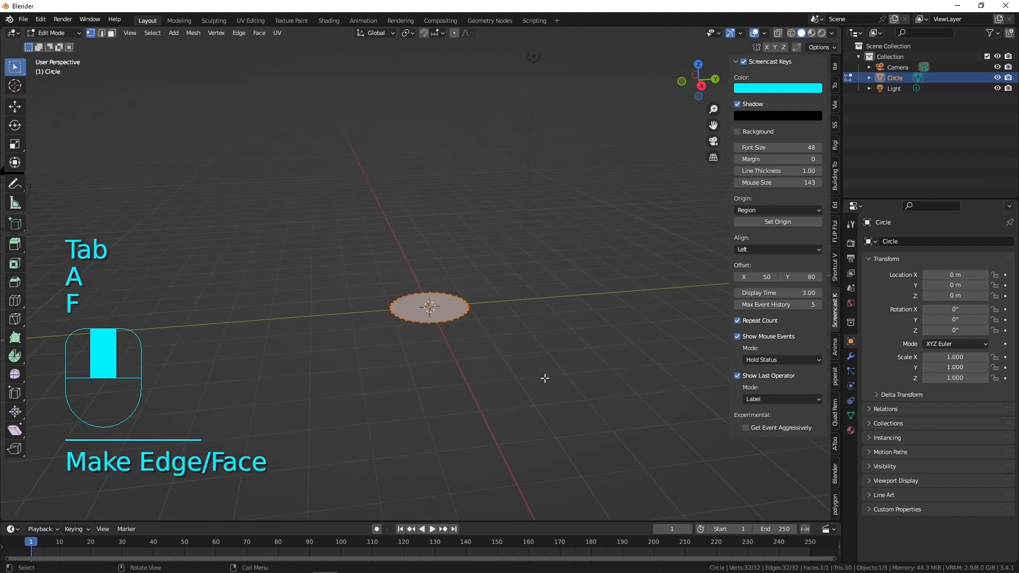
key(e)
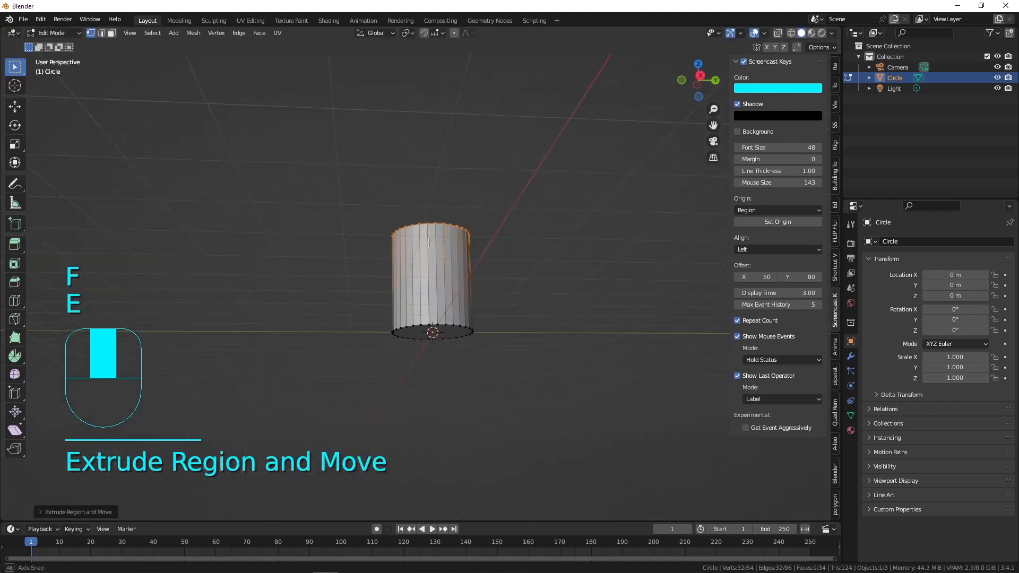
key(s)
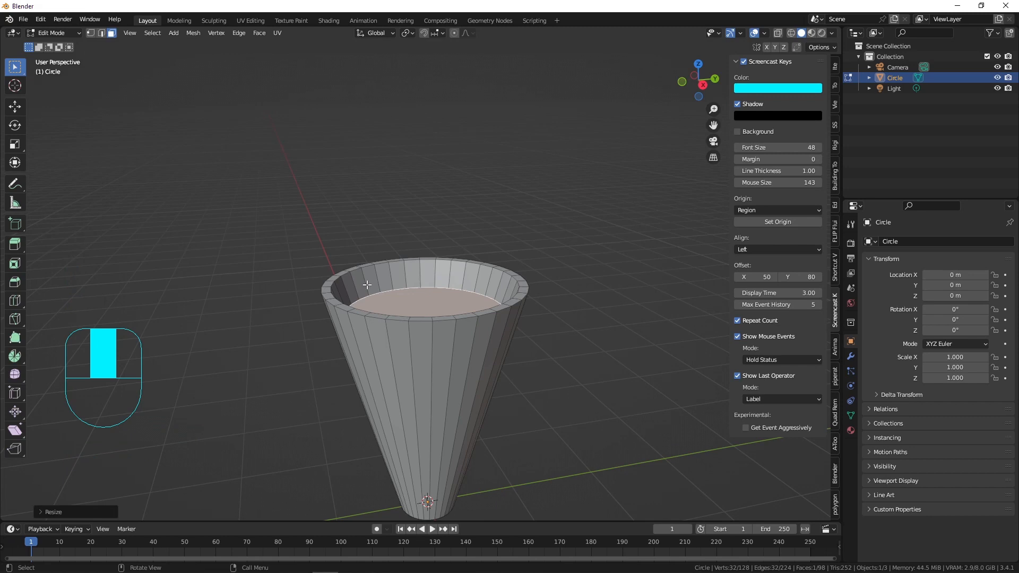
mouse_move(366, 266)
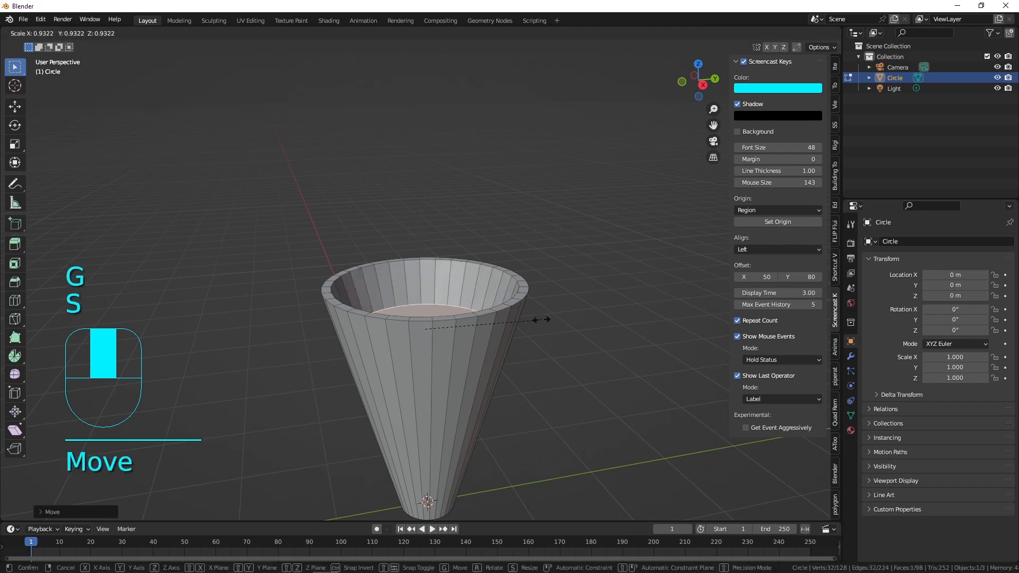
- Separate the cone's top face and extrude it upward into a thickened piece
key(p)
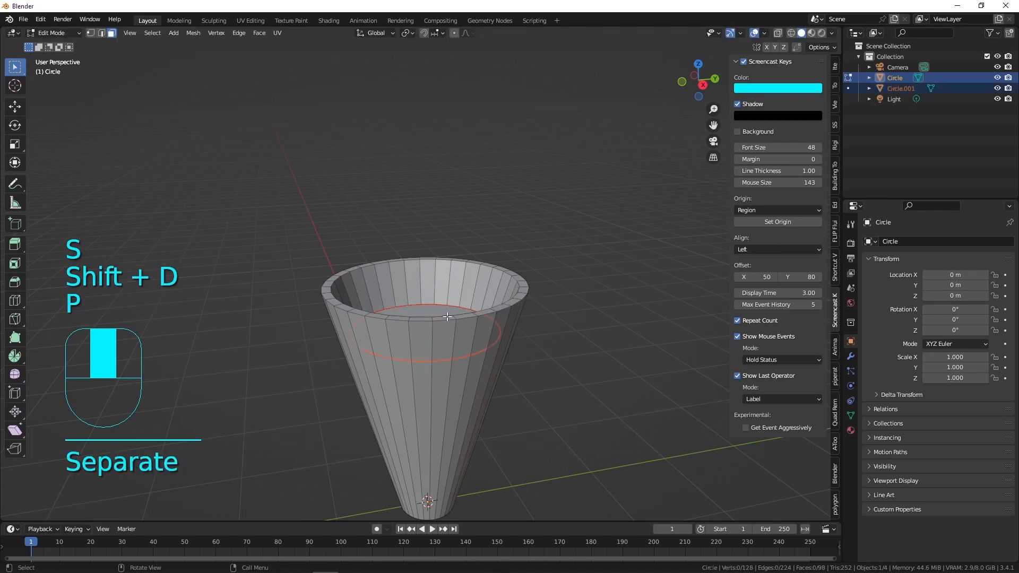
key(Tab)
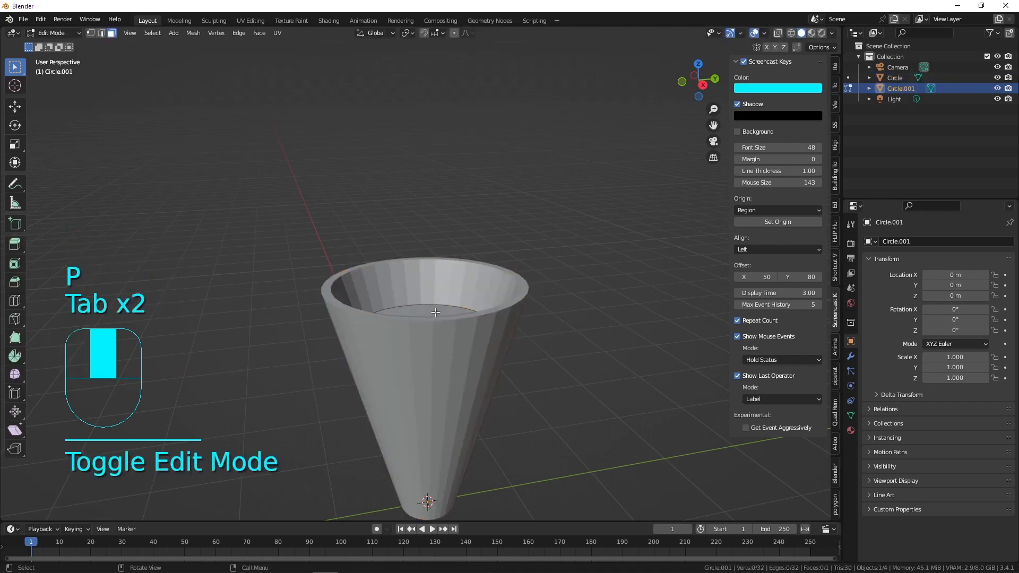
key(s)
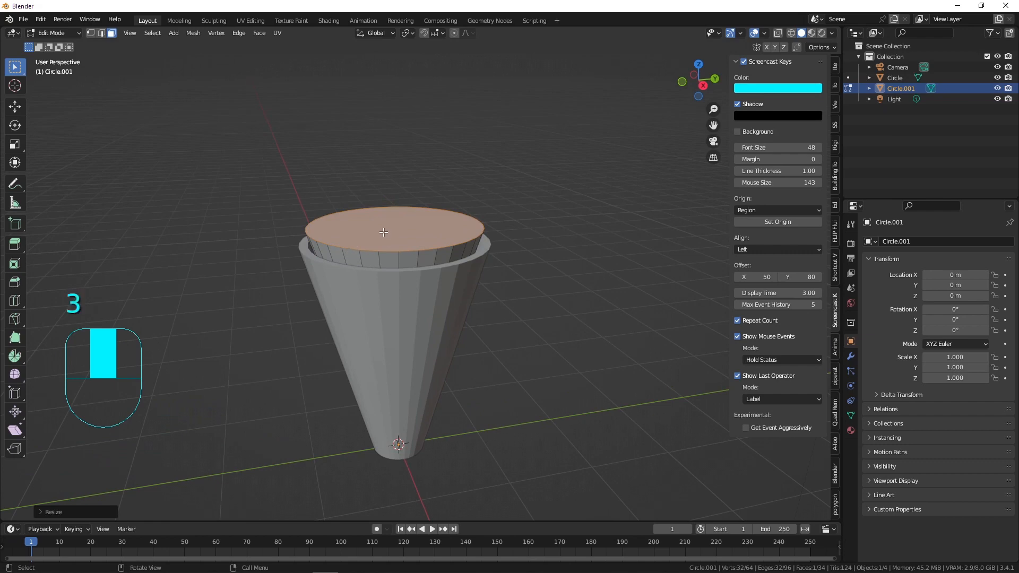
- Duplicate the raised piece's top face and split it off as the disc Circle.002
click(361, 255)
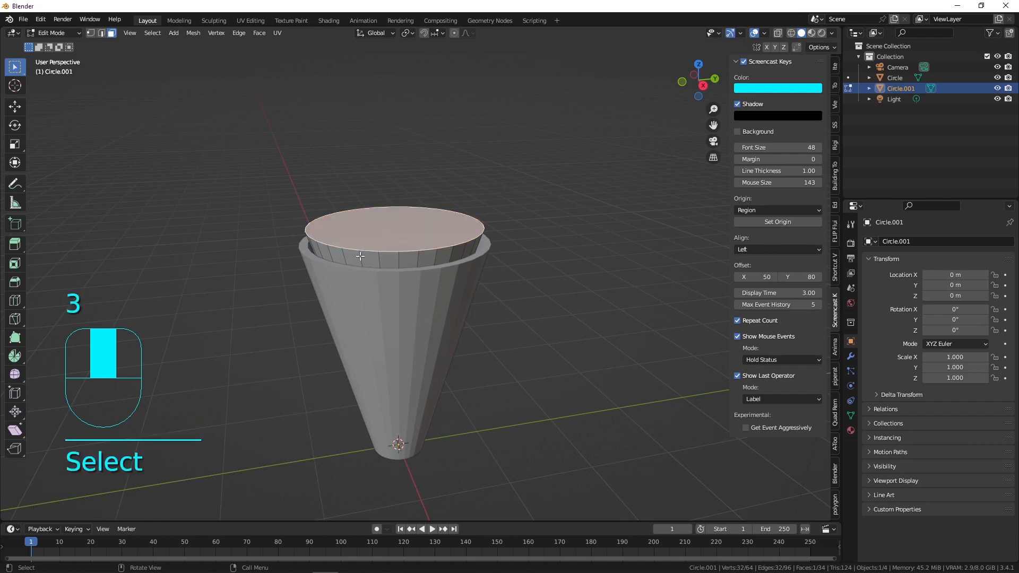
key(shift+d)
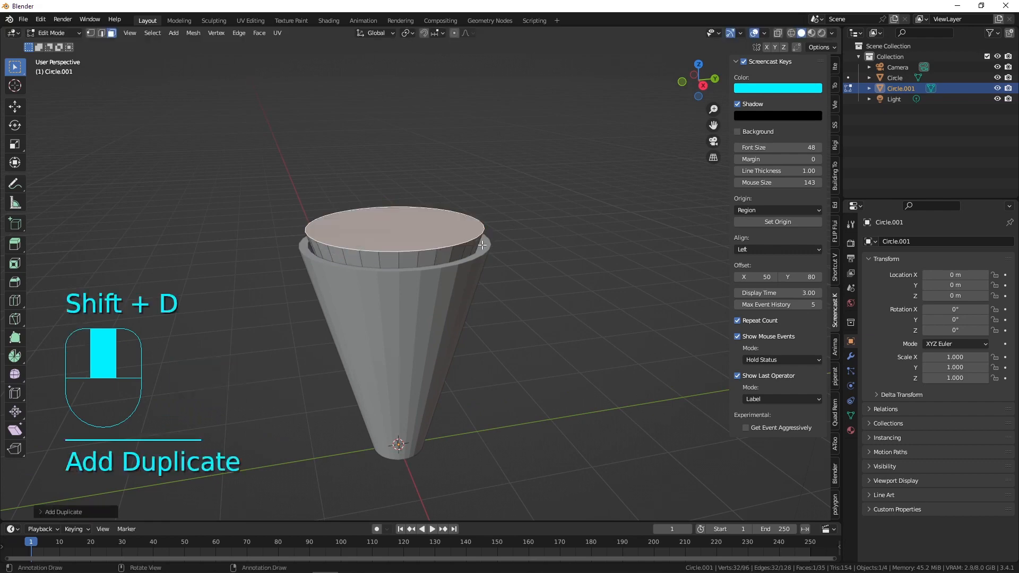
key(p)
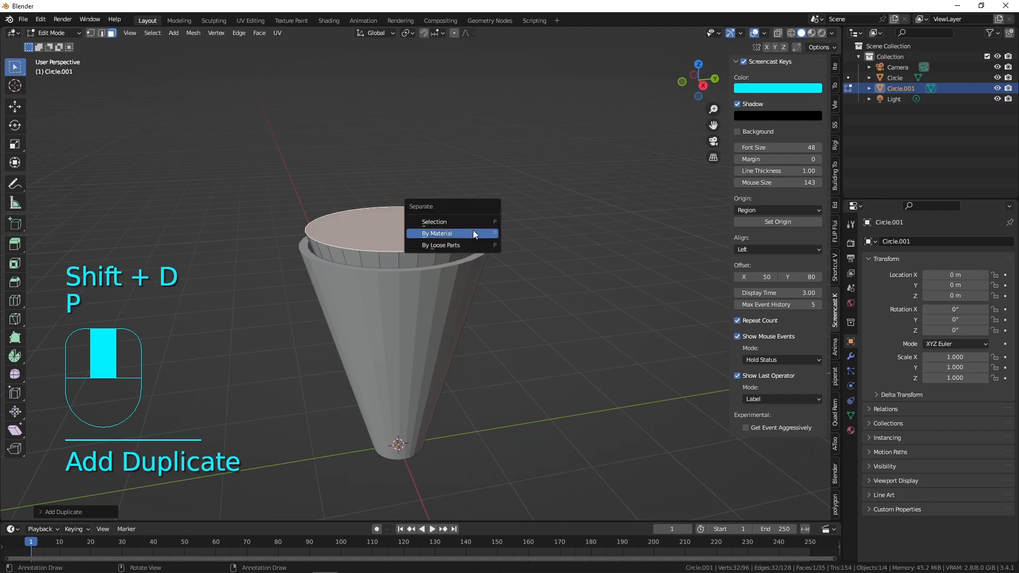
key(Tab)
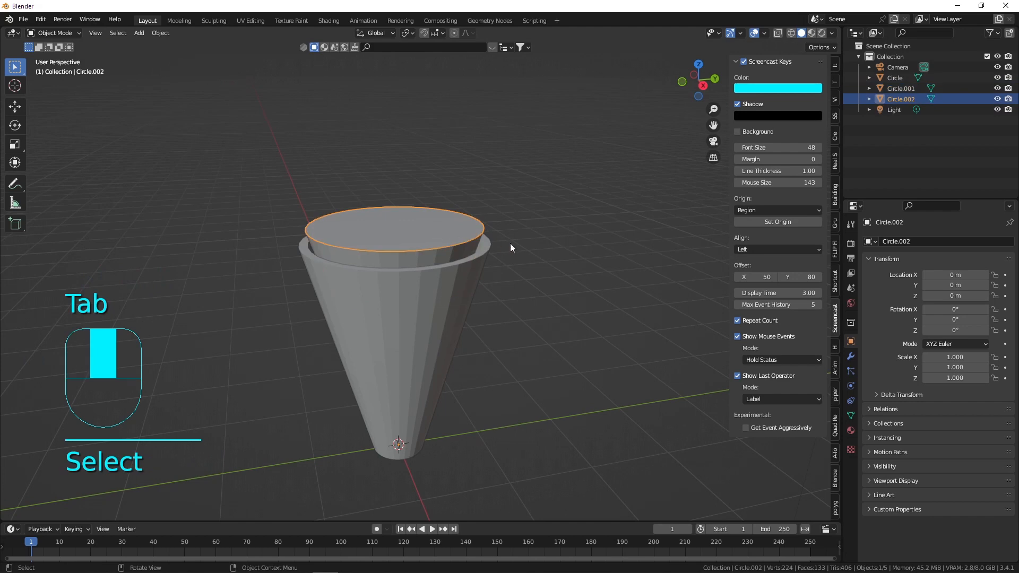
- Extrude the disc into a thick head cylinder with bevelled edges
key(s)
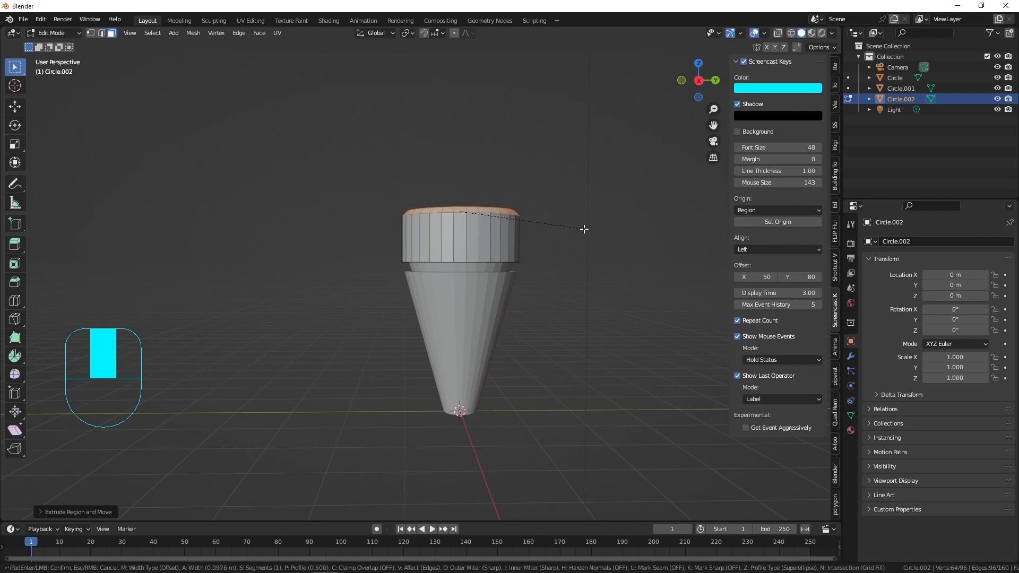
key(Tab)
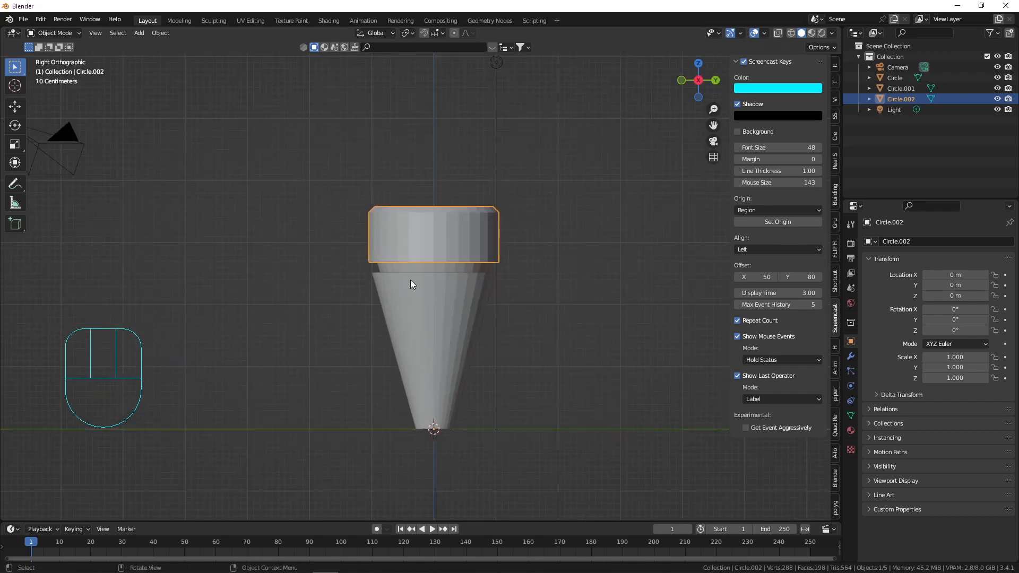
mouse_move(421, 247)
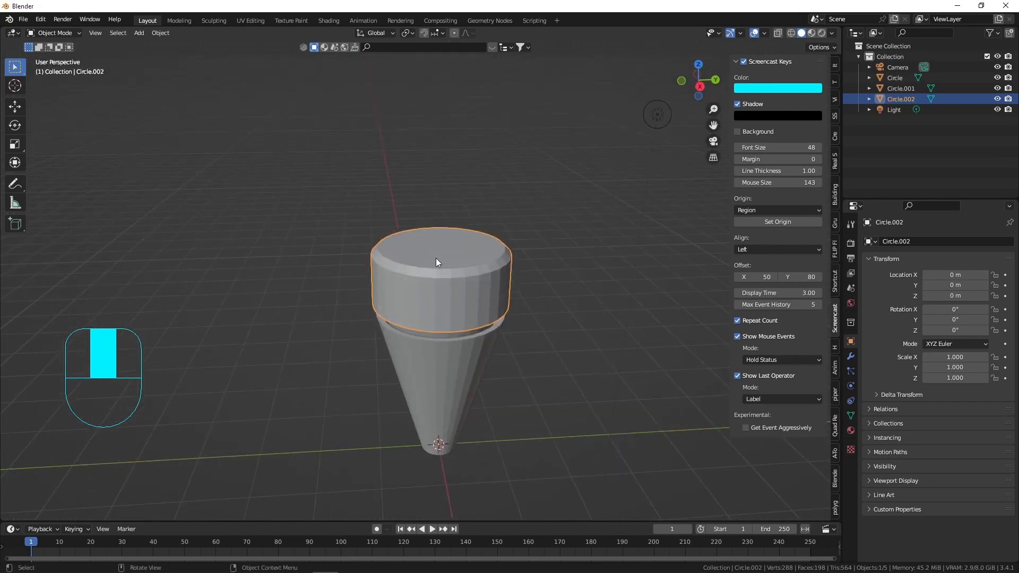
key(Tab)
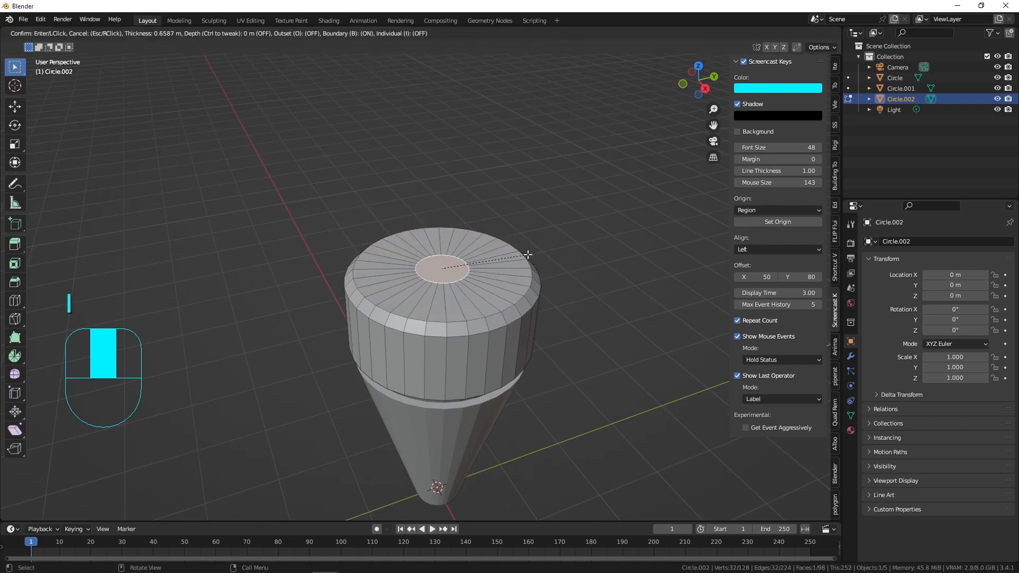
- Inset the head's top into a central hole and extrude its floor into a ring for Circle.003
key(e)
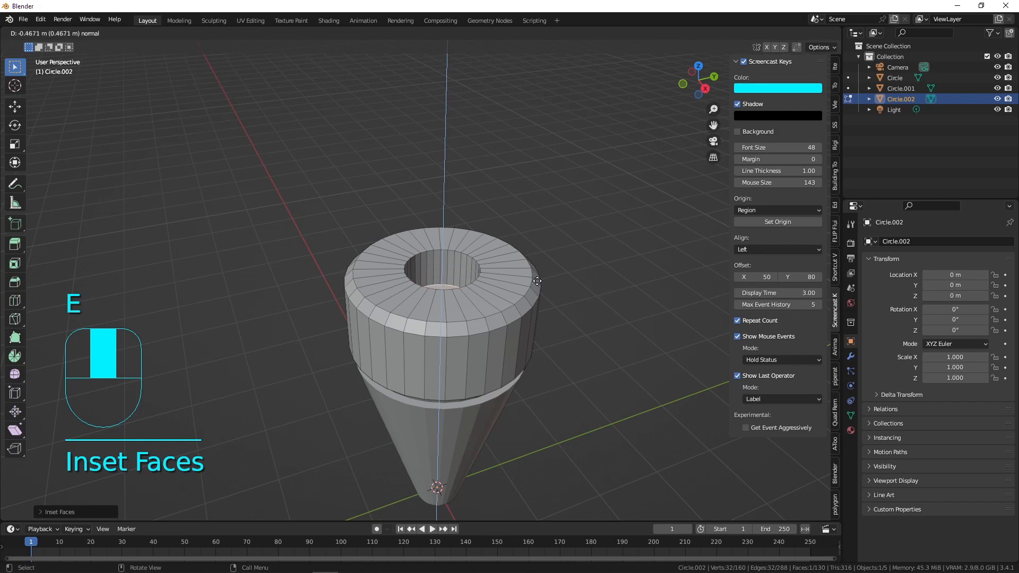
key(e)
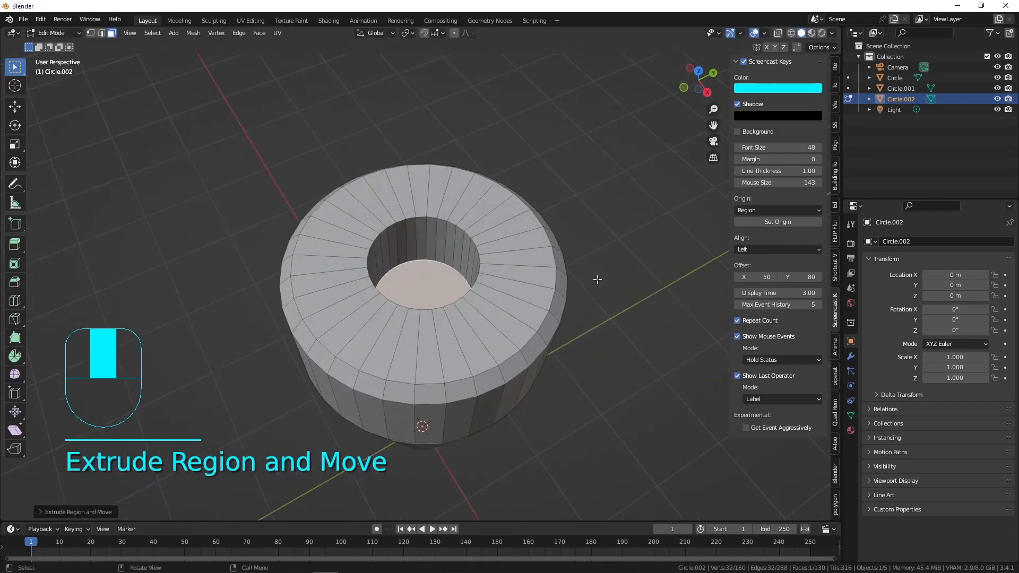
key(shift+d)
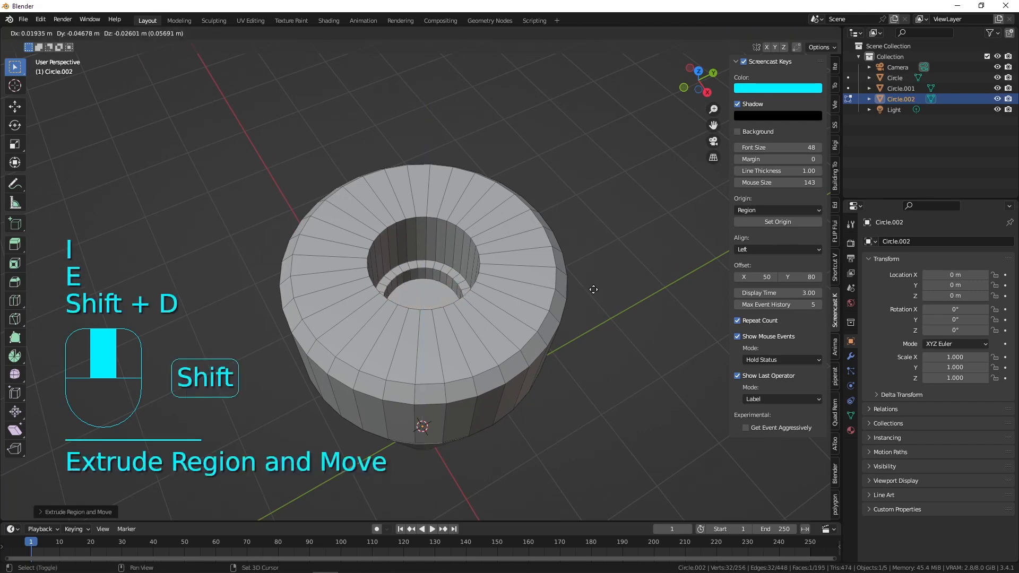
key(Tab)
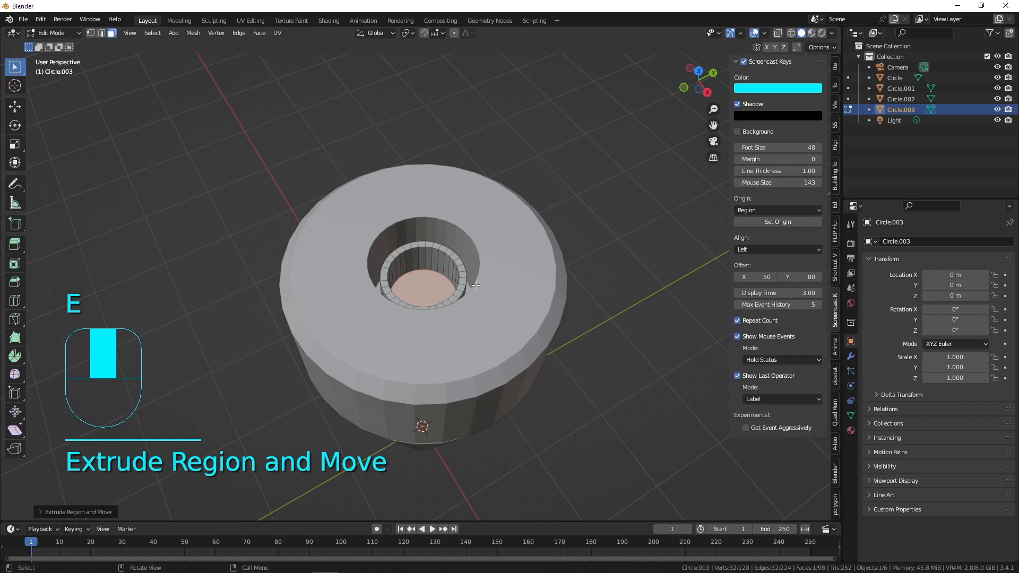
- Separate the inner ring faces into the post Circle.004 and copy its top cap for Circle.005
key(Shift+D)
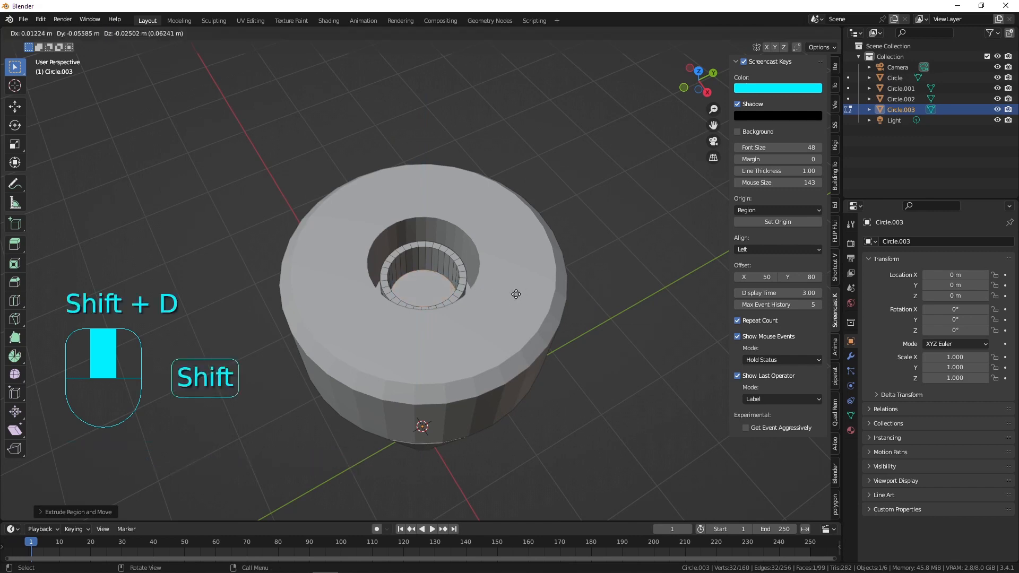
key(Tab)
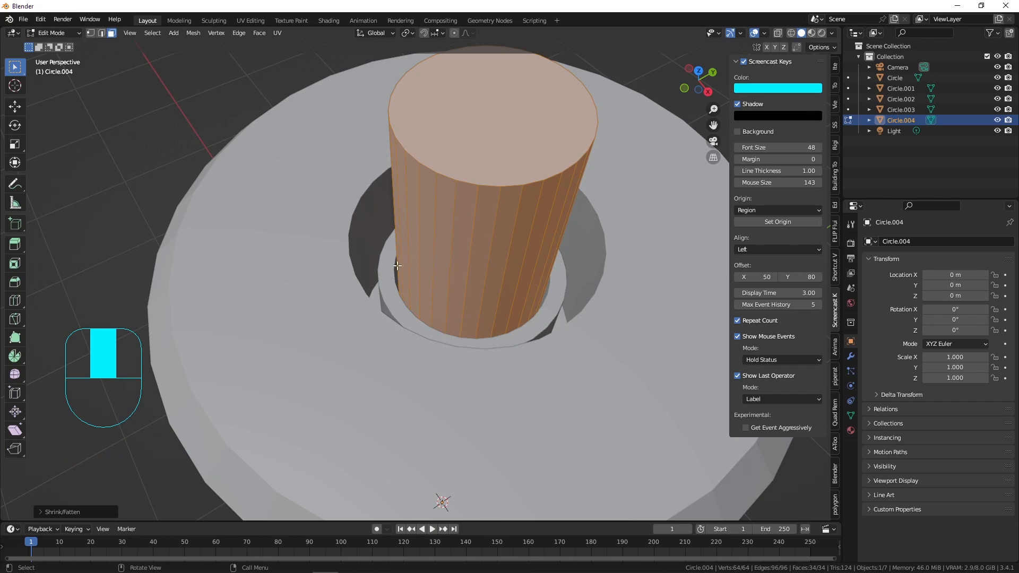
mouse_move(346, 261)
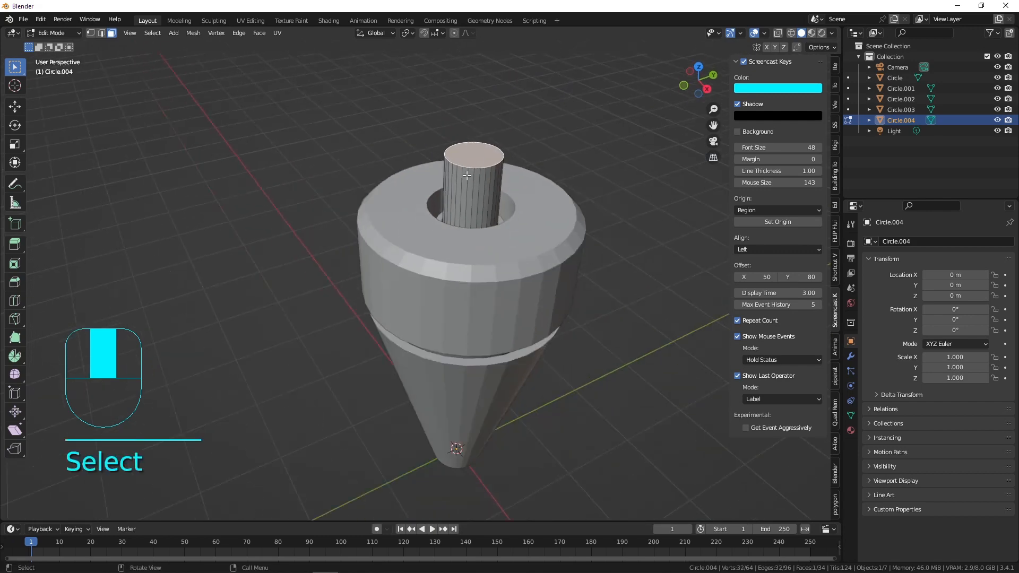
key(KP_3)
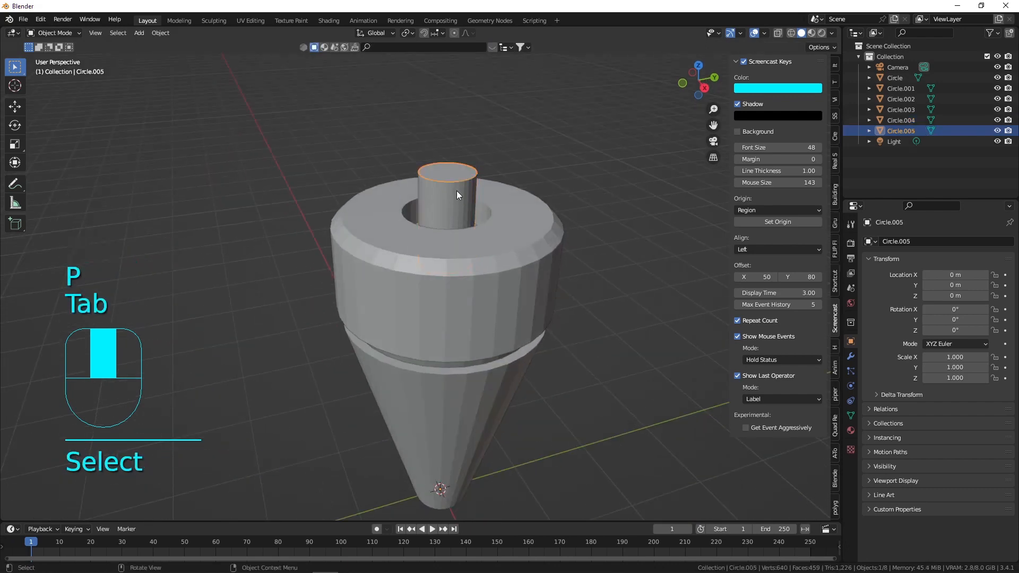
- Widen the top cap and delete its inner vertices to open a central hole
key(Tab)
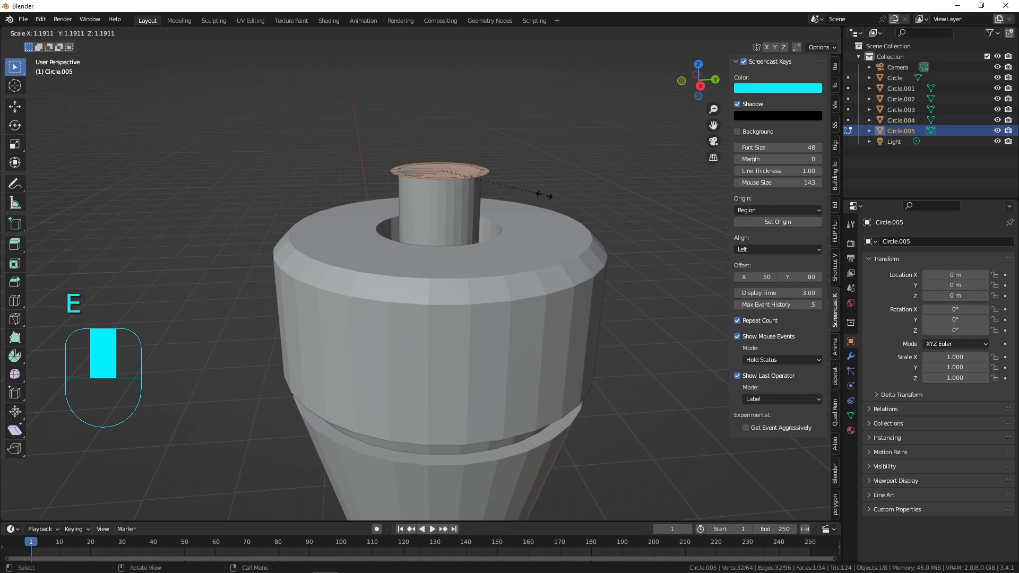
drag(549, 195, 679, 210)
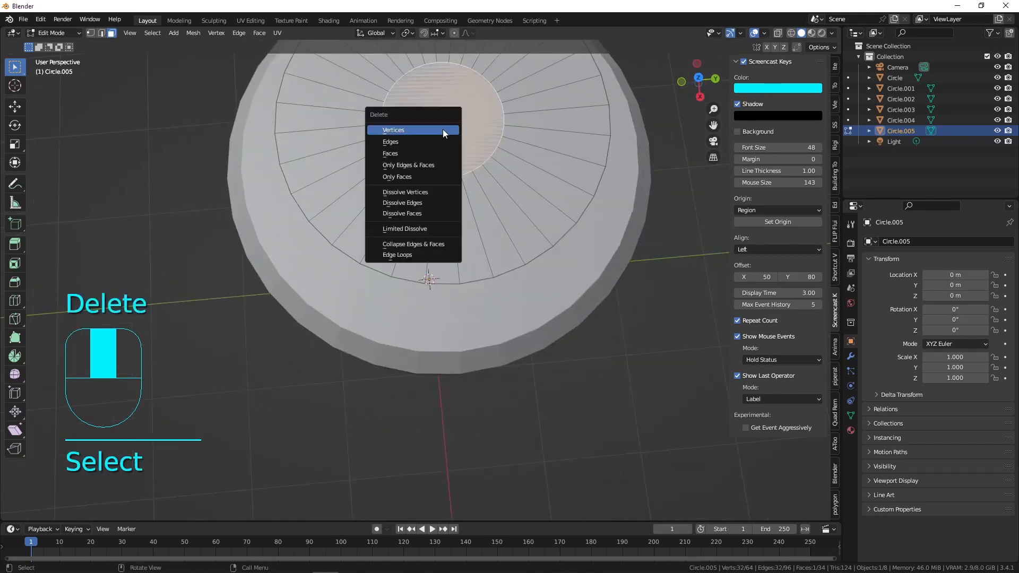
click(392, 129)
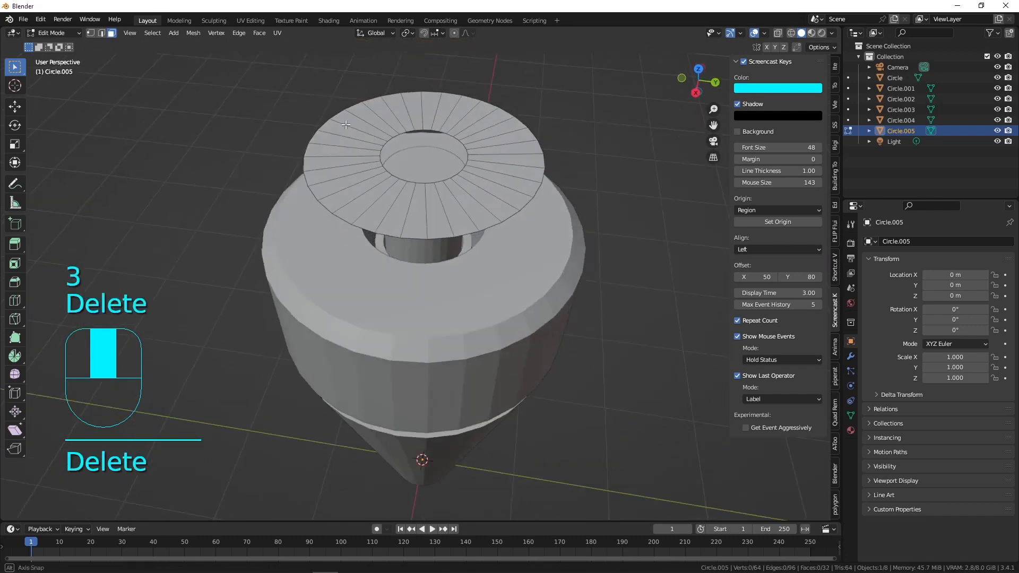
key(Tab)
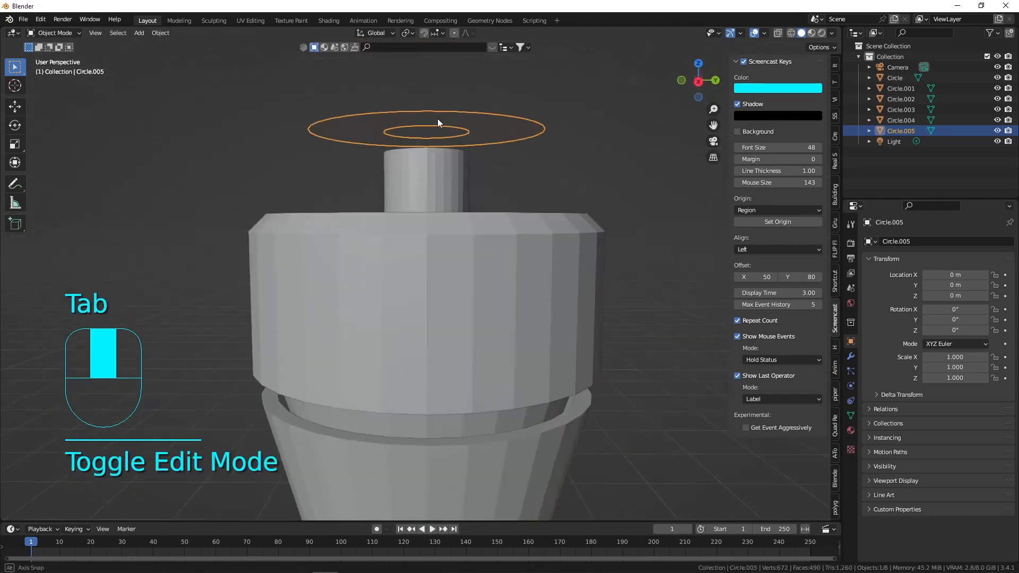
- Extrude the ring downward into a thick washer resting on the head
key(g)
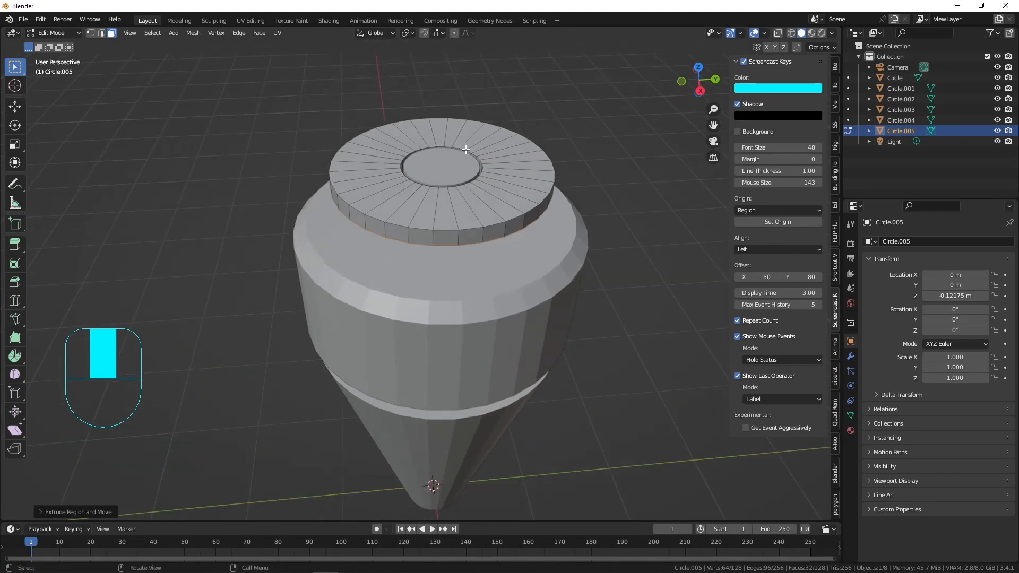
mouse_move(439, 152)
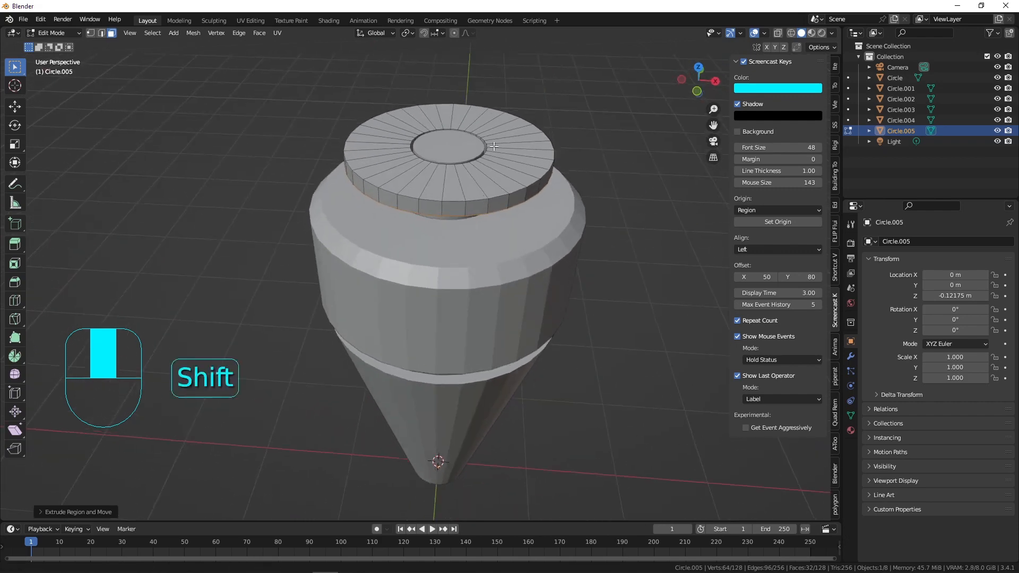
key(Tab)
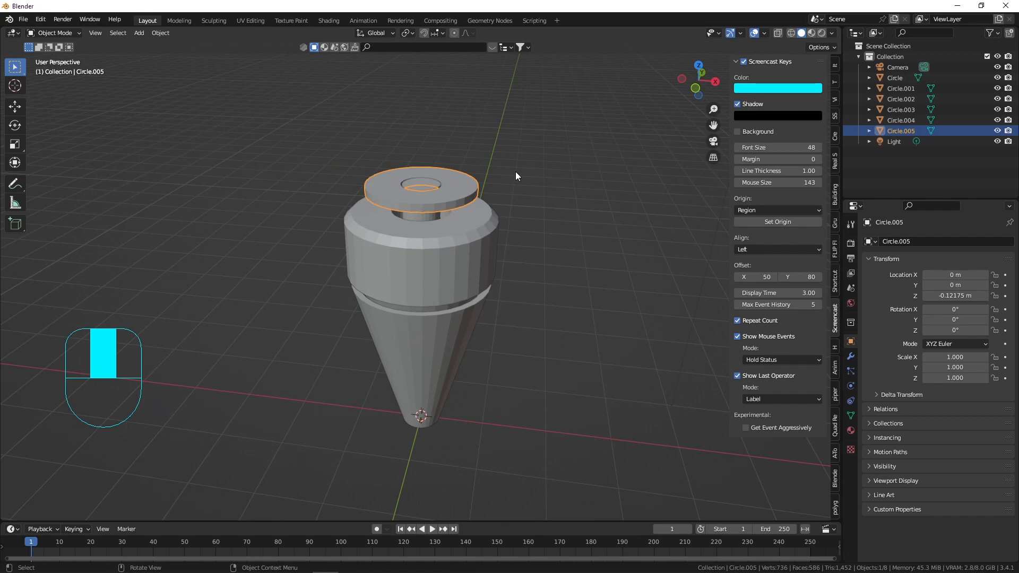
drag(517, 177, 389, 198)
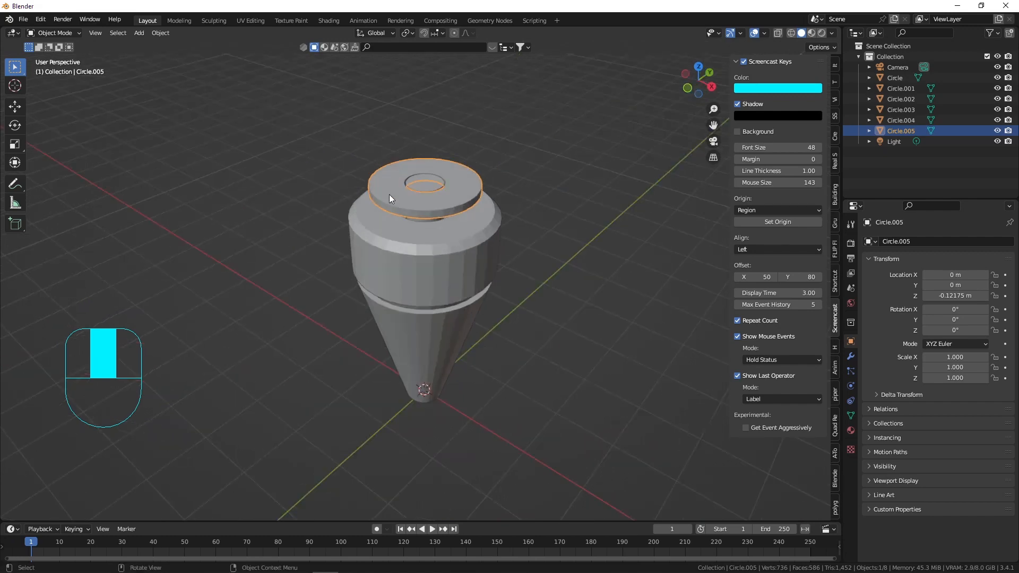
- Raise the inner disc and place the 3D cursor at it
key(Tab)
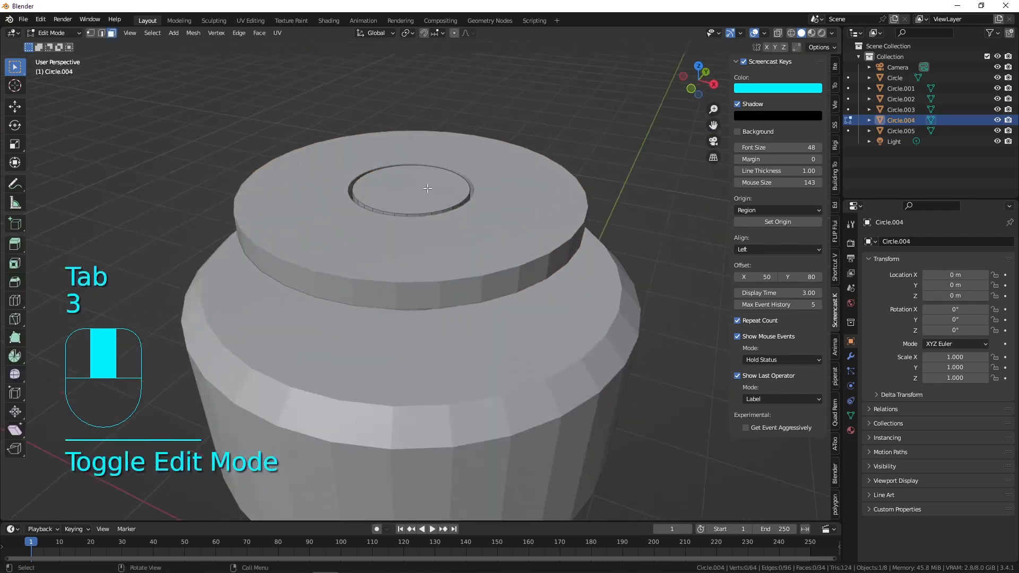
click(427, 189)
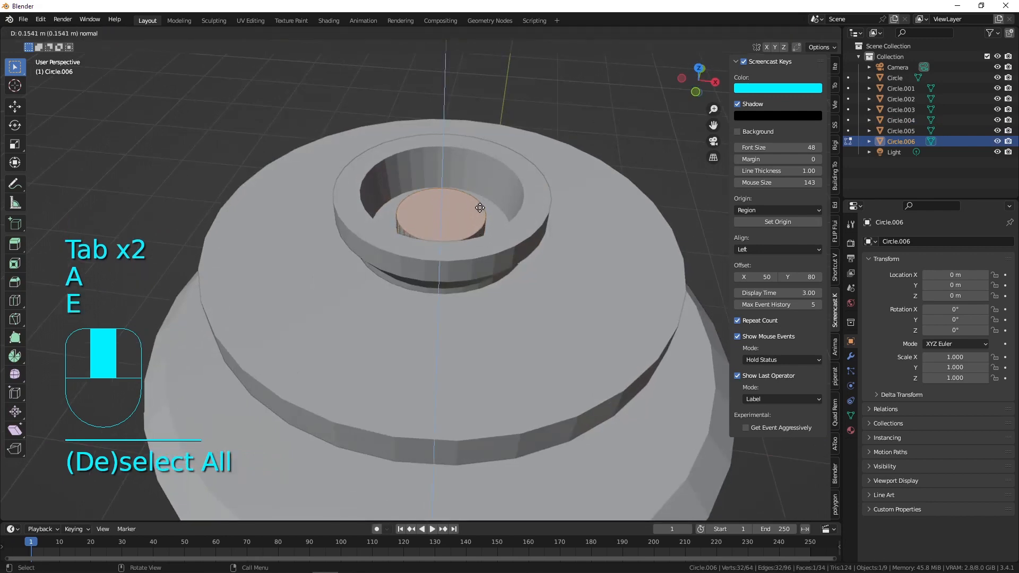
key(e)
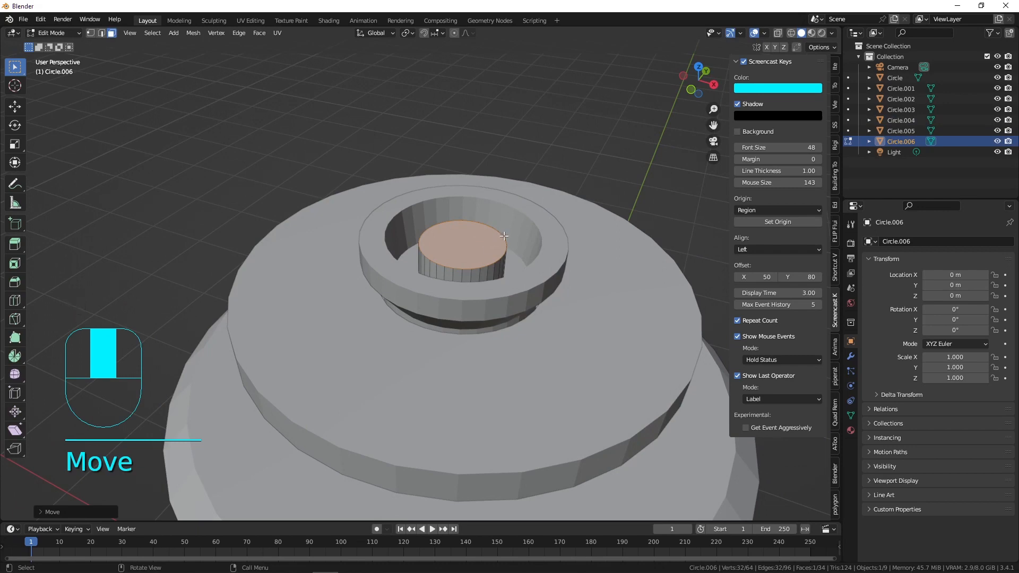
key(shift+s)
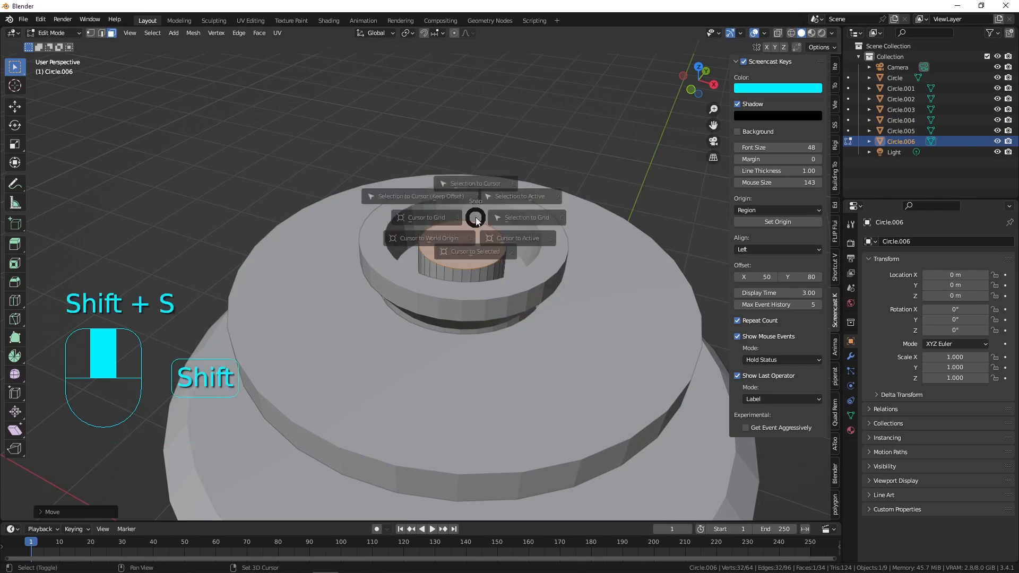
key(shift+a)
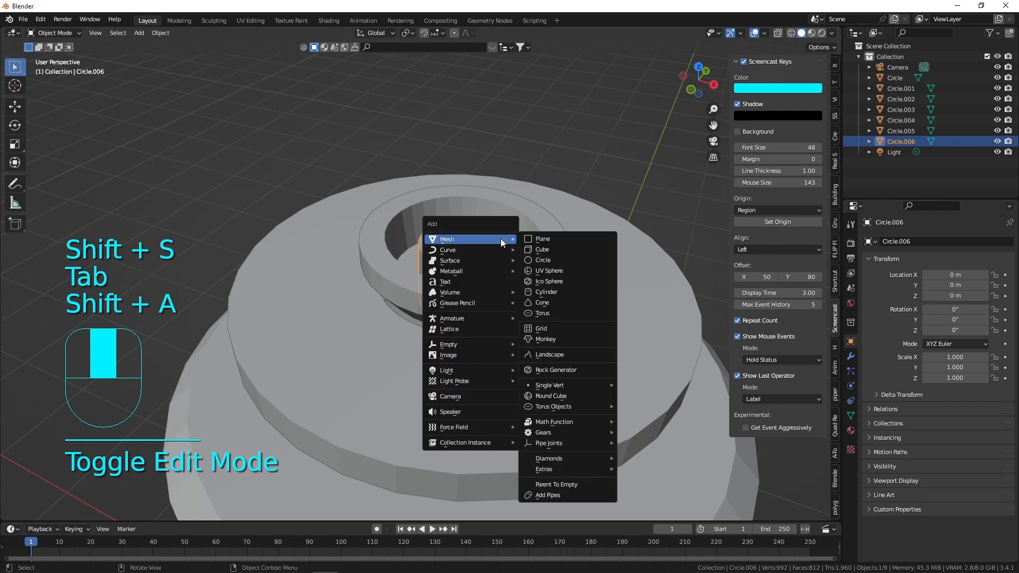
- Add a UV sphere at the cursor and fit it down into the ring
click(549, 271)
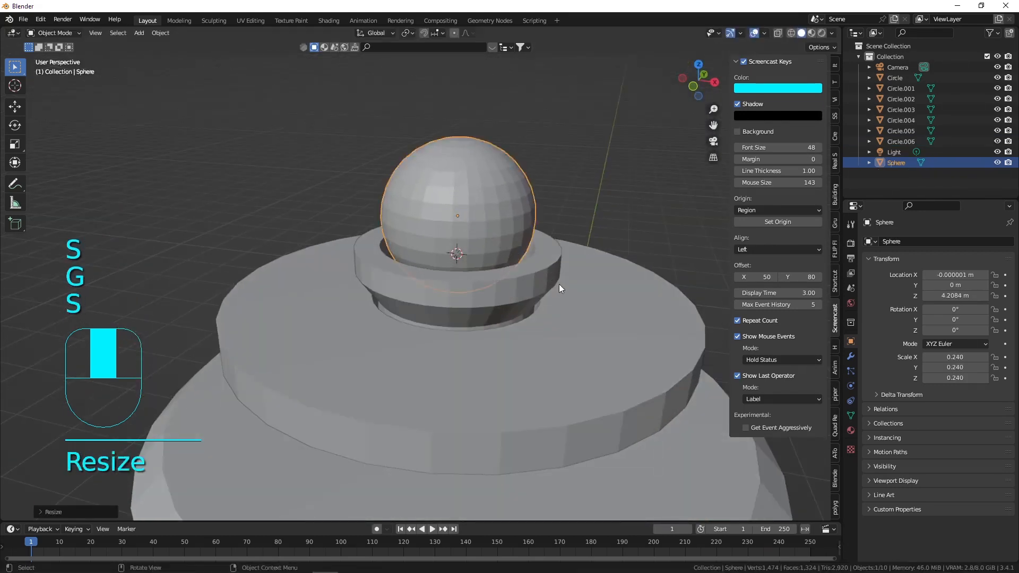
key(g)
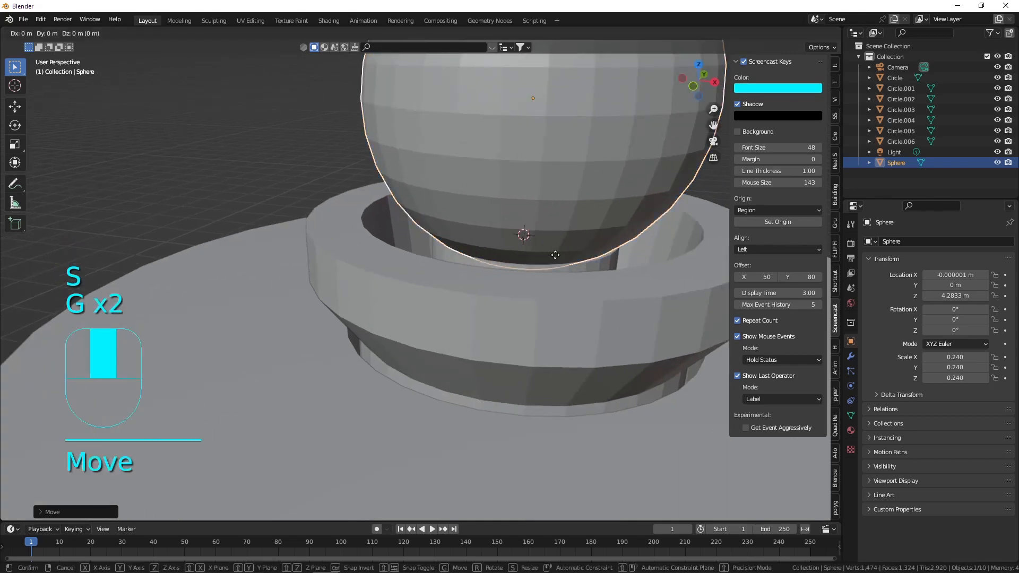
key(s)
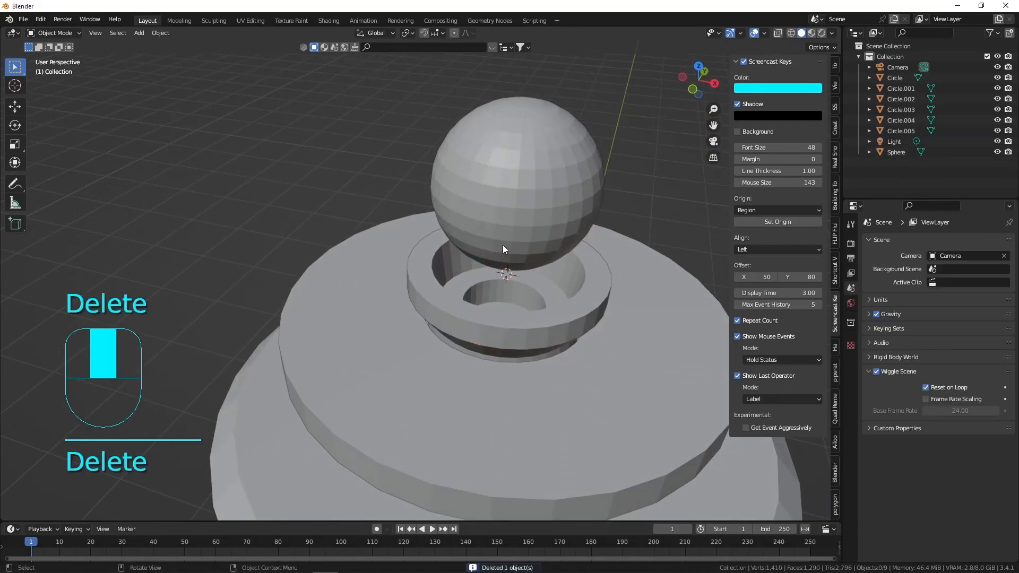
- Extrude the sphere's bottom cap into a short stem and lower the light into the ring
key(Tab)
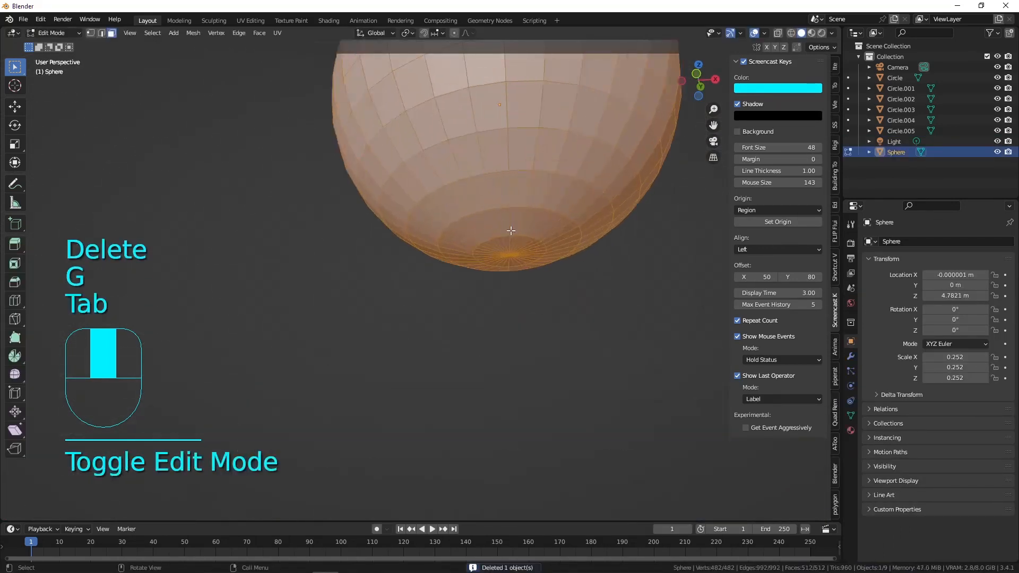
click(518, 219)
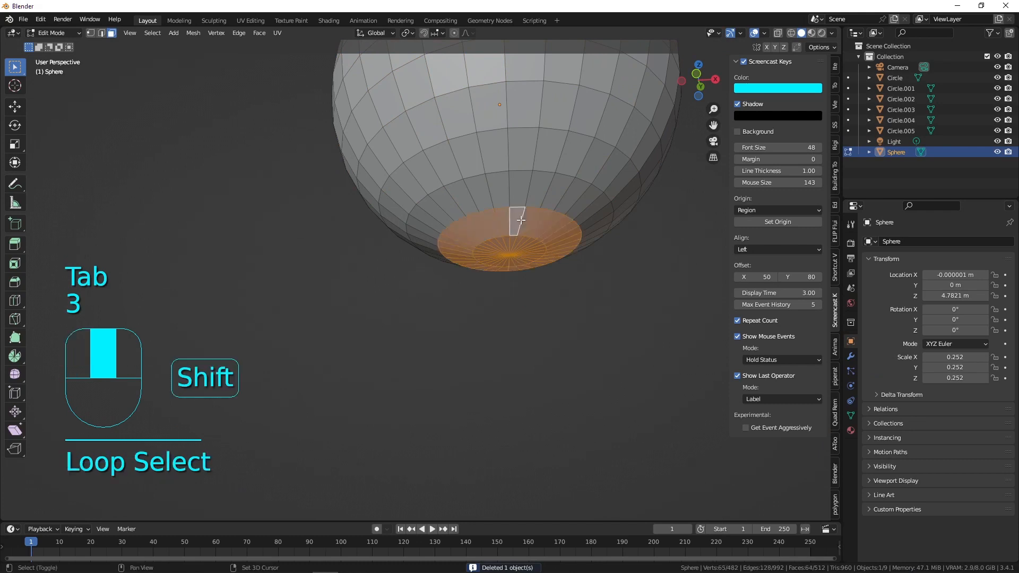
key(e)
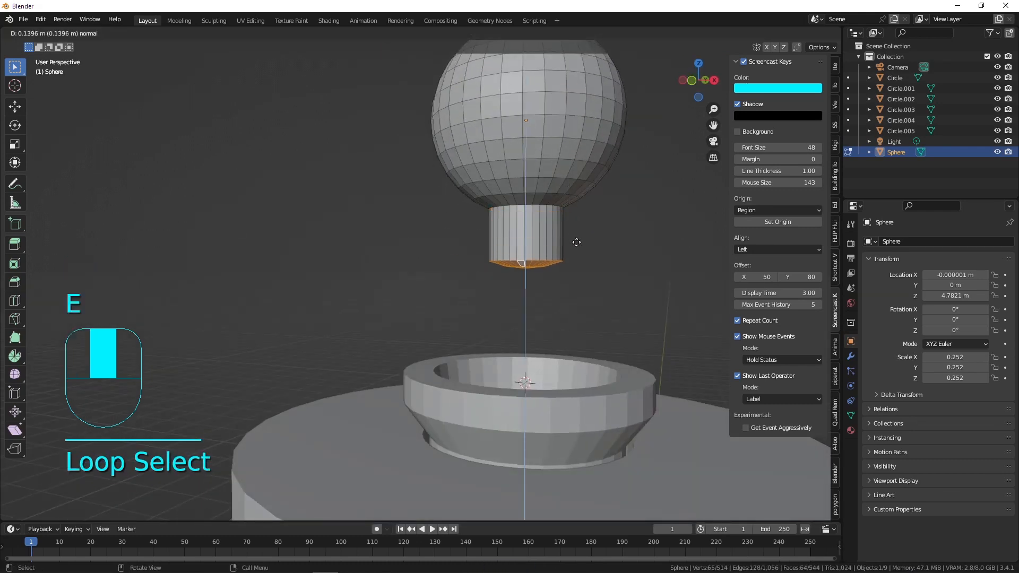
key(s)
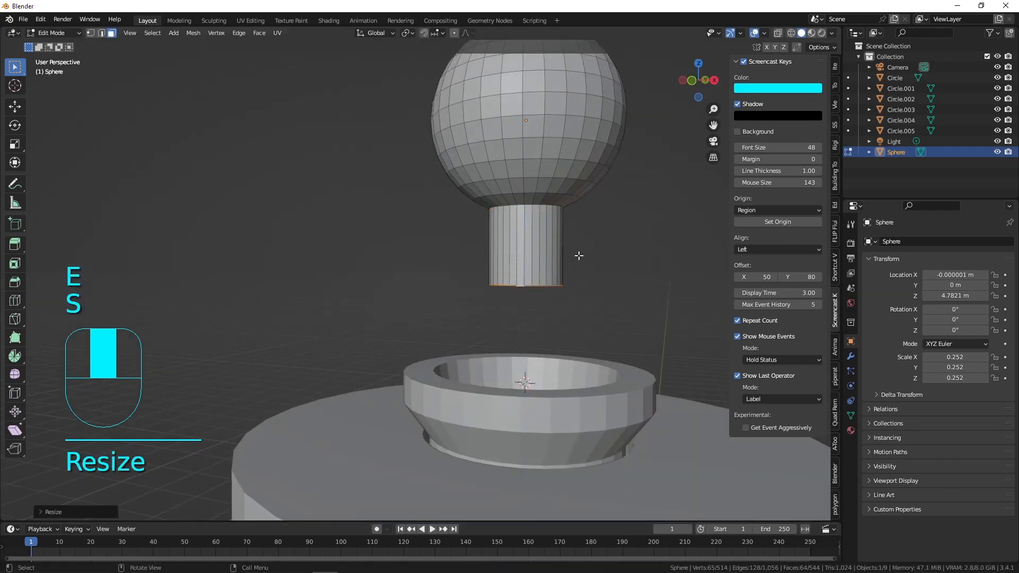
key(Tab)
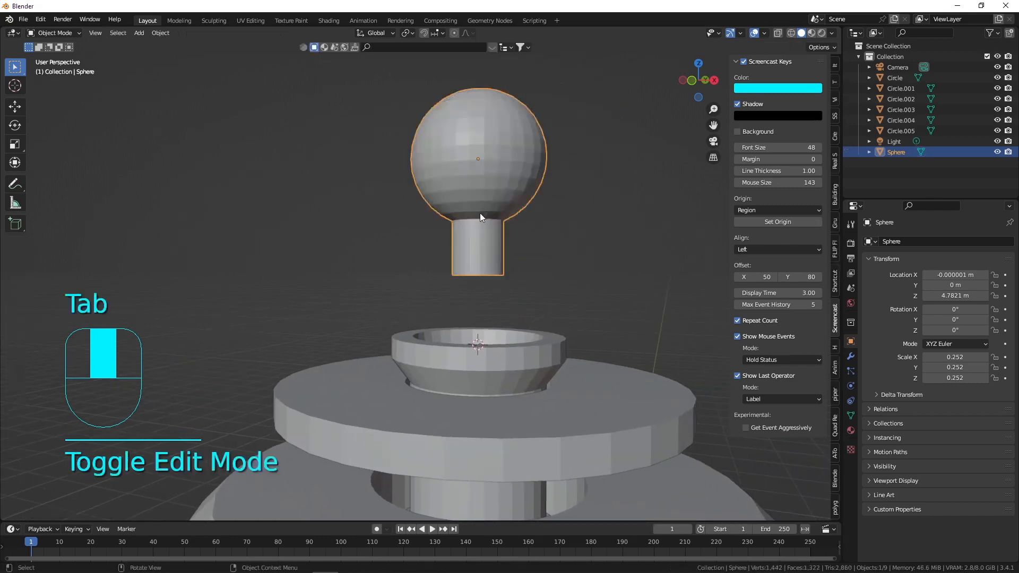
key(g)
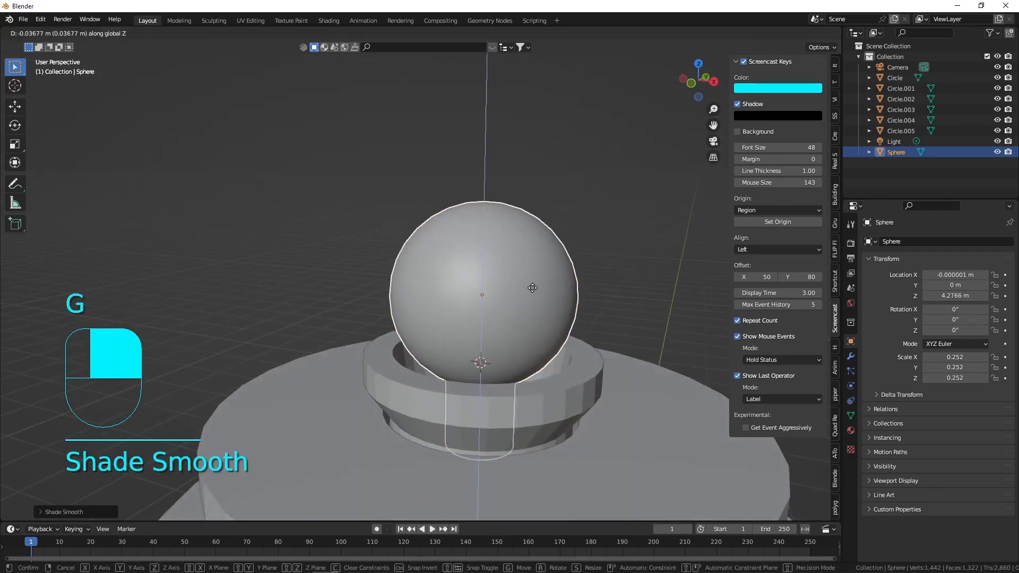
- Shade the post Circle.004 smooth and select the dome sphere to inspect the head
right_click(442, 286)
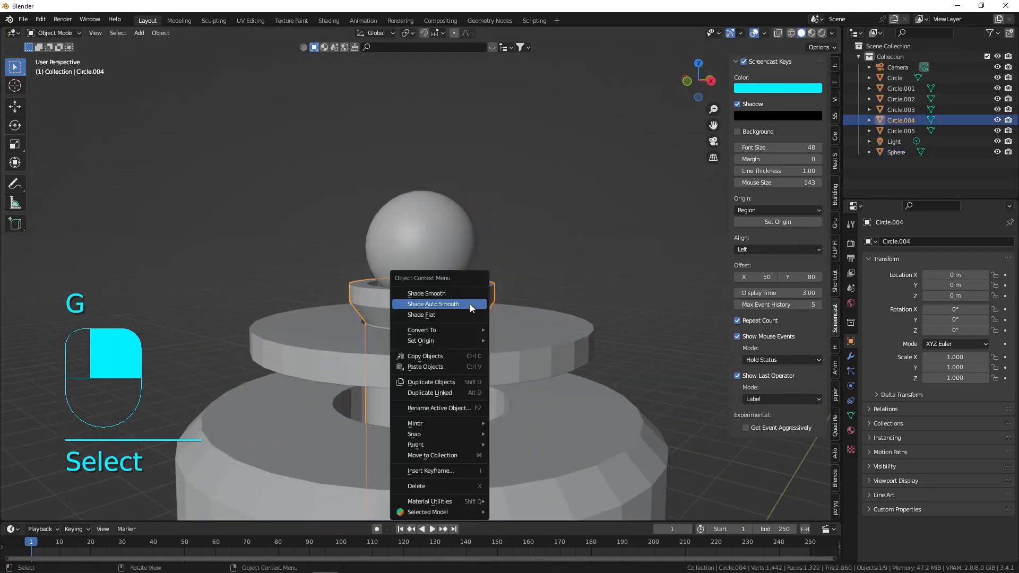
click(426, 293)
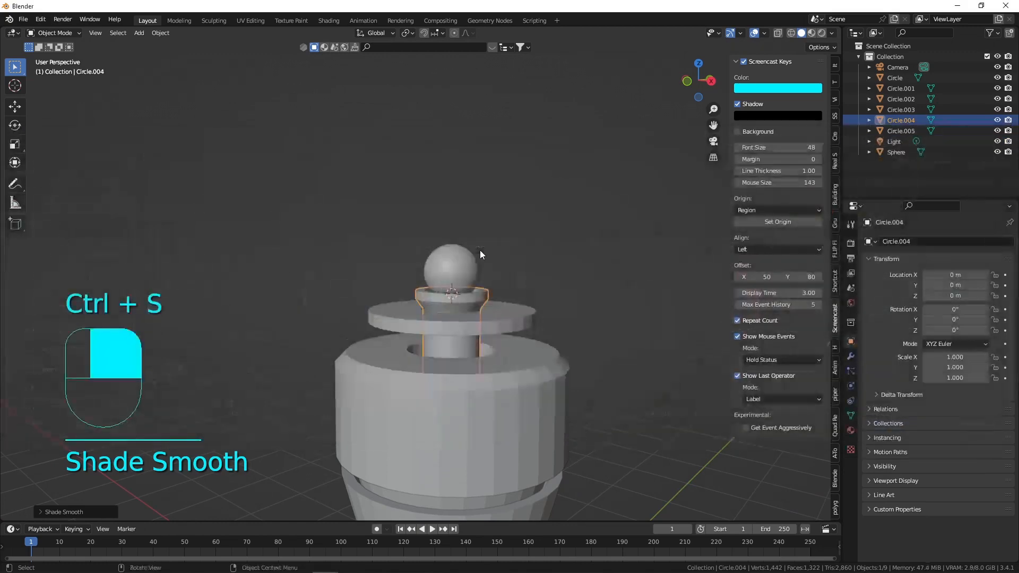
click(442, 273)
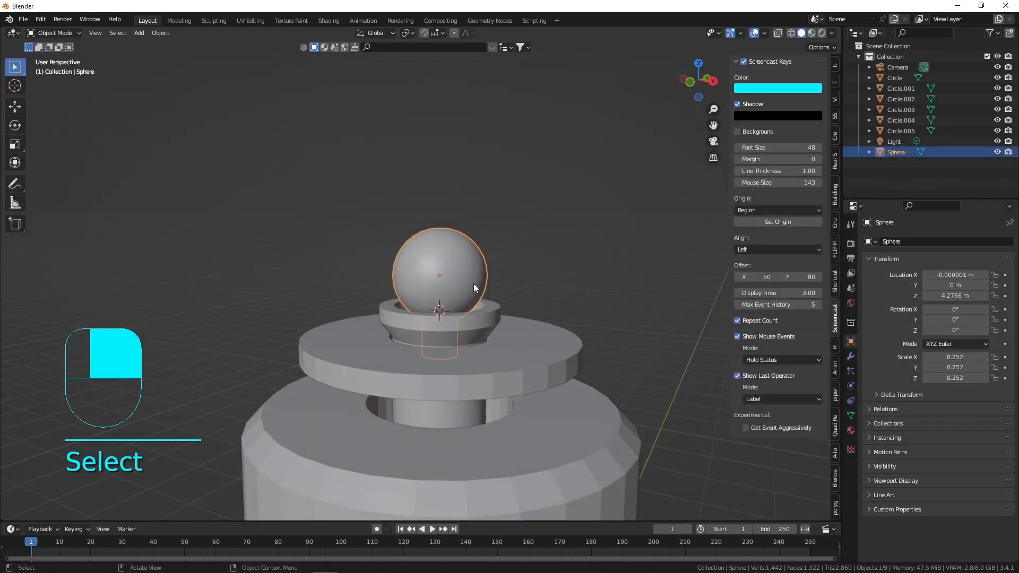
drag(474, 285, 517, 299)
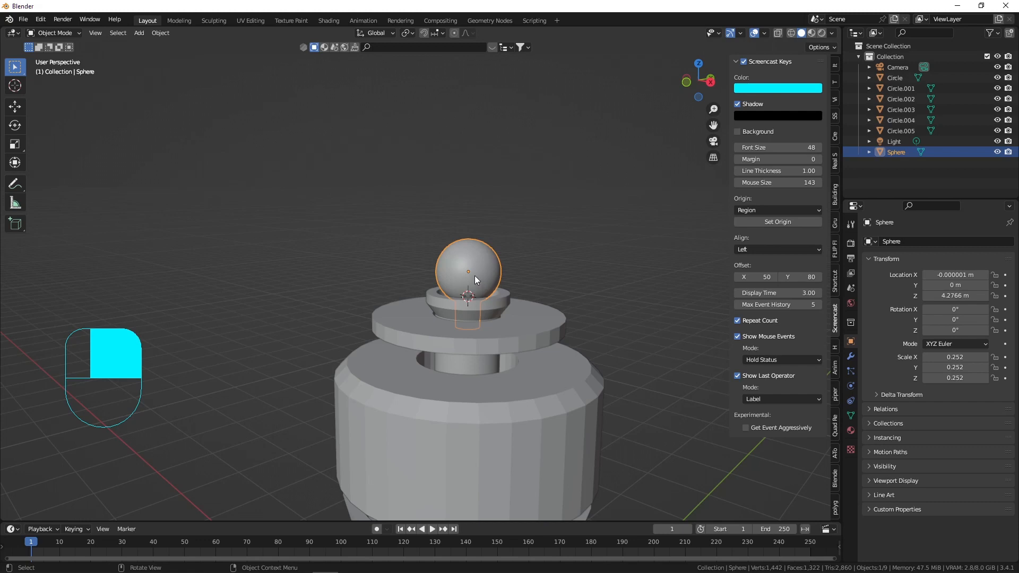
mouse_move(473, 275)
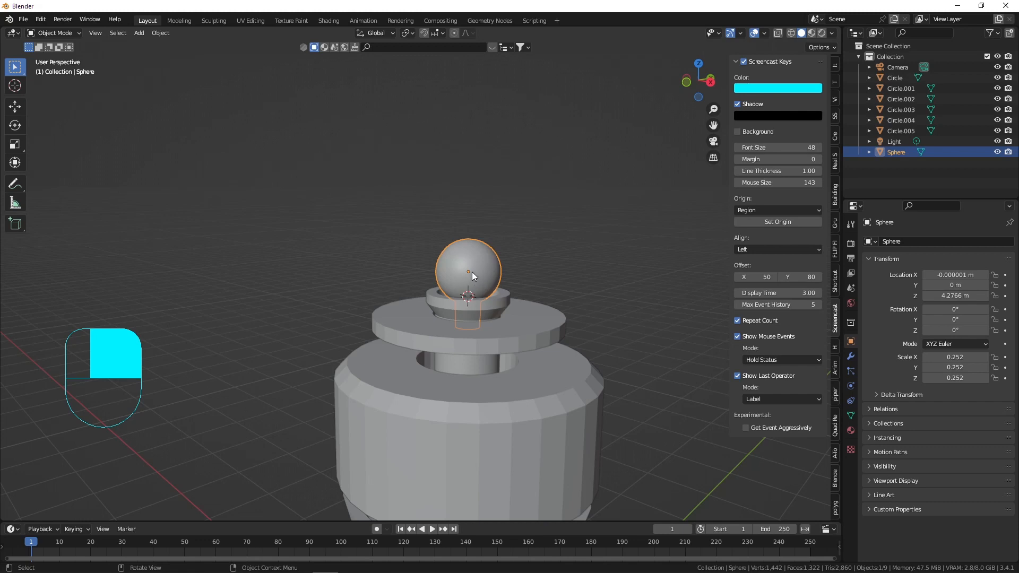
mouse_move(464, 271)
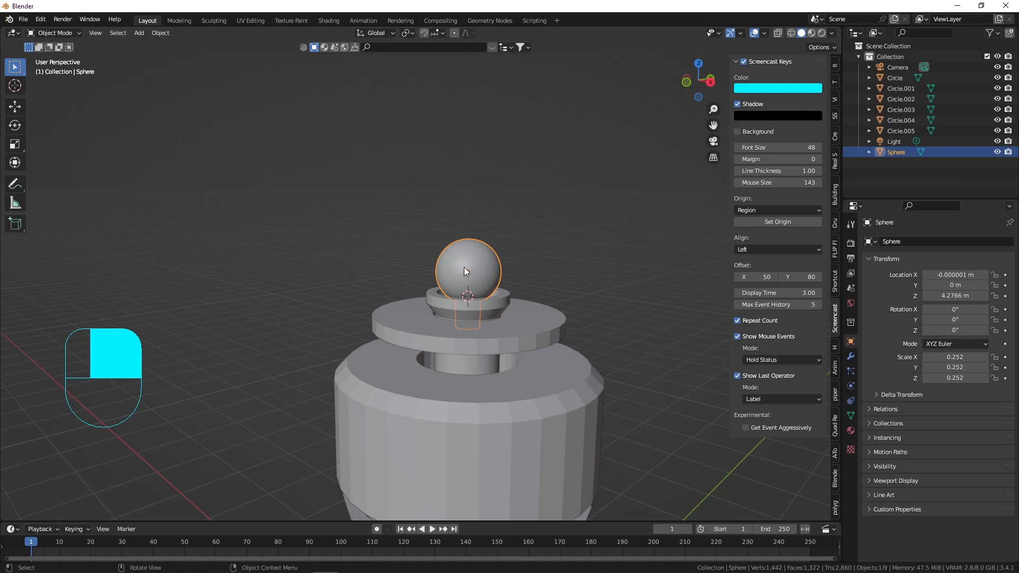
mouse_move(462, 268)
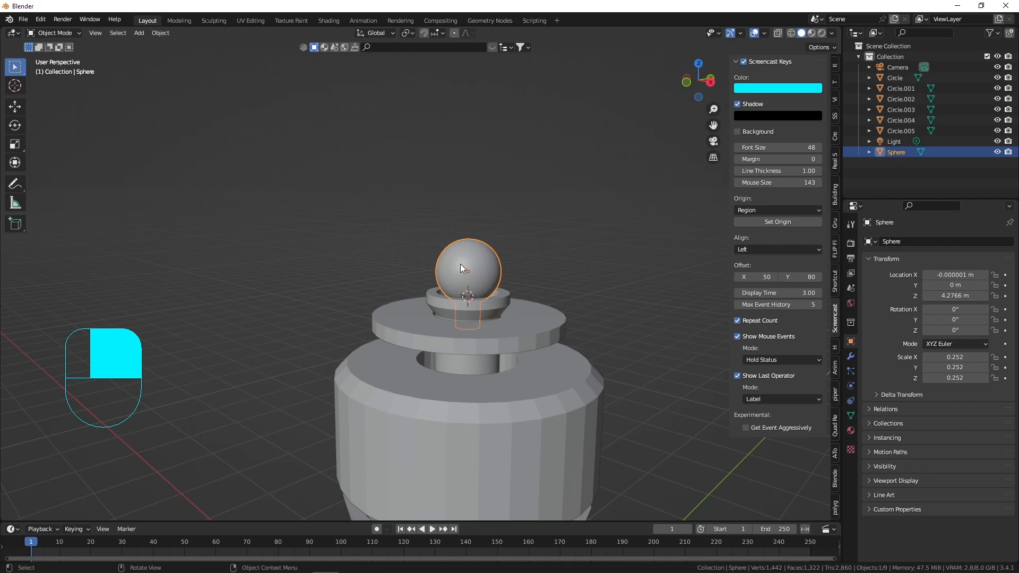
mouse_move(452, 272)
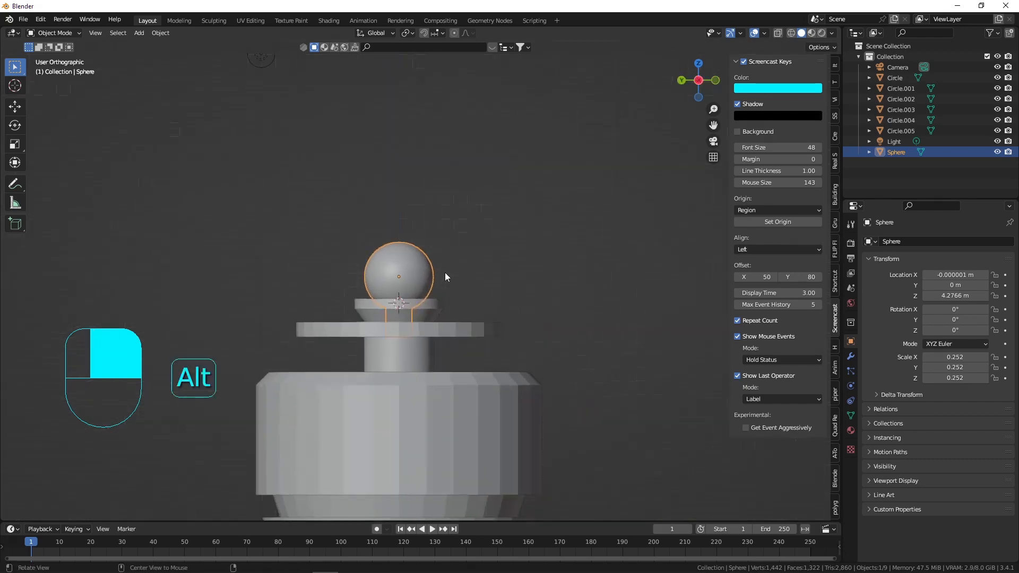
- Separate the sphere's upper half as Sphere.001 with its origin at the geometry centre
key(Tab)
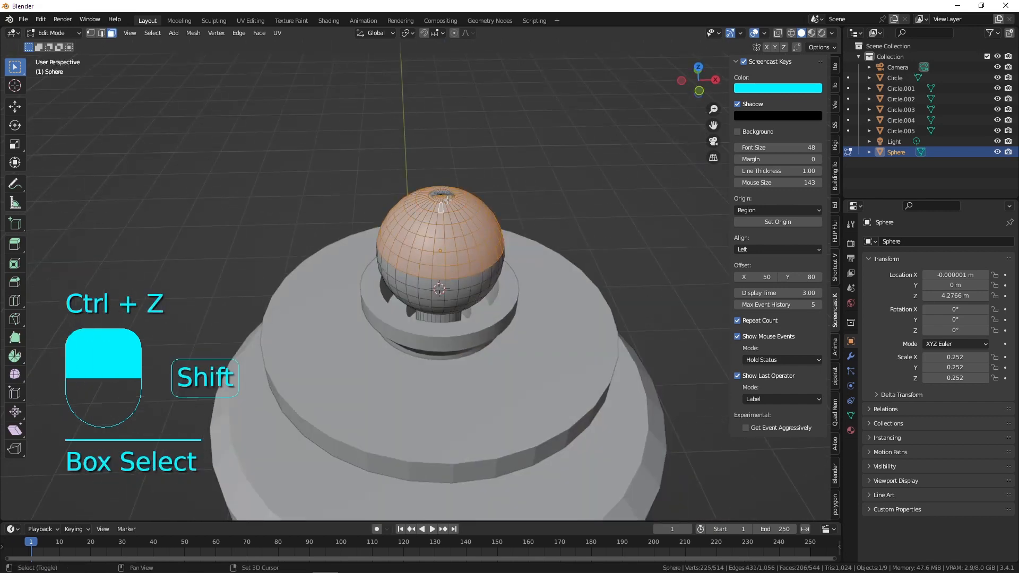
key(shift+d)
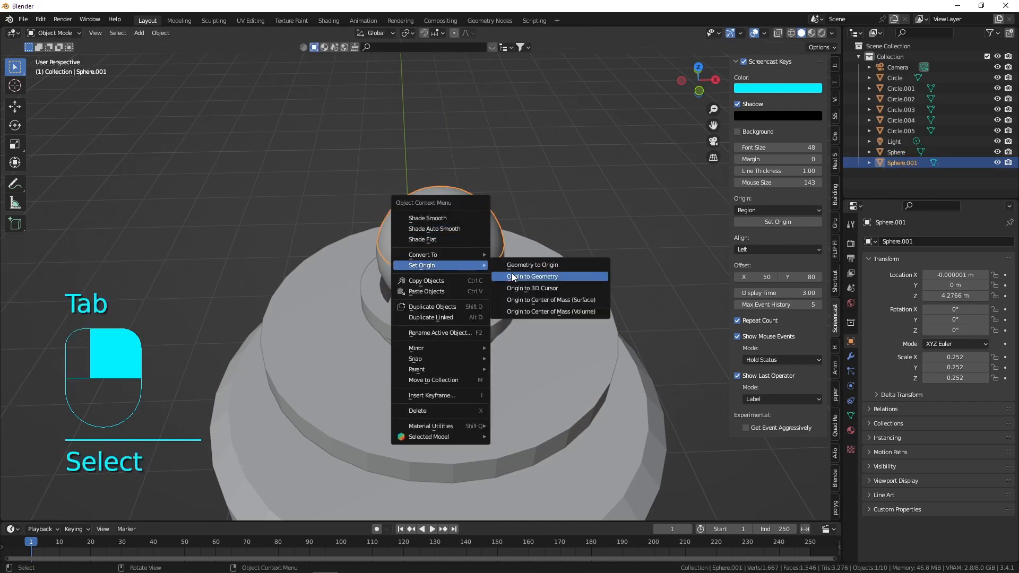
click(533, 276)
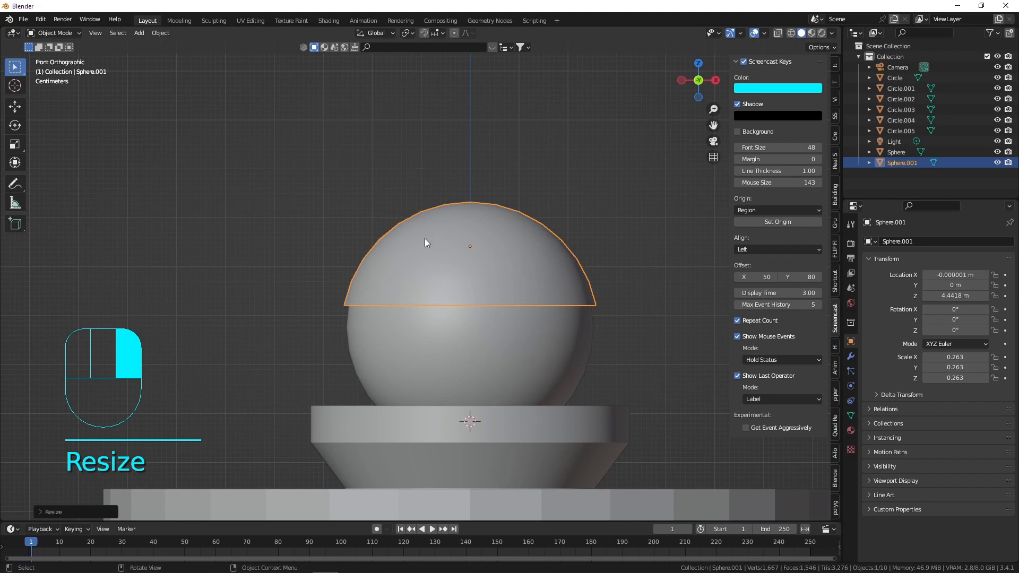
mouse_move(386, 232)
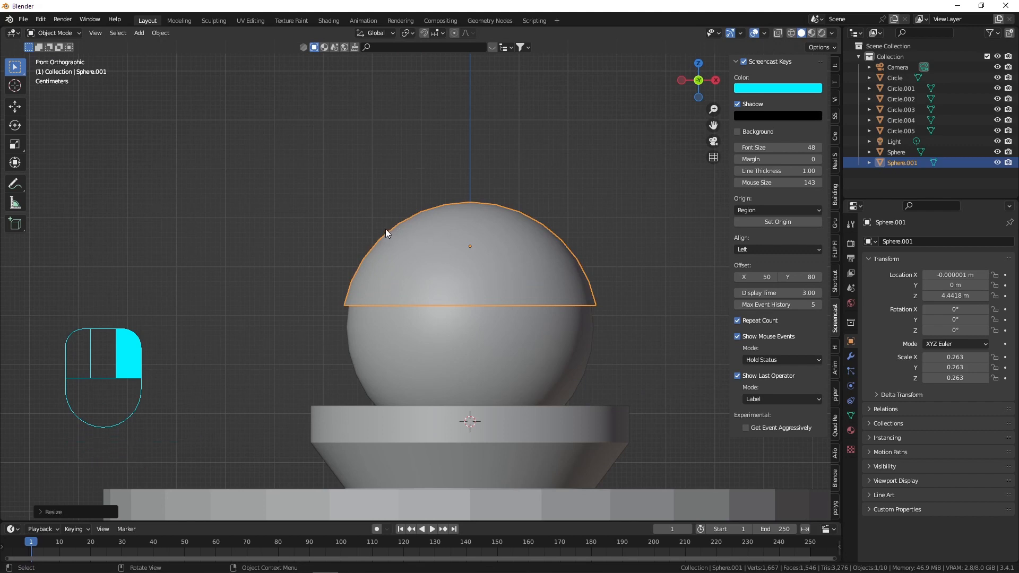
mouse_move(351, 247)
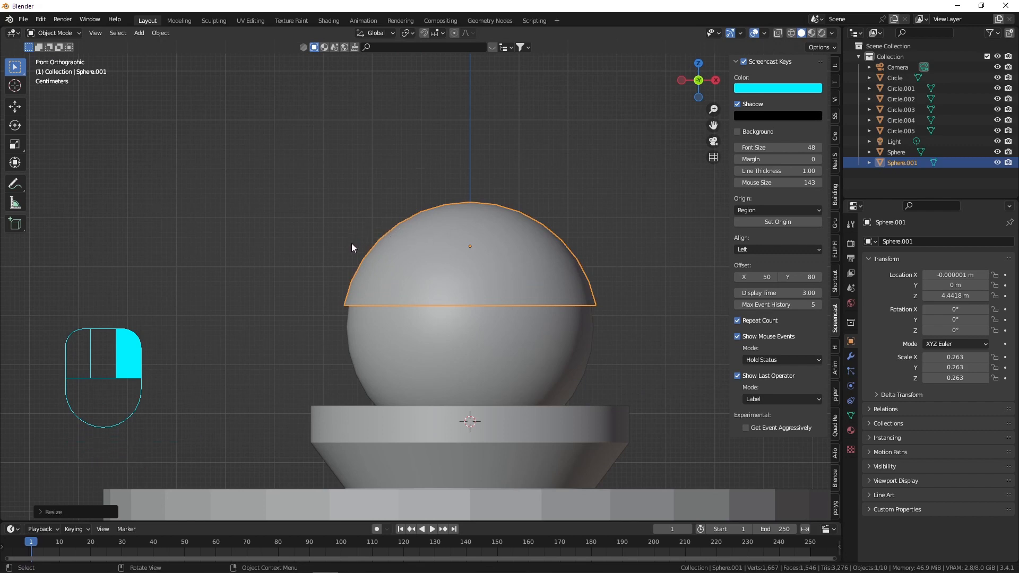
scroll(down, 3)
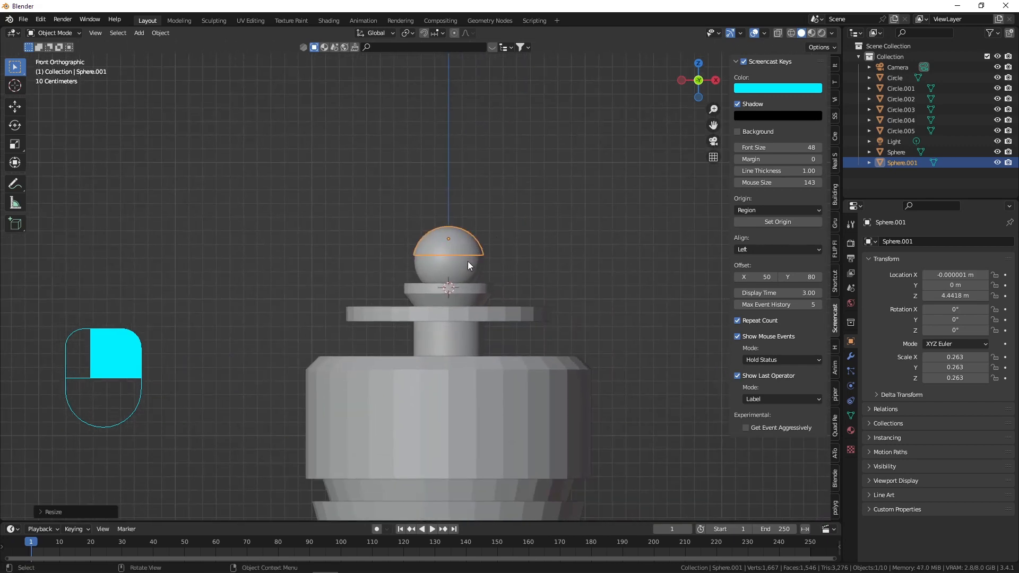
click(447, 257)
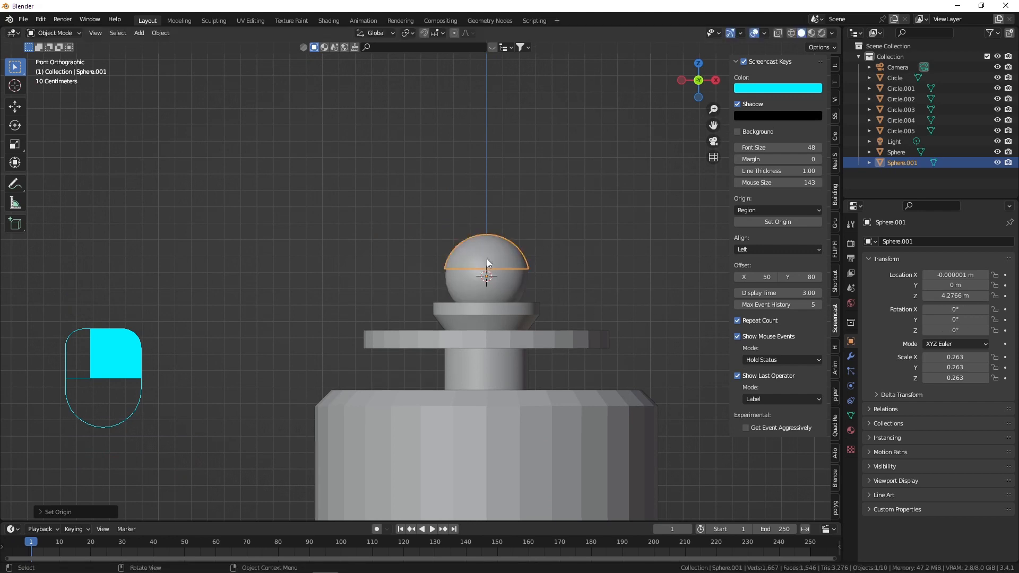
- Extrude all of the dome's geometry upward and widen it into a tall canister
key(Tab)
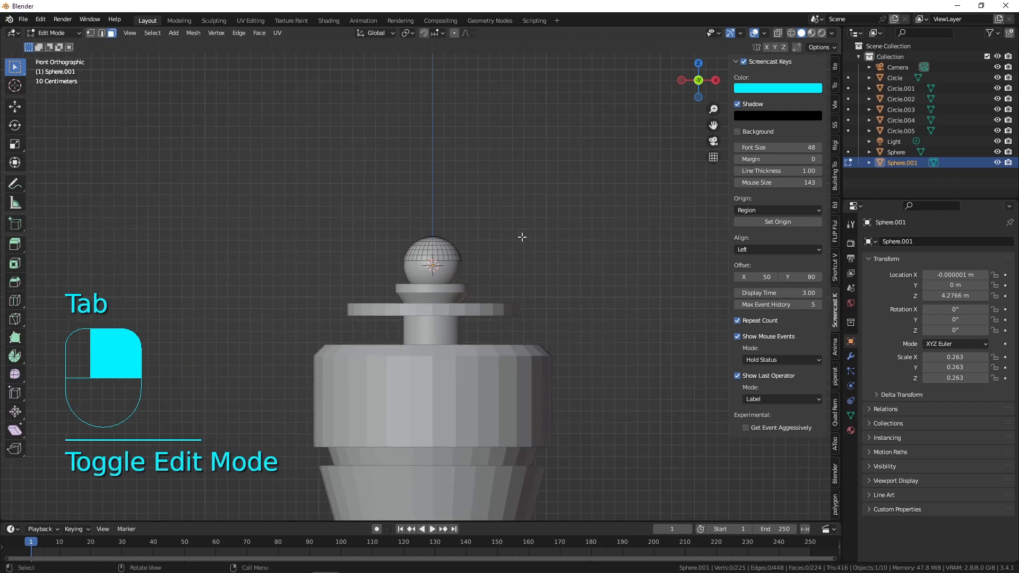
key(e)
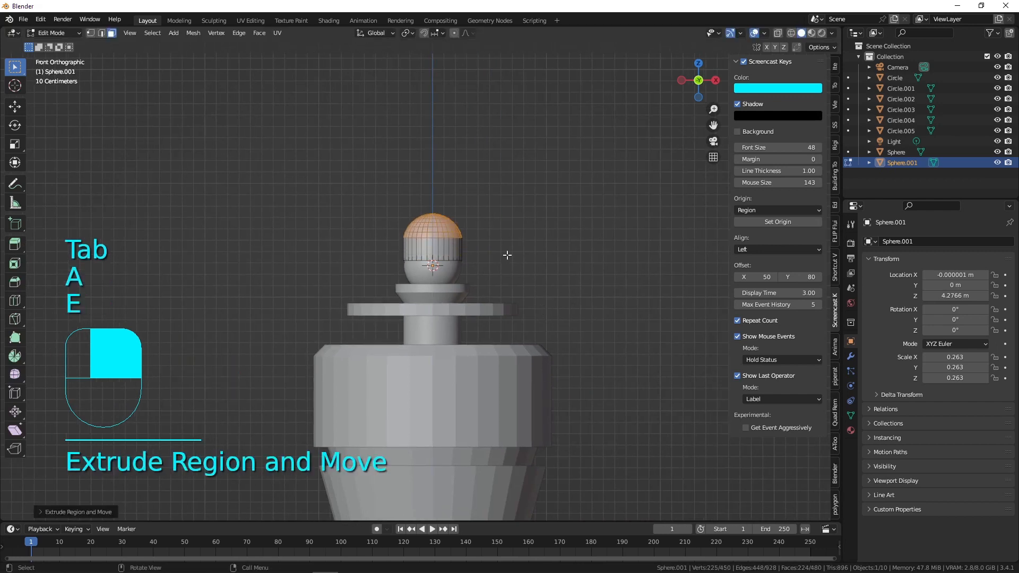
key(s)
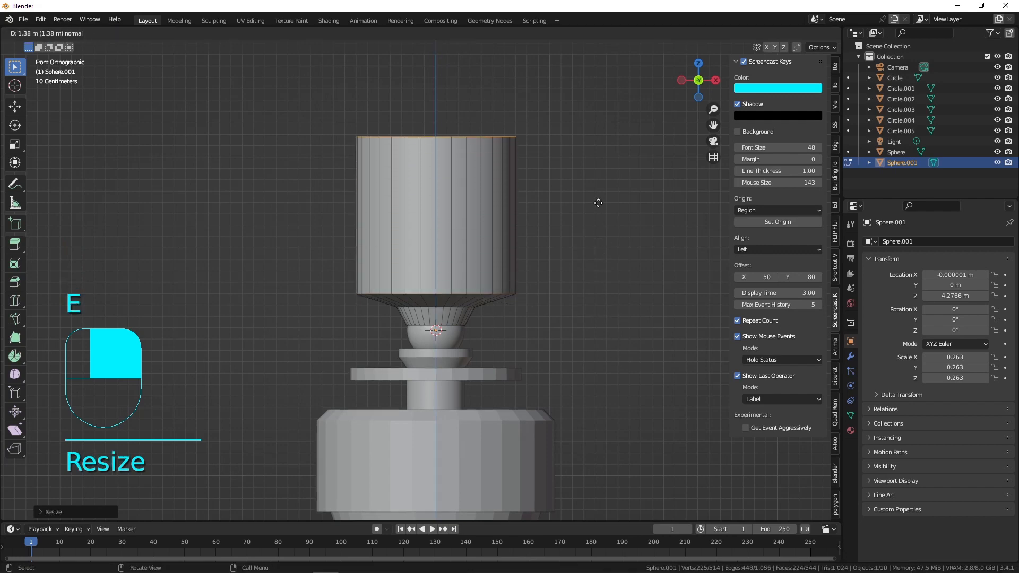
key(ctrl+b)
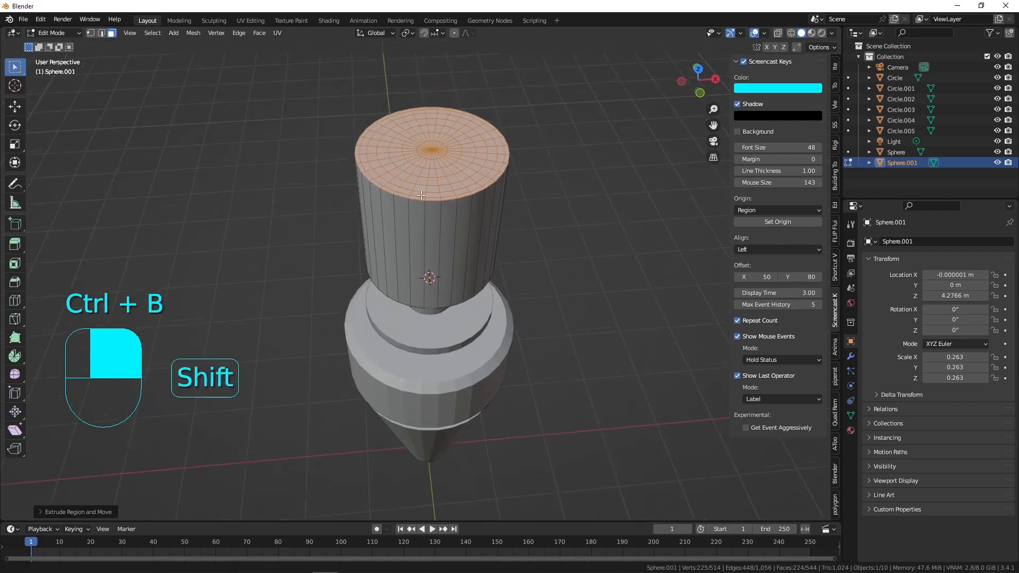
- Bevel the canister's top rim loop and finish the head mesh
key(s)
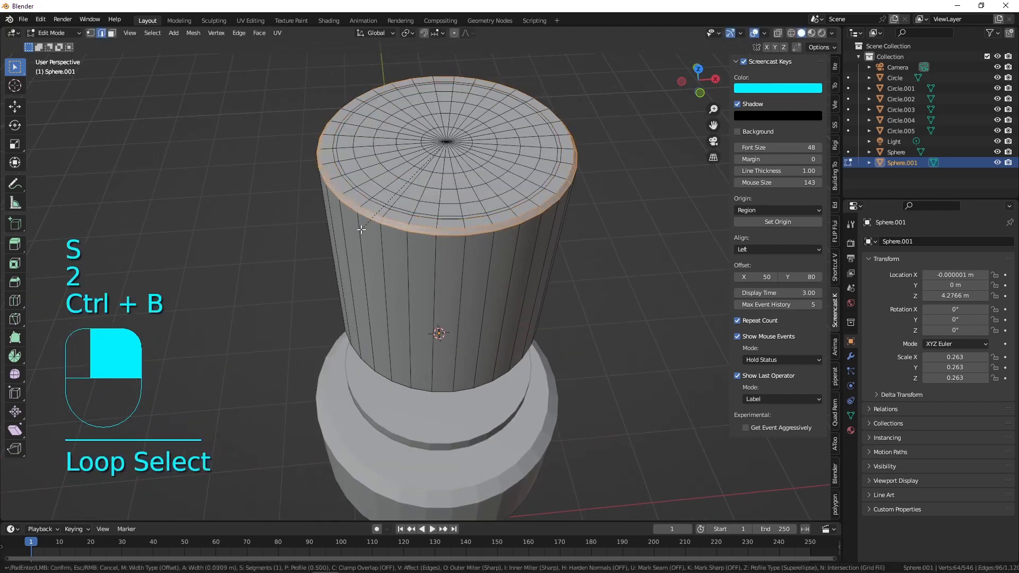
key(Tab)
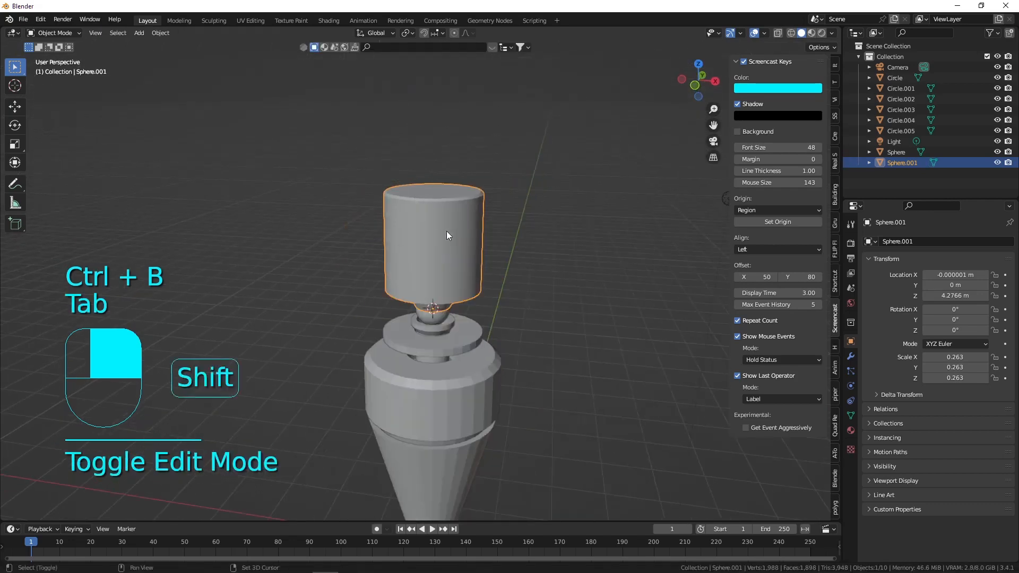
key(KP_1)
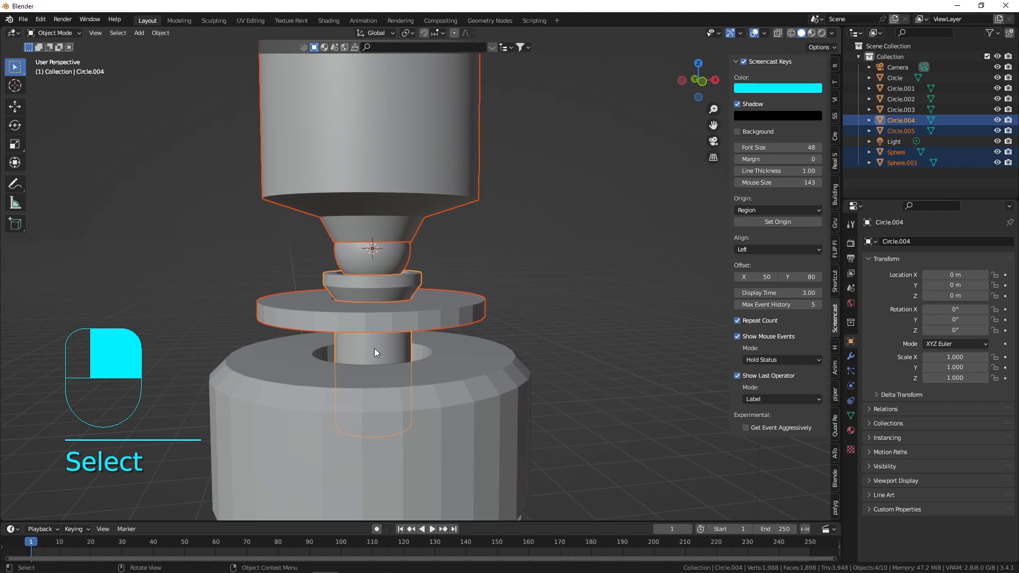
- Parent the head pieces to the post Circle.004 and raise the whole neck assembly
key(ctrl+p)
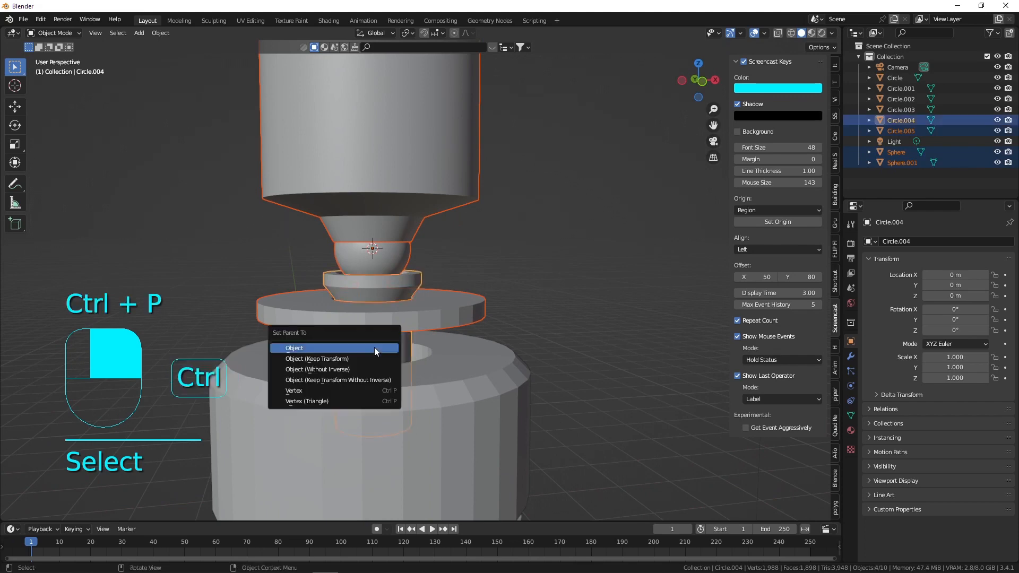
click(294, 348)
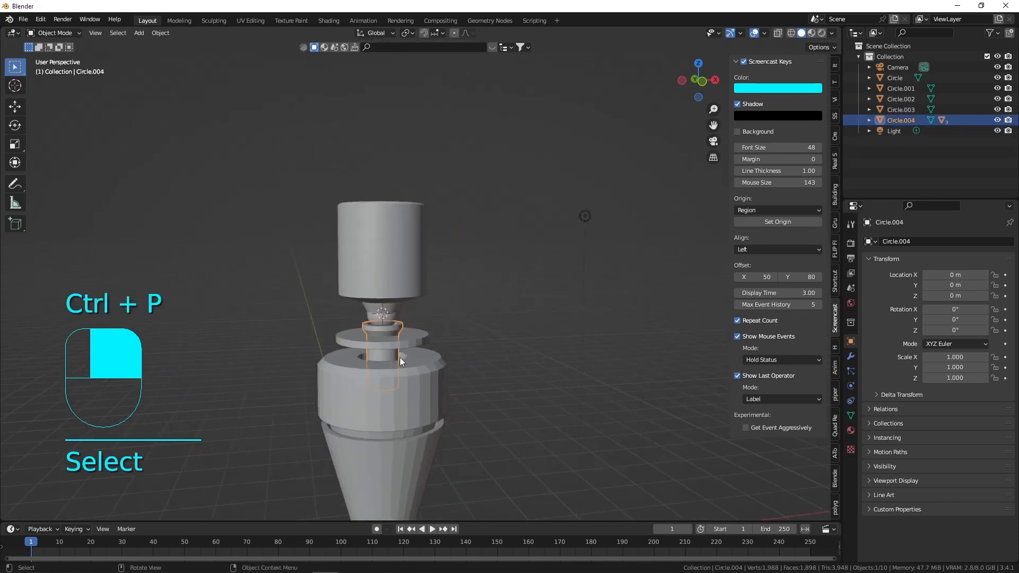
key(g)
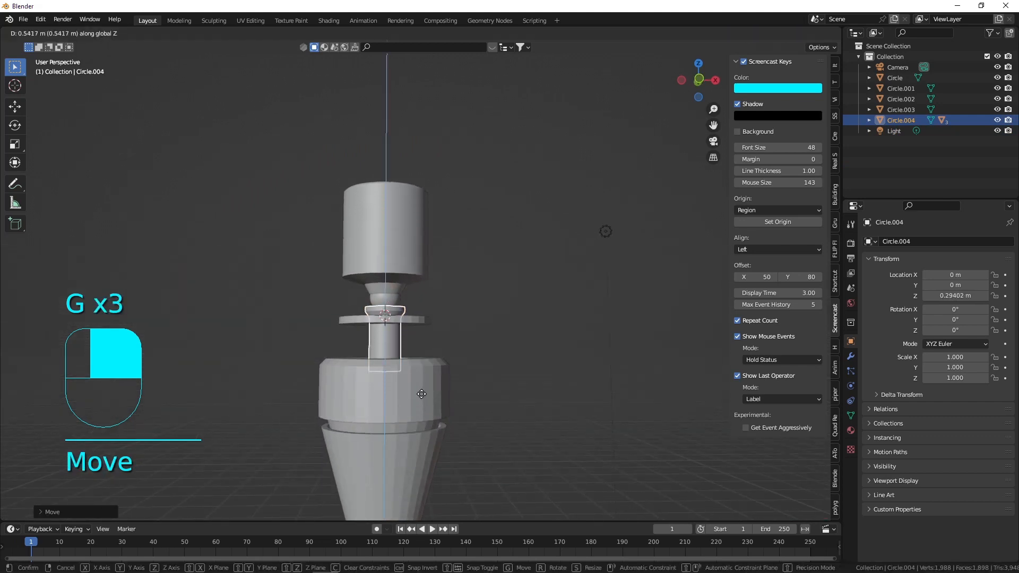
drag(421, 394, 420, 414)
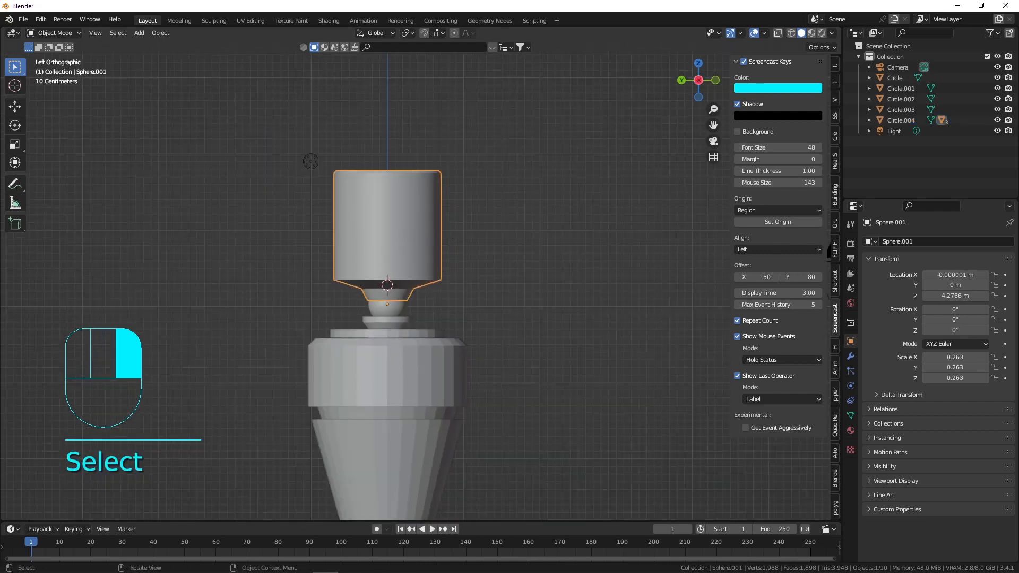
key(r)
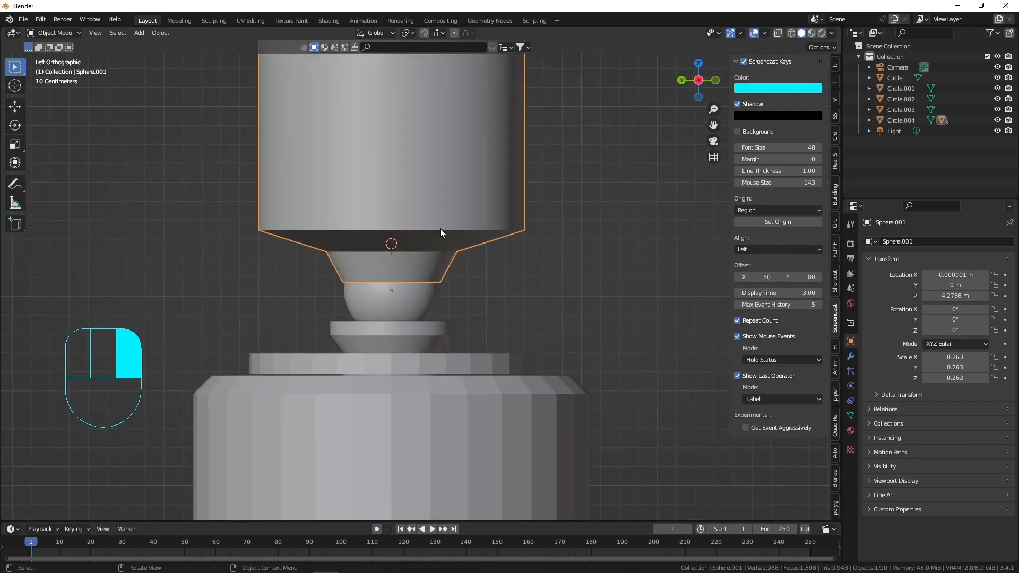
mouse_move(374, 256)
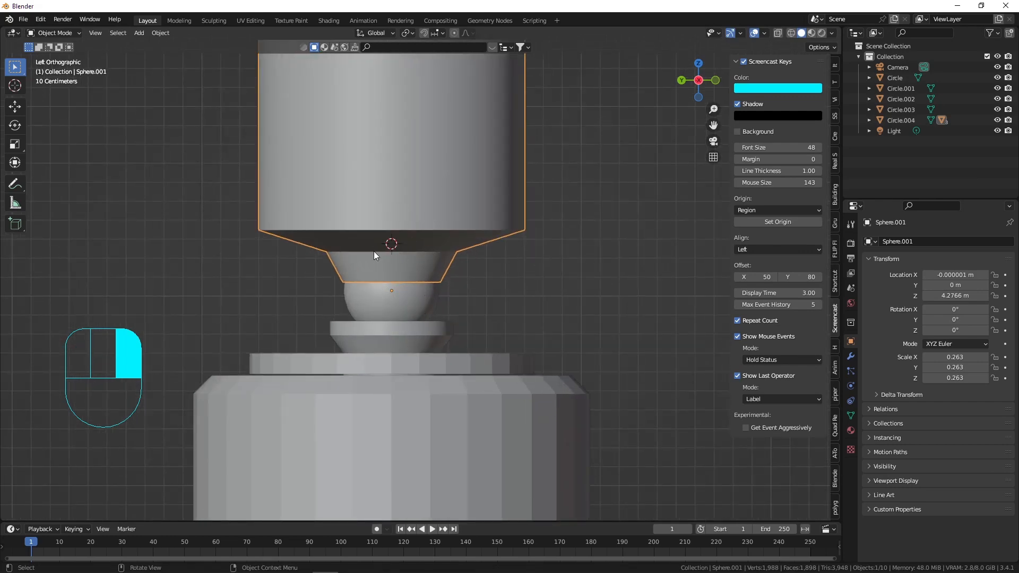
mouse_move(379, 273)
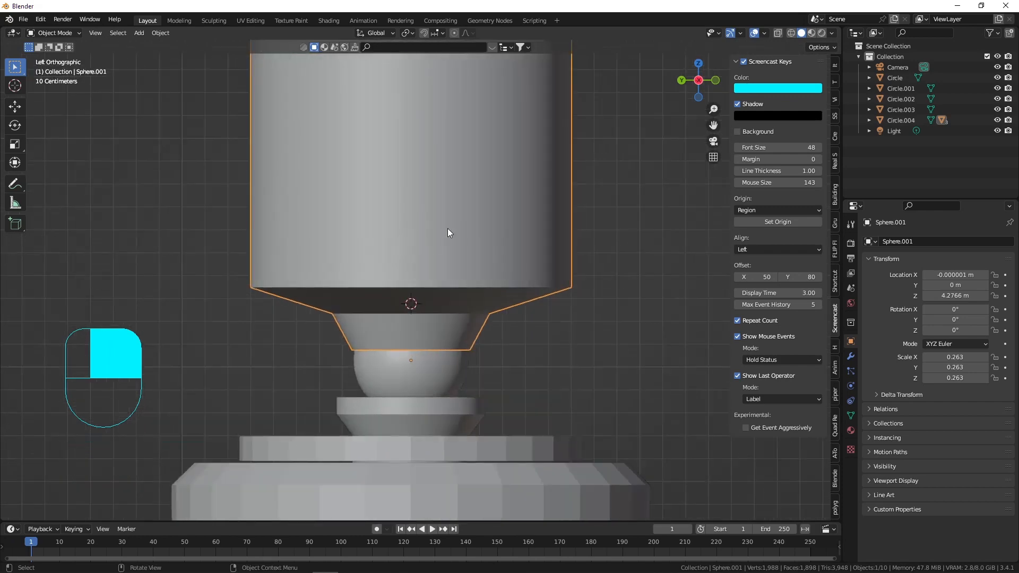
key(r)
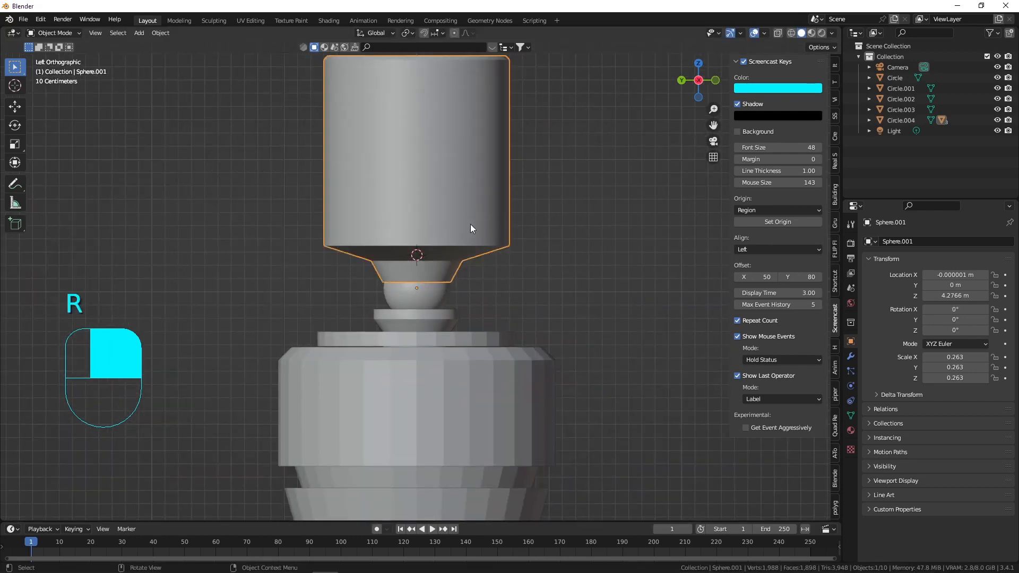
- Shade the wide body section Circle.002 flat
click(453, 357)
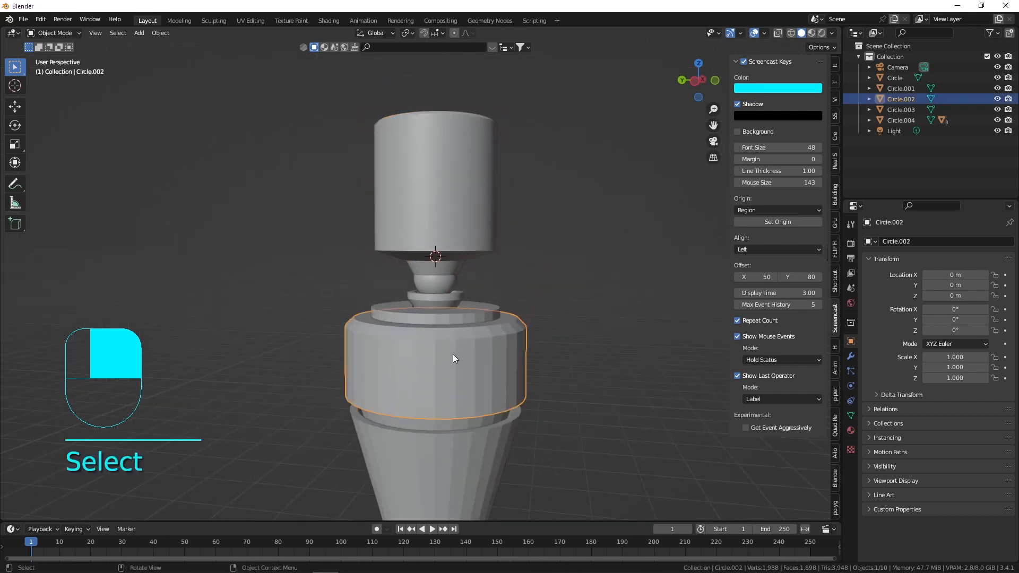
mouse_move(439, 344)
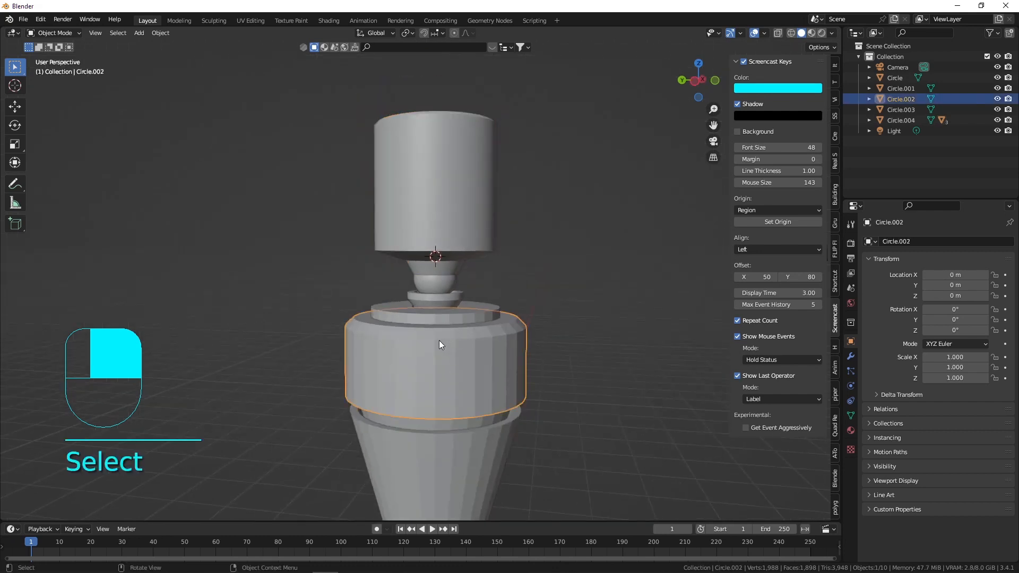
right_click(439, 344)
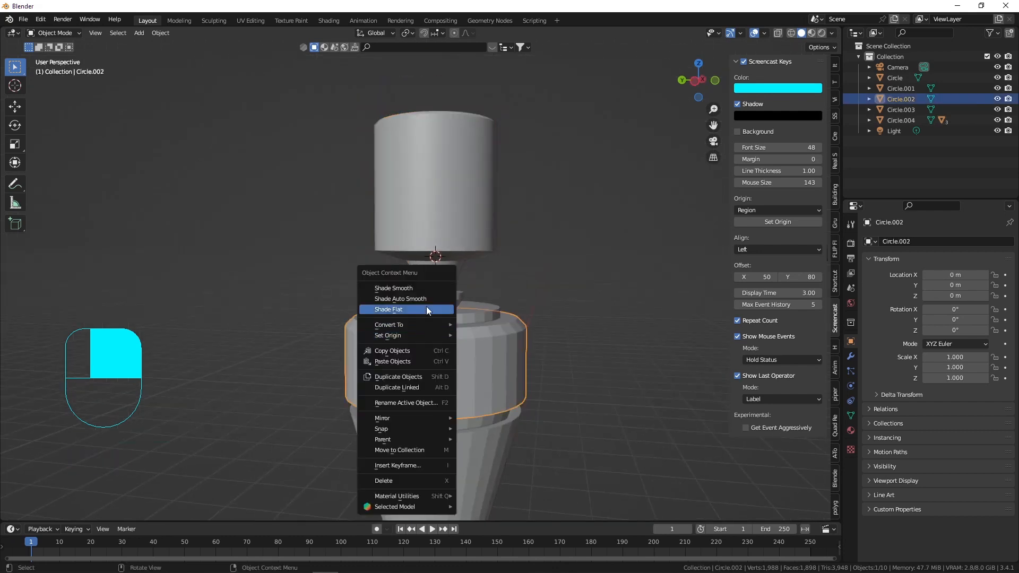
click(392, 287)
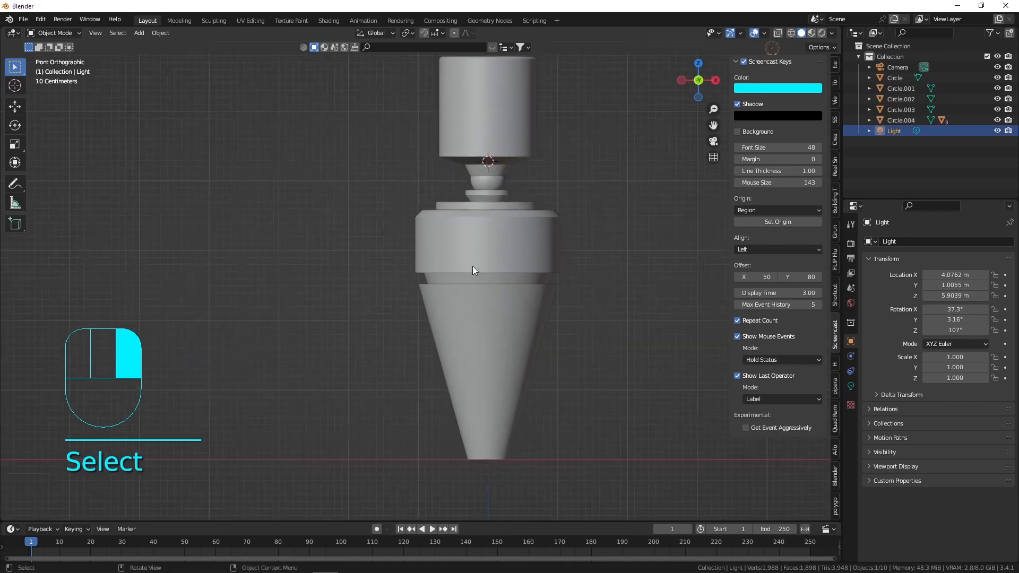
- Extrude an extra stepped ring onto the collar Circle.005 and save the project
drag(474, 270, 388, 252)
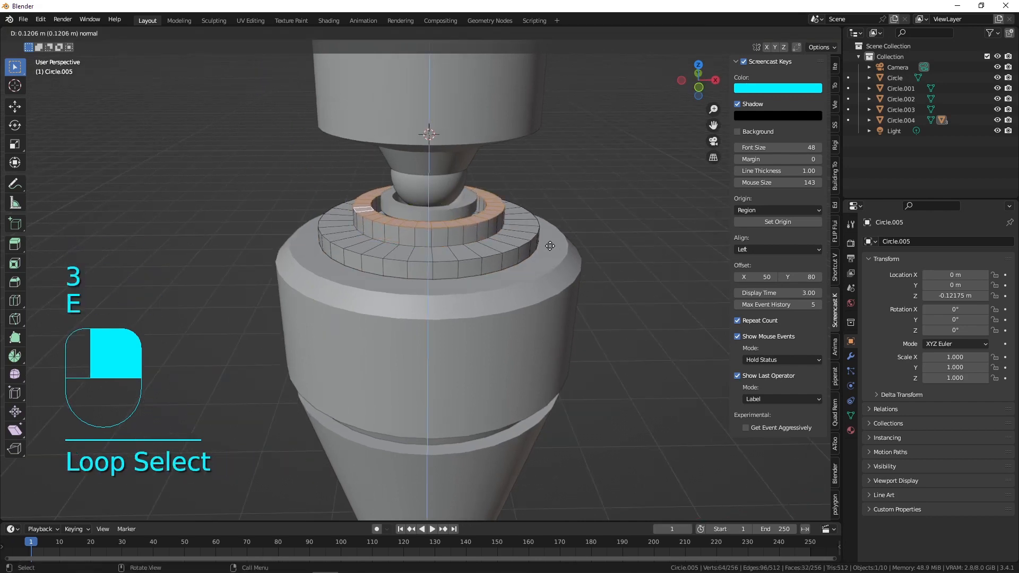
key(Tab)
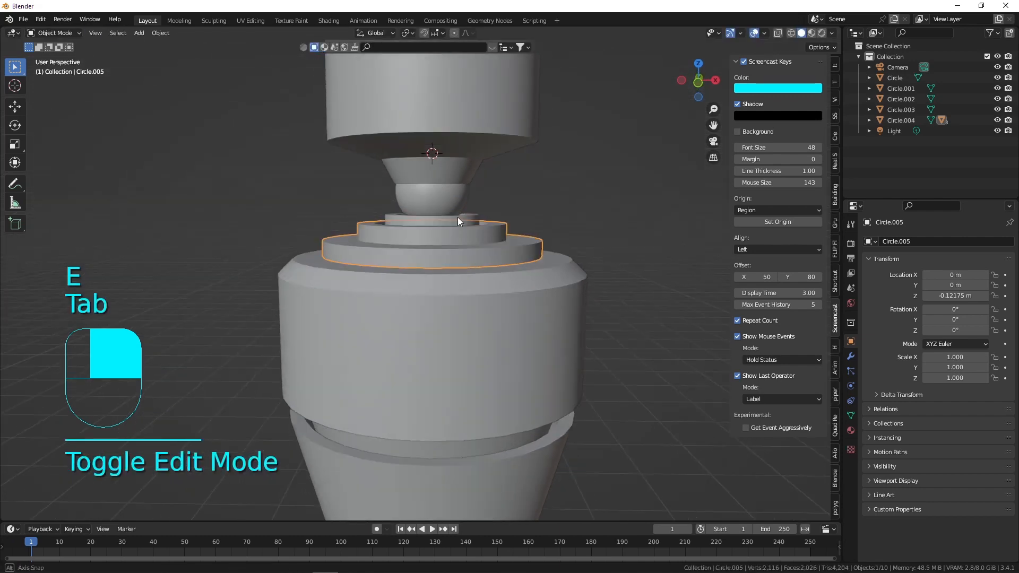
key(ctrl+s)
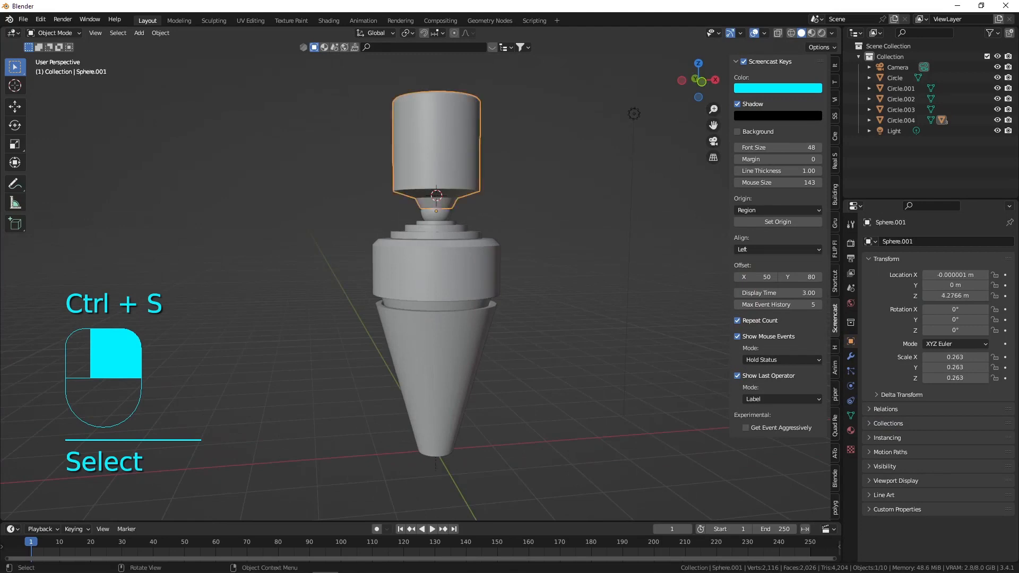
key(r)
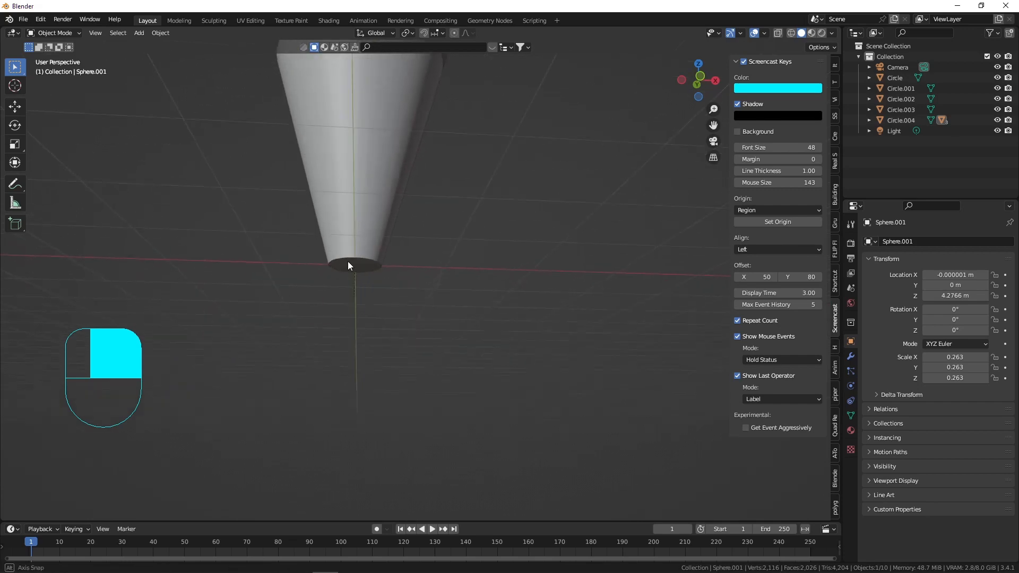
- Inset and recess the cone body's bottom face into a rimmed opening, separating new pieces as Circle.006
key(Tab)
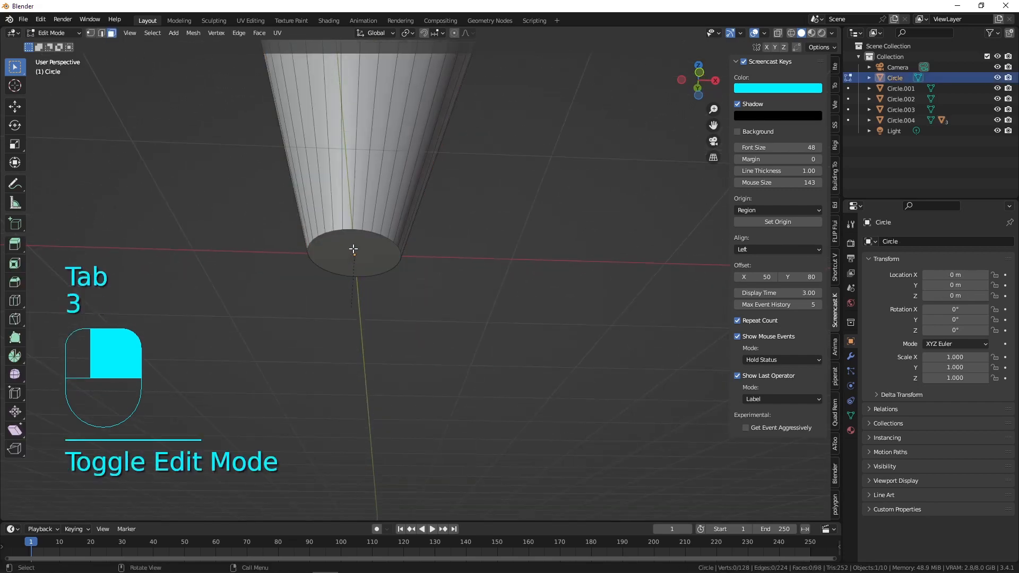
key(s)
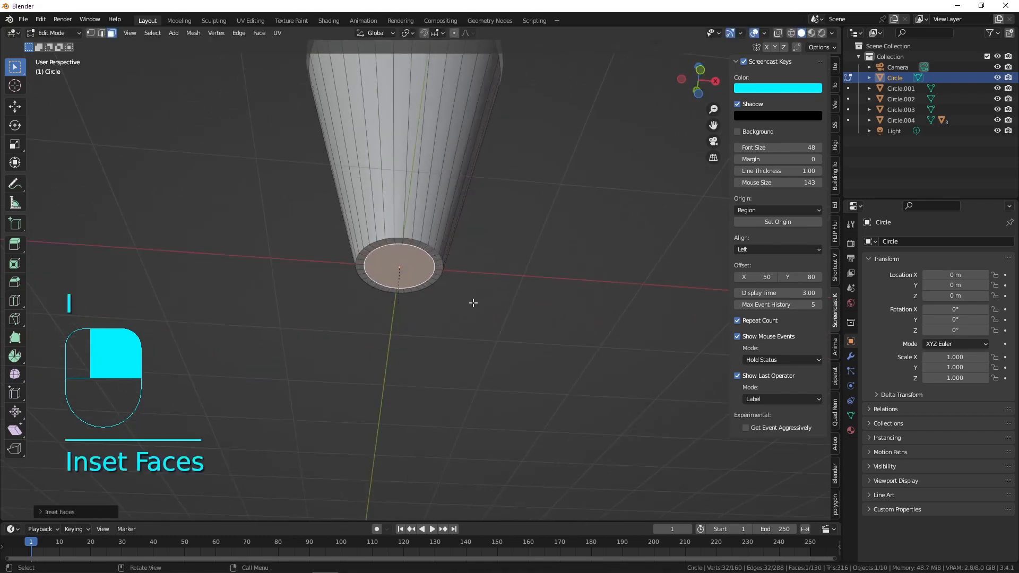
key(e)
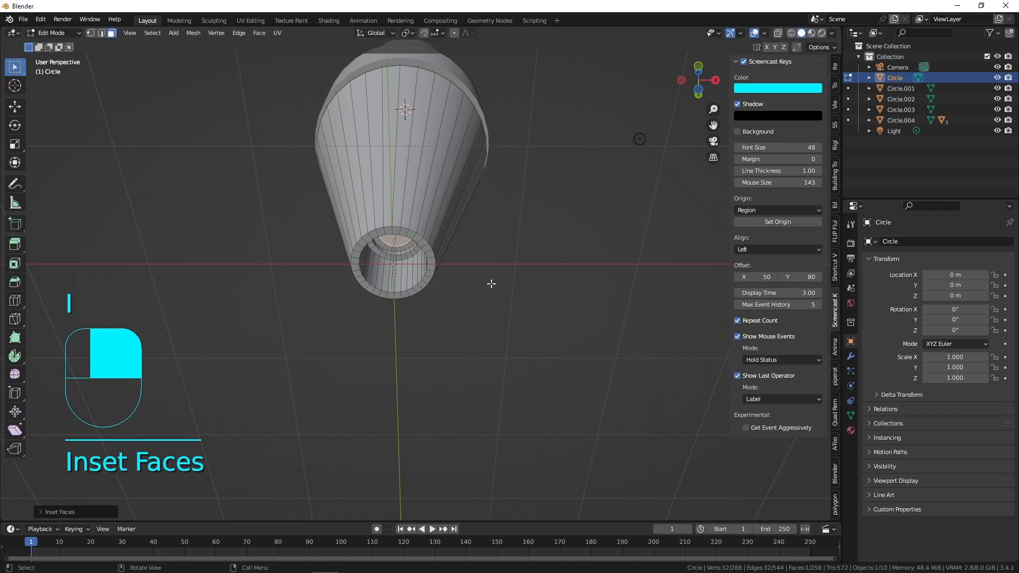
key(shift+d)
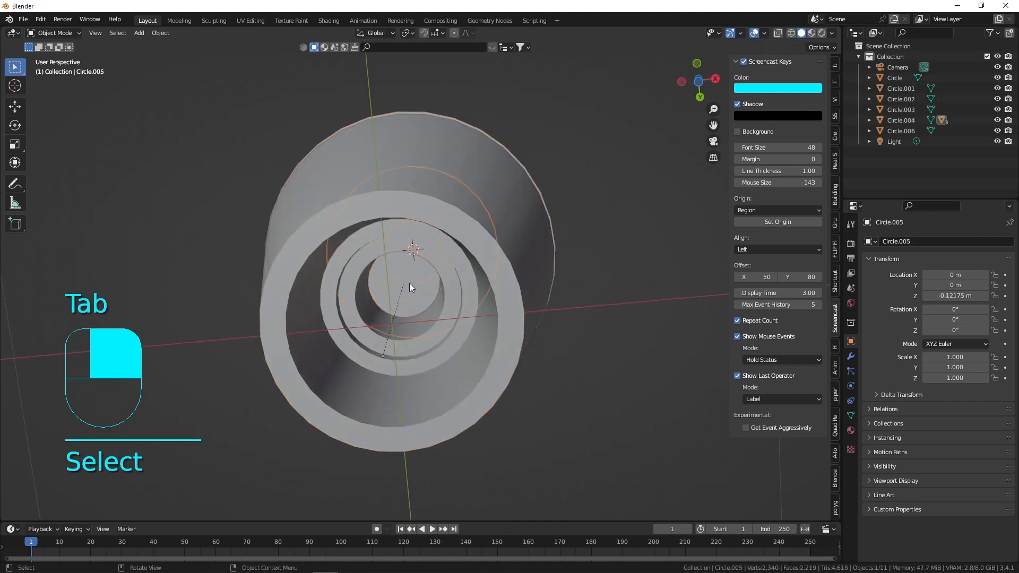
- Move the small cylinder Circle.006 down so it pokes out below the cone body's bottom opening
key(Tab)
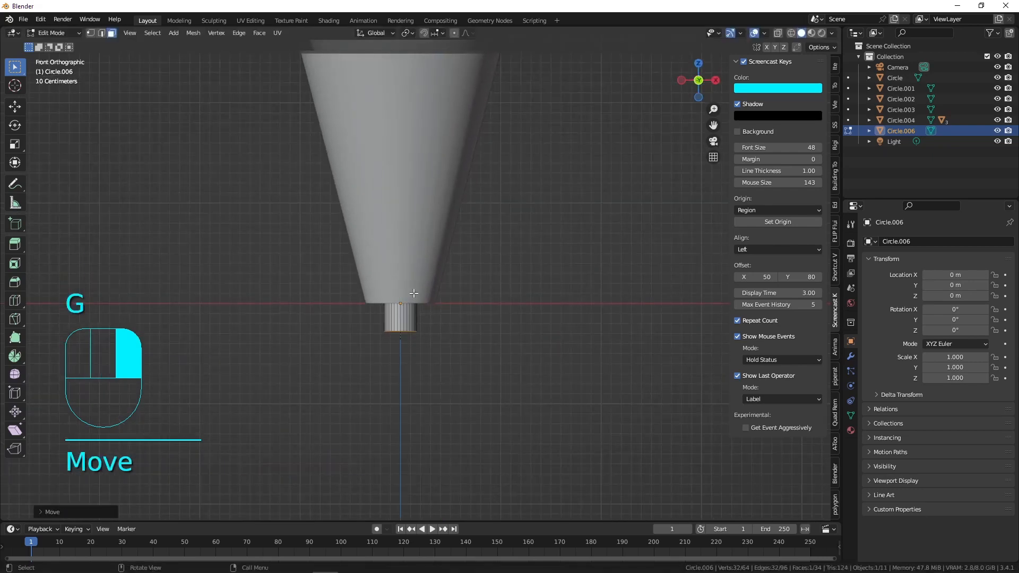
key(Tab)
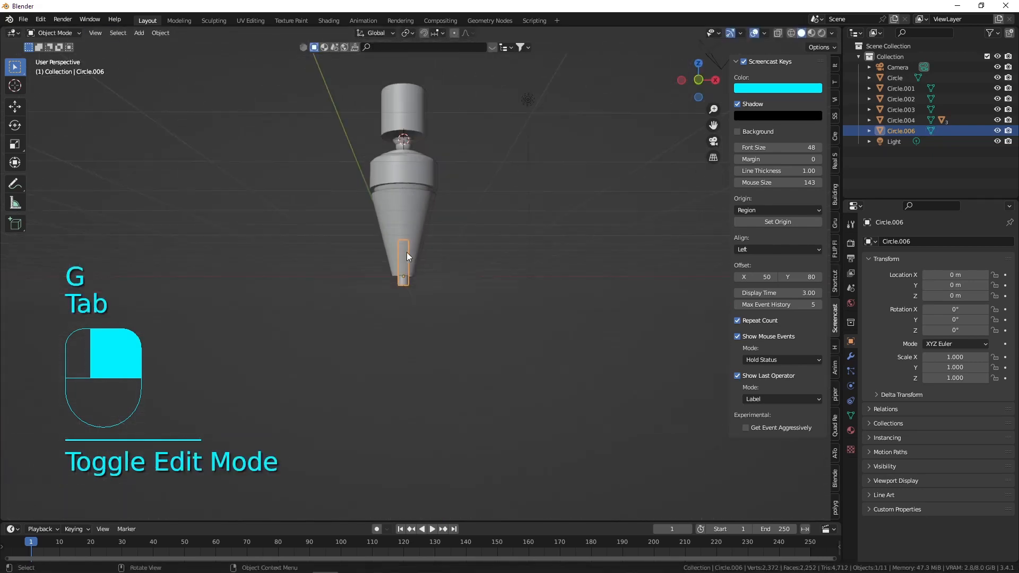
key(r)
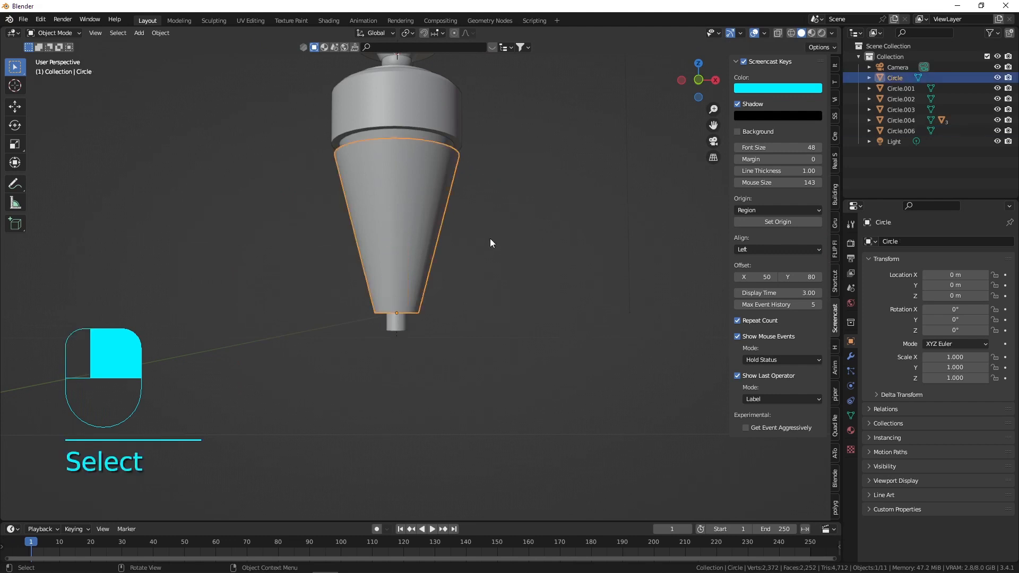
key(r)
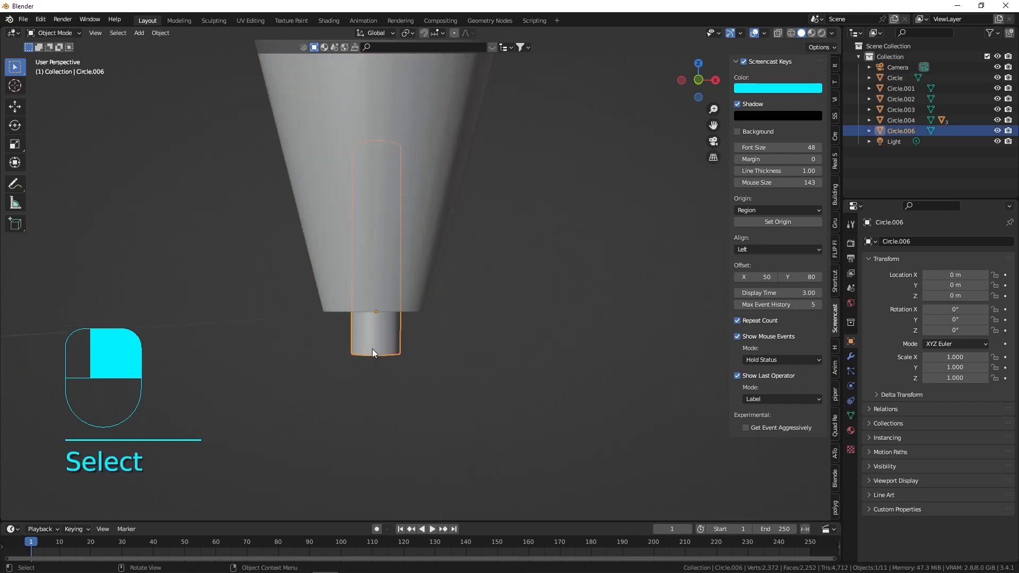
- Inset Circle.006's bottom face and extrude it down into a narrower stepped tip
key(Tab)
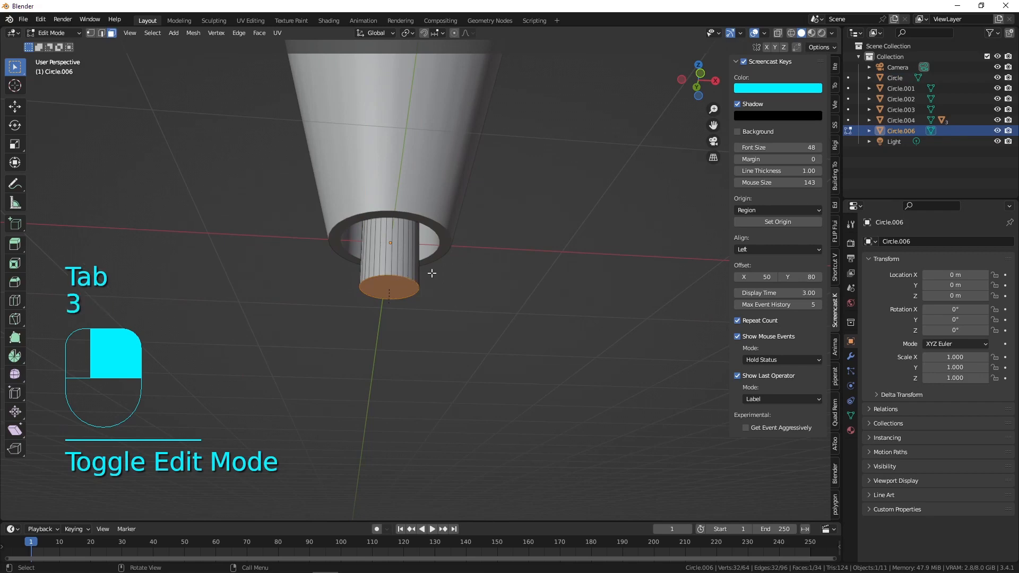
key(i)
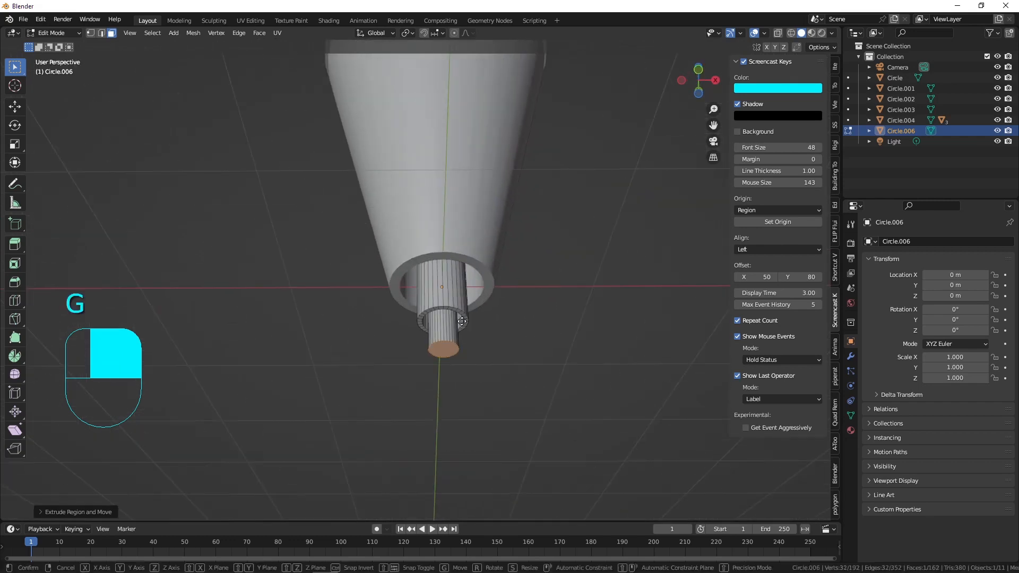
key(shift+s)
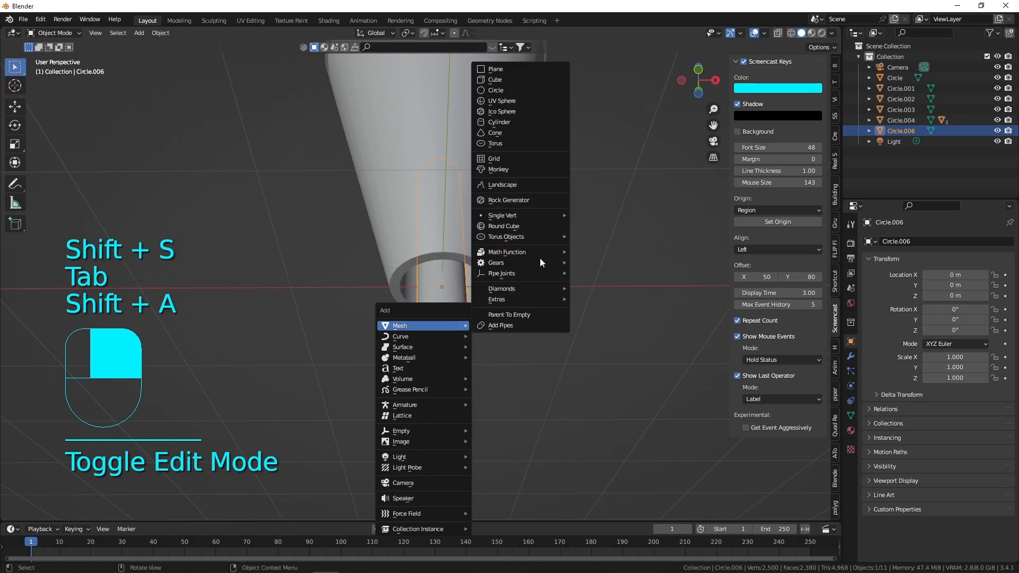
- Add a new plane beneath the stem and scale it to bracket proportions
click(495, 68)
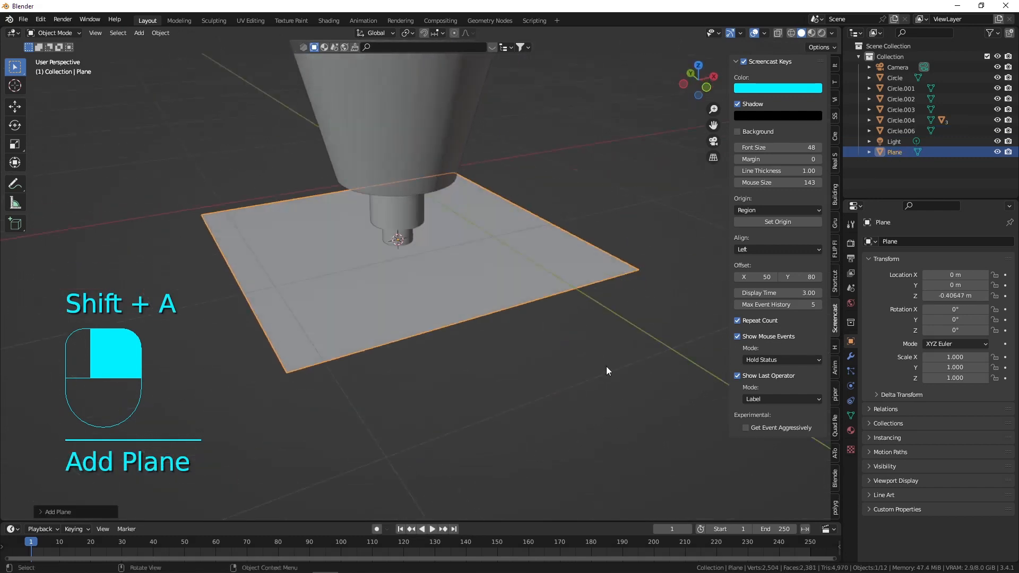
key(s)
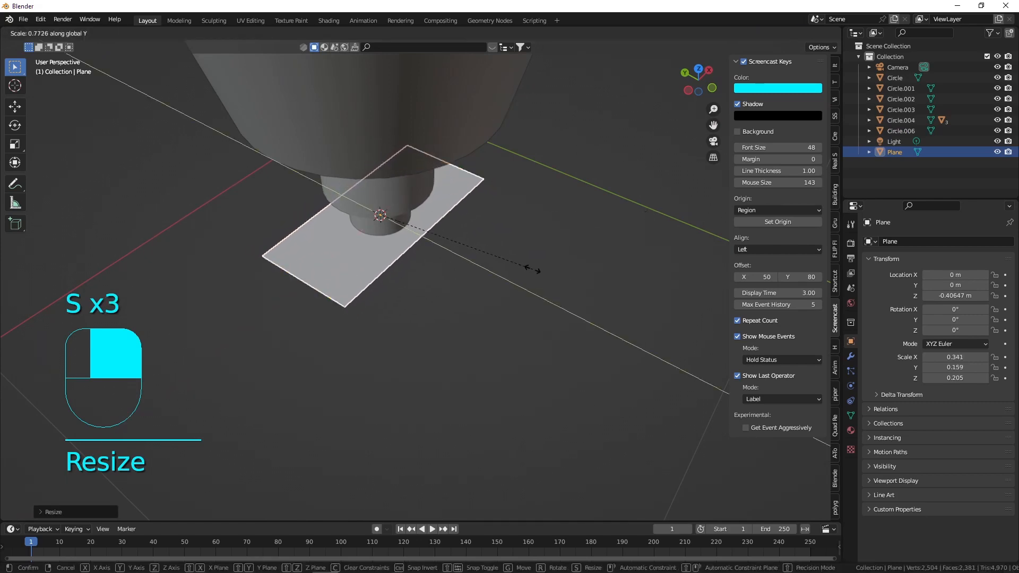
click(395, 252)
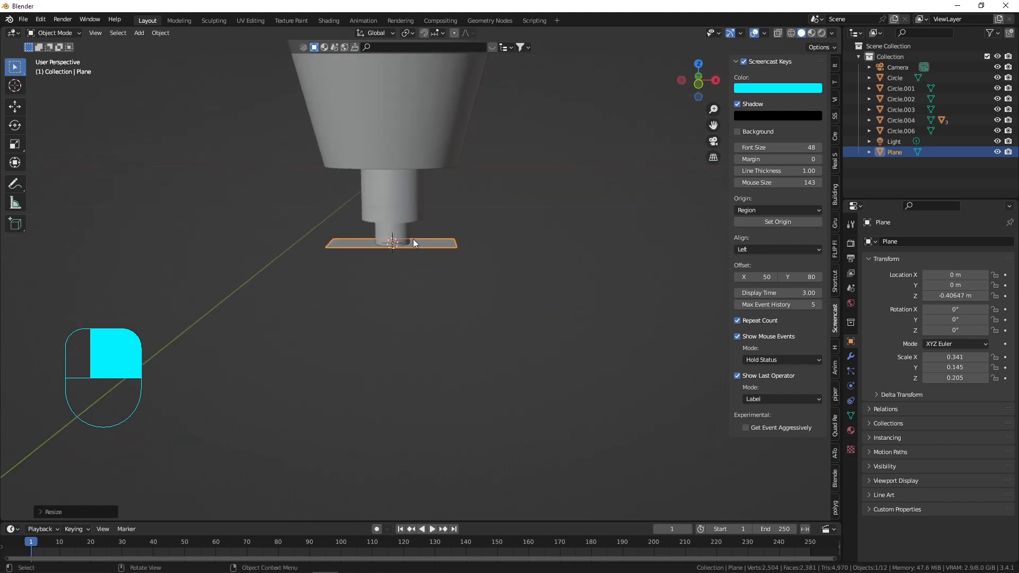
- Extrude the plane into a slab, loop-cut it and extrude the legs down into a U-shaped bracket
key(Tab)
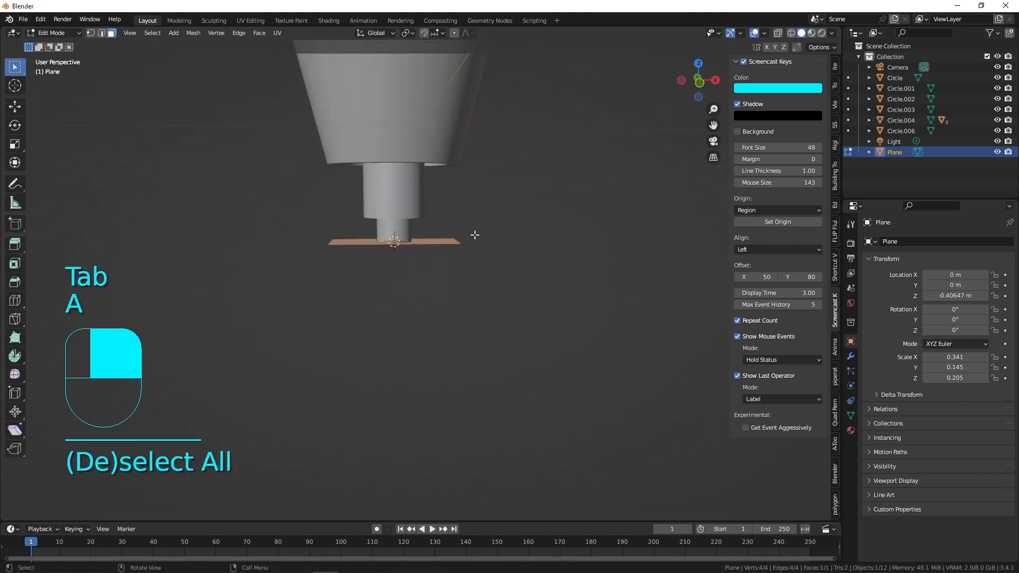
key(e)
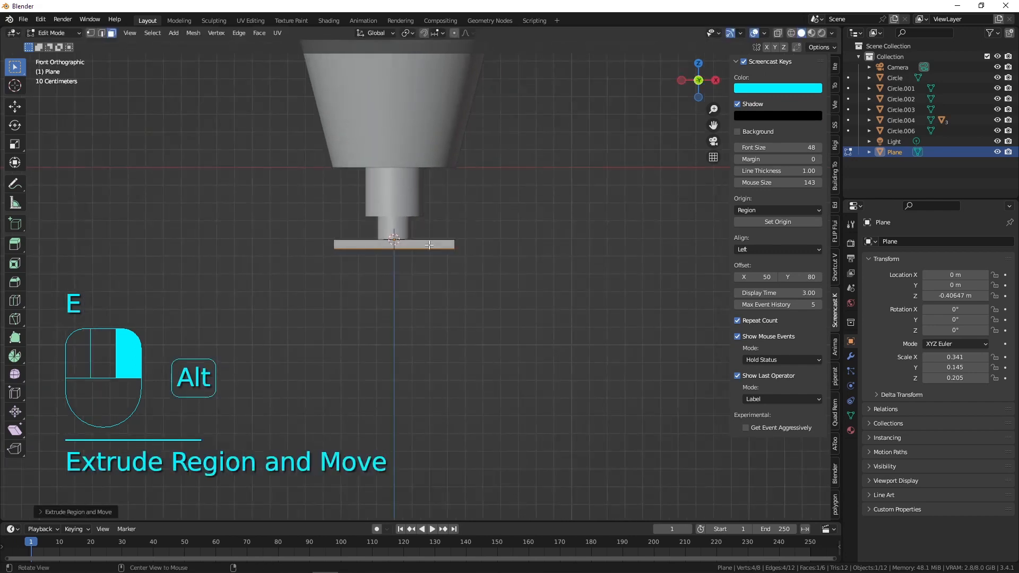
key(ctrl+r)
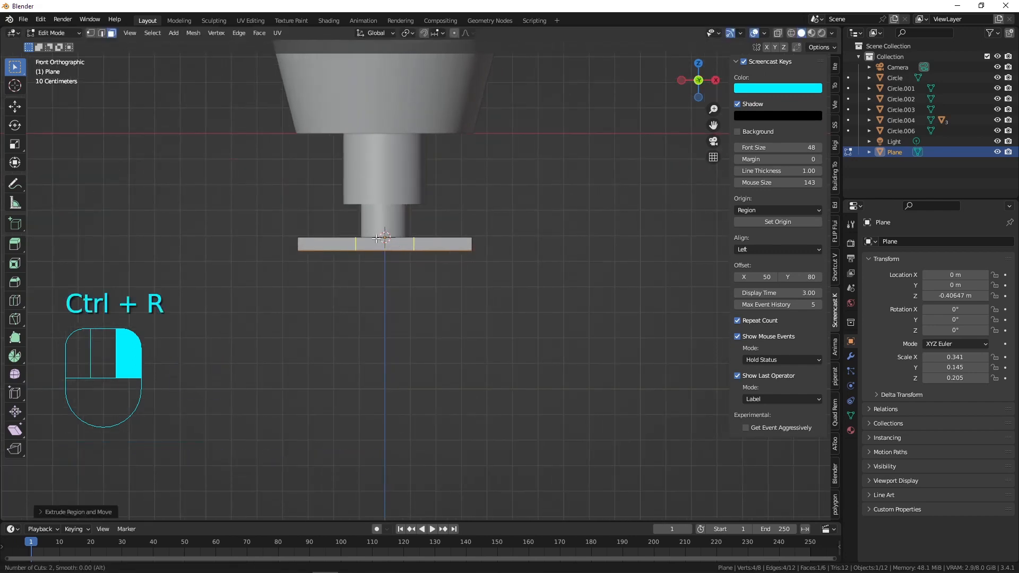
key(ctrl+r)
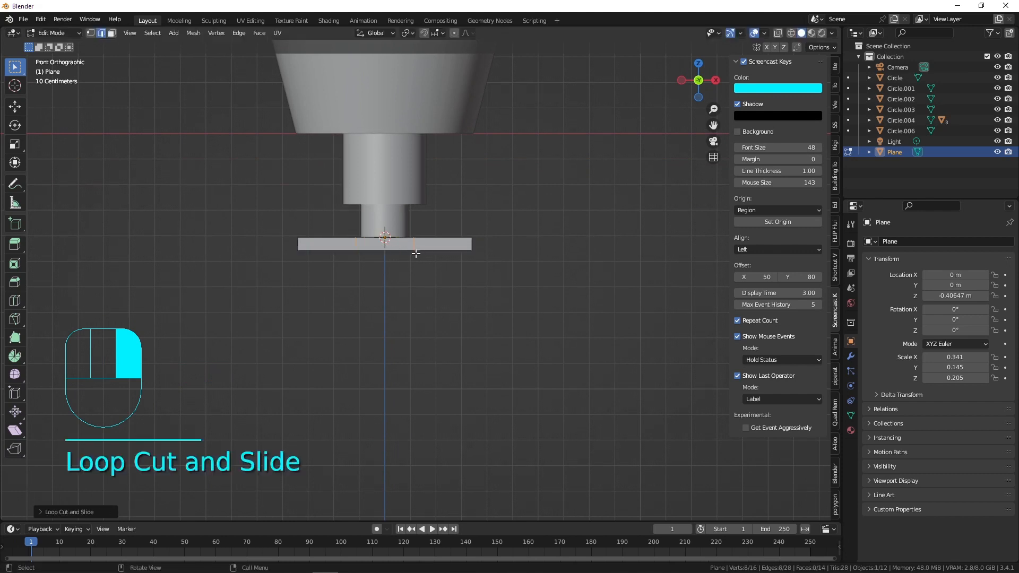
key(s)
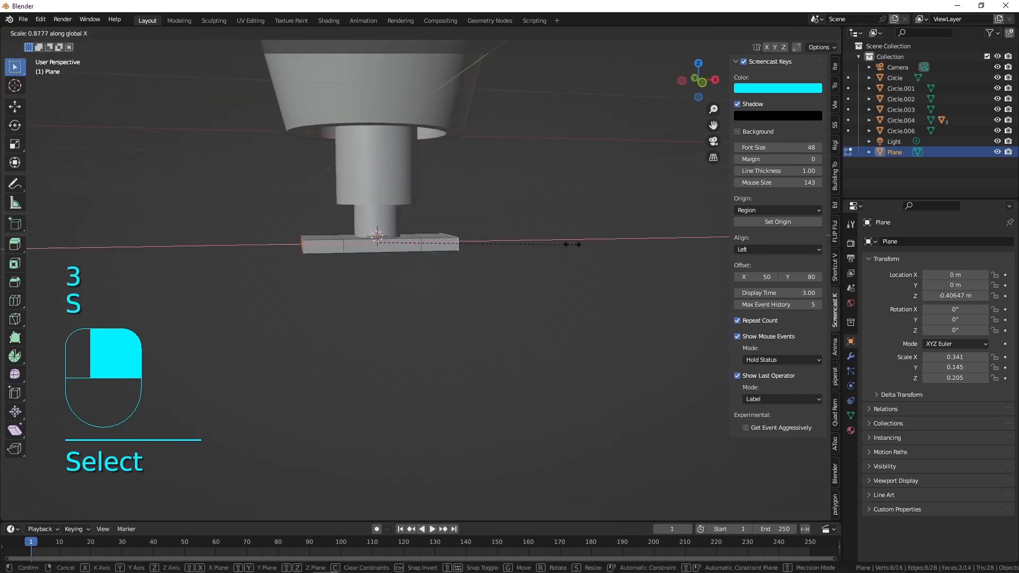
mouse_move(503, 236)
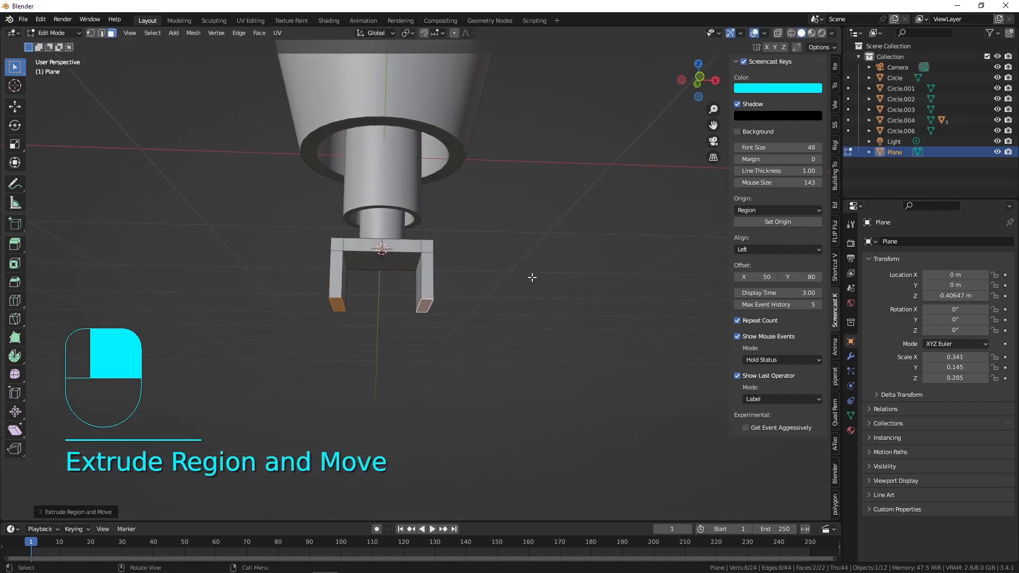
key(Tab)
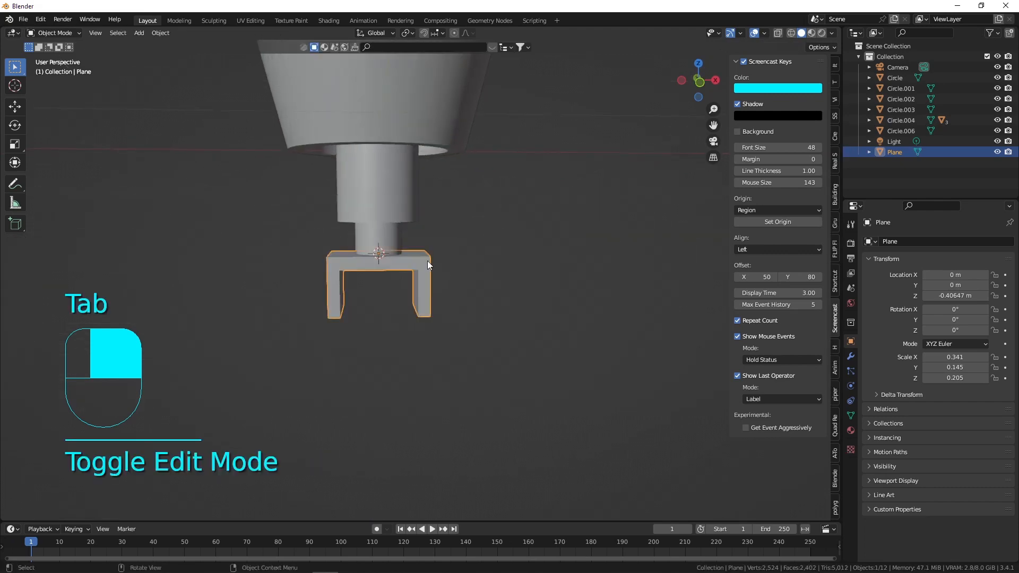
- Scale the U-shaped bracket narrower along its width beneath the stem
key(s)
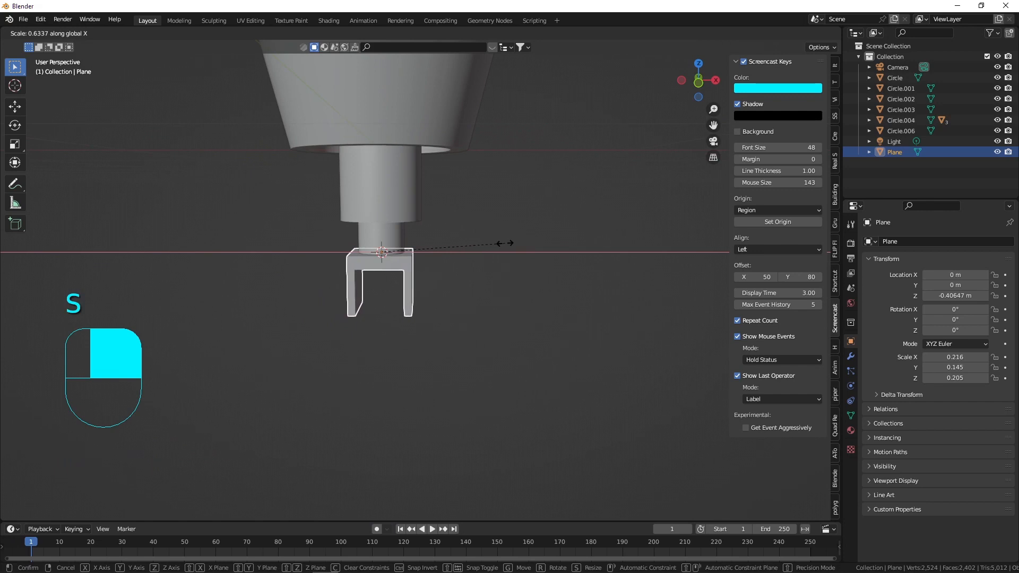
key(Tab)
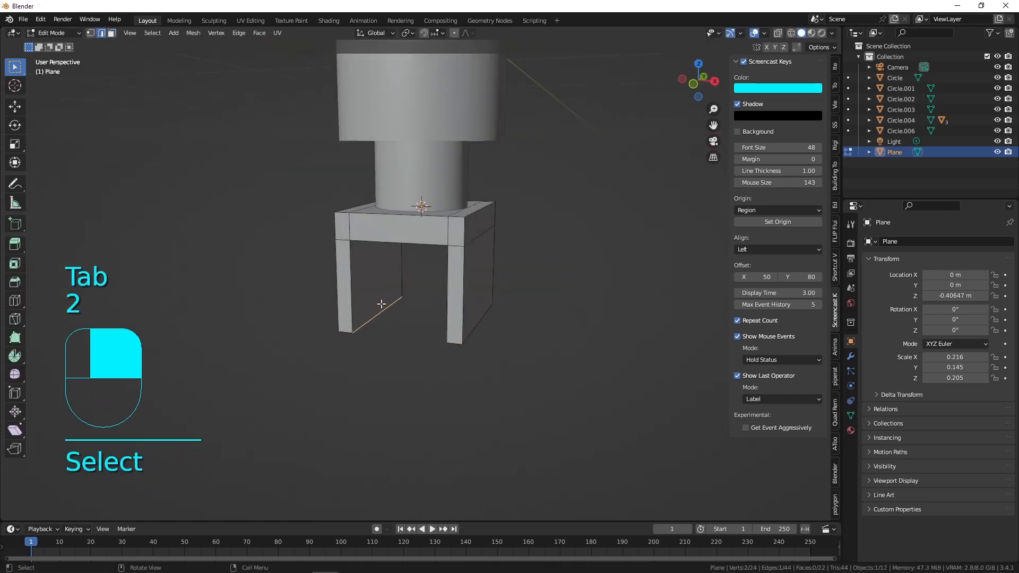
key(shift+s)
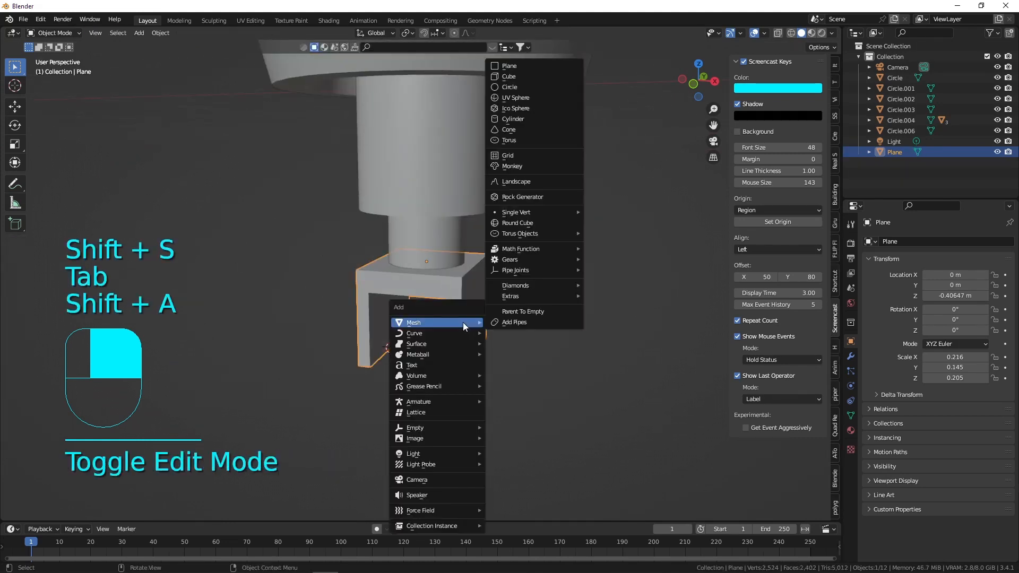
mouse_move(513, 98)
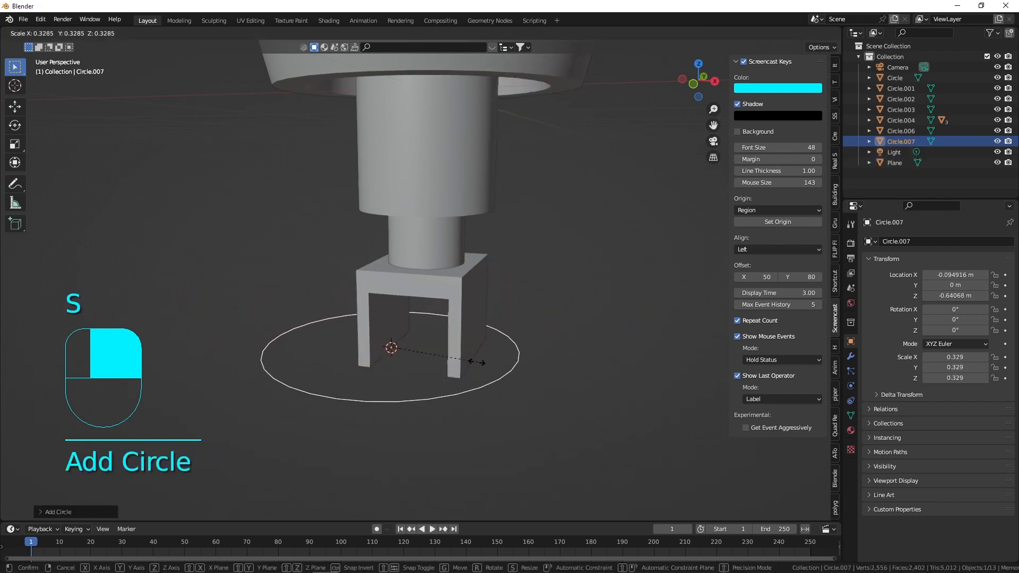
- Stand the new circle Circle.007 upright, size and place it between the fork legs, and extrude it into a wheel
key(r)
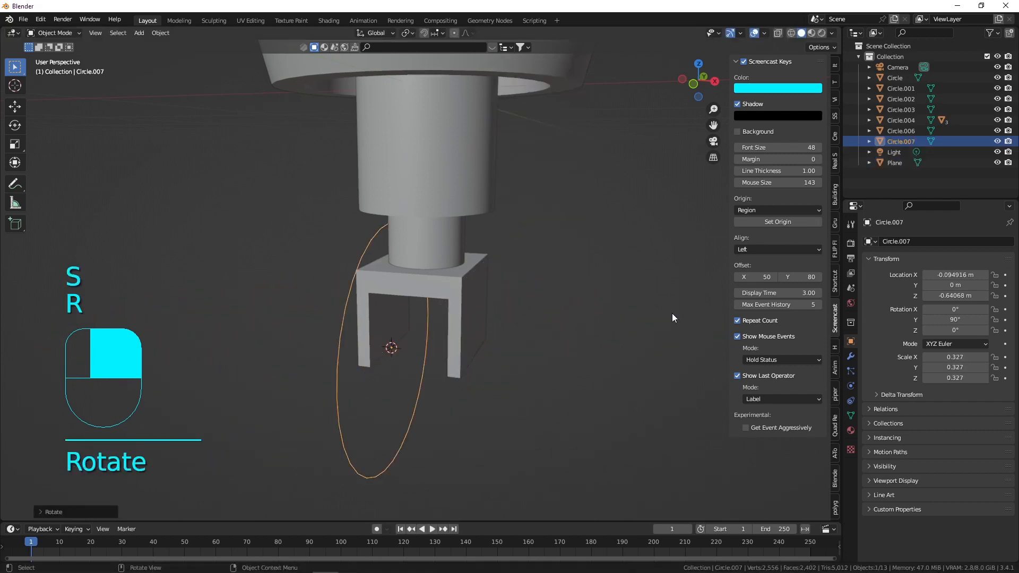
key(s)
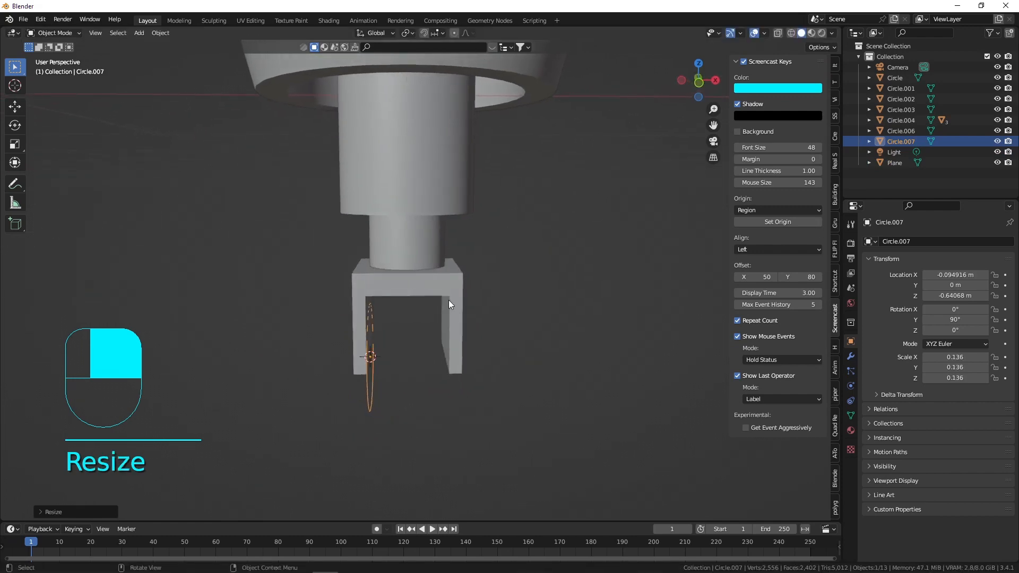
key(g)
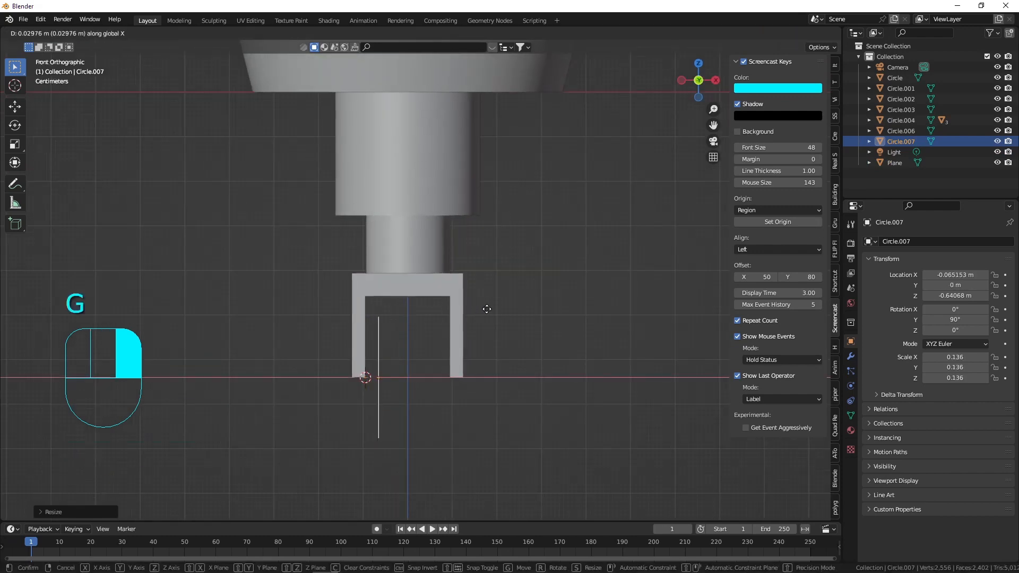
key(Tab)
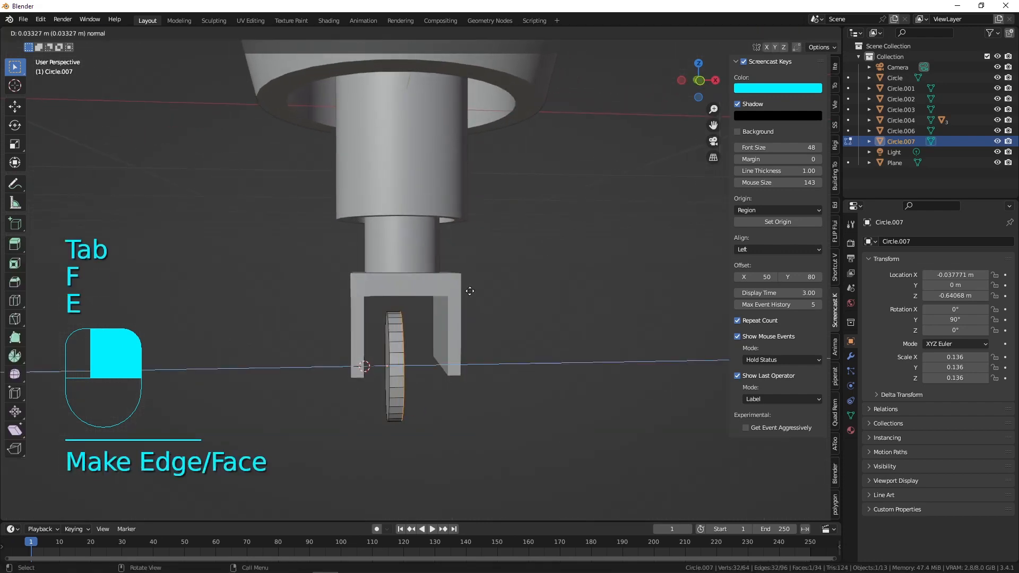
key(e)
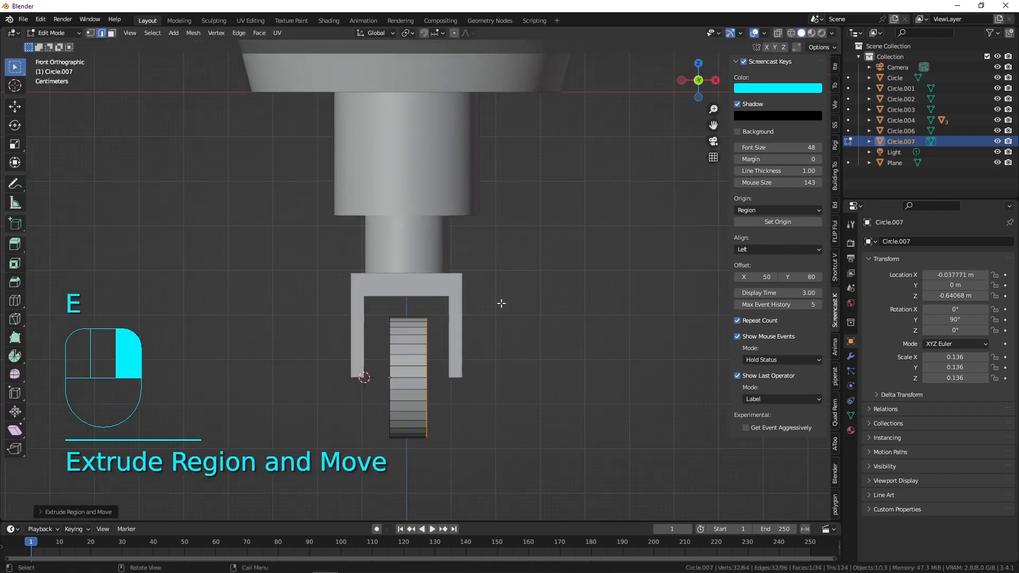
key(Tab)
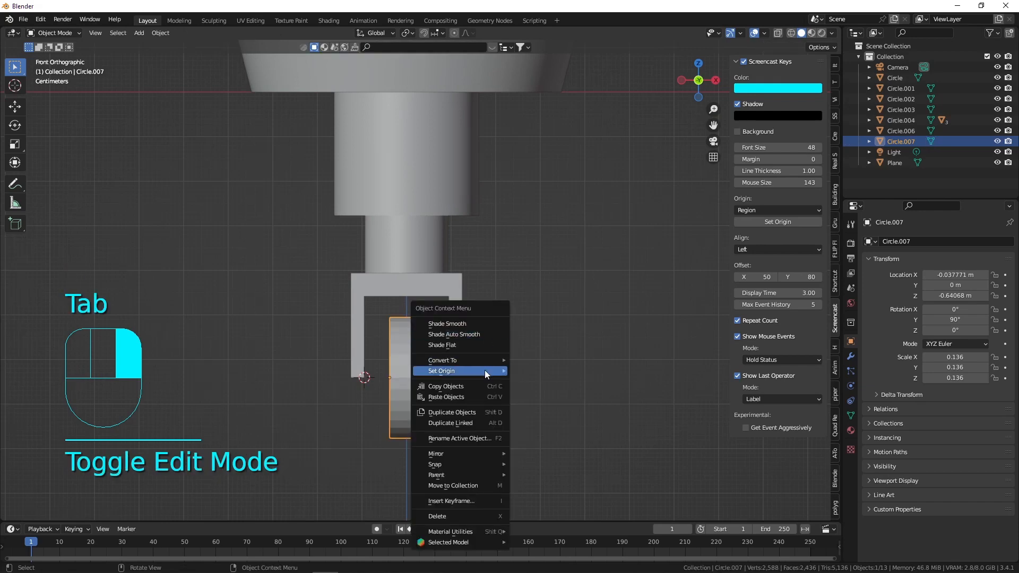
mouse_move(440, 371)
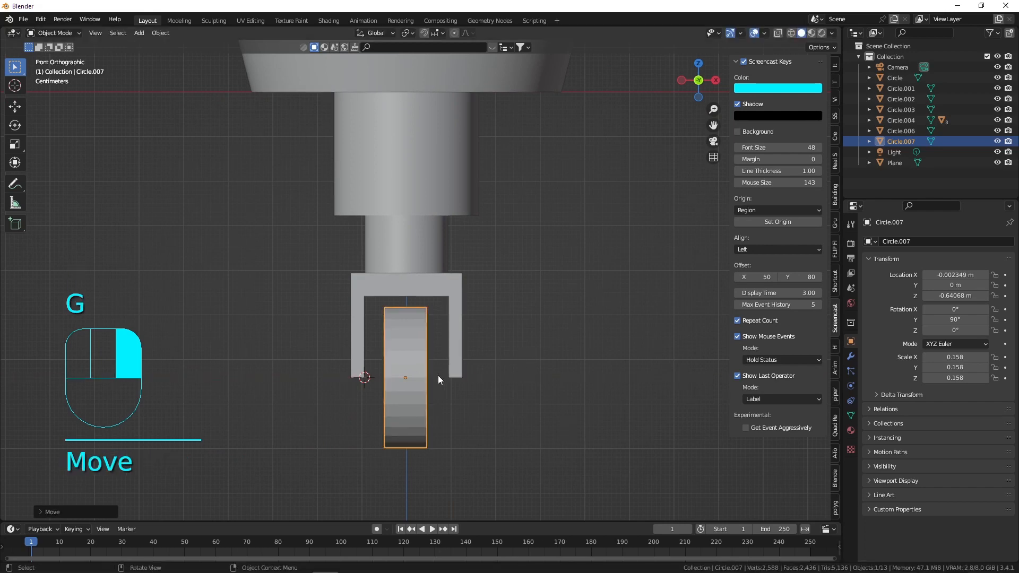
- Bridge the wheel's inset faces into a hollow hub and split a copy off as Circle.008
key(Tab)
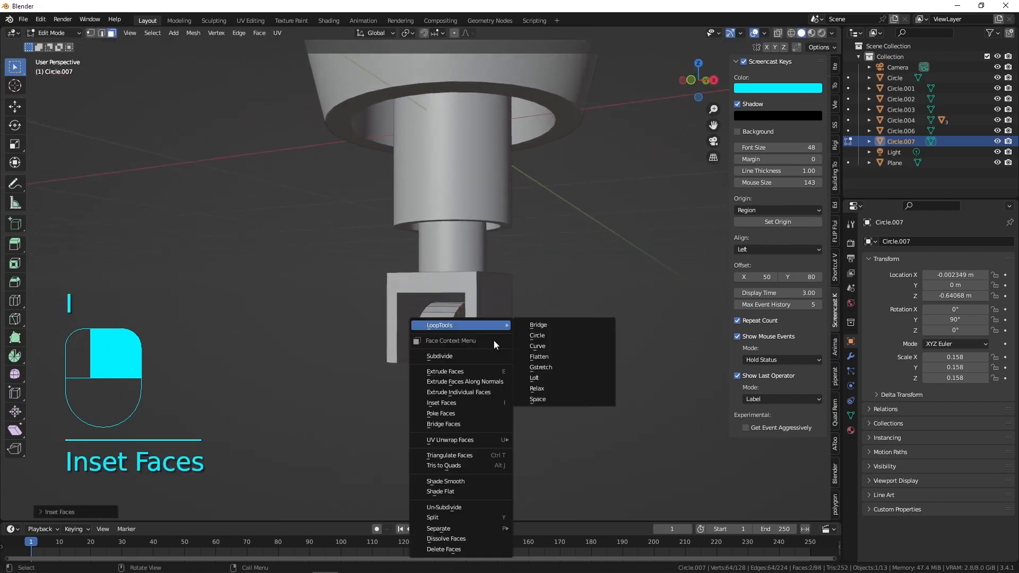
click(537, 325)
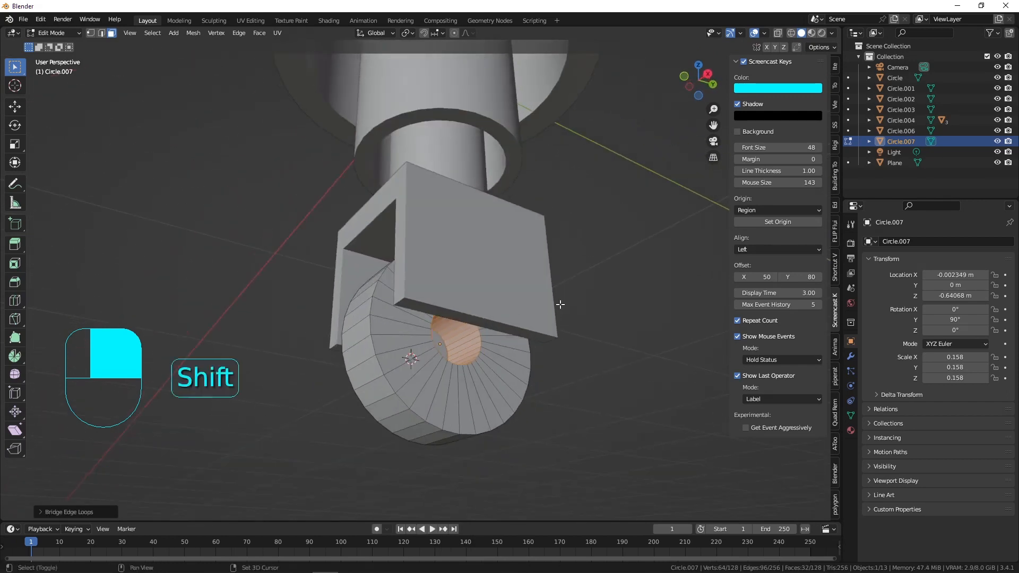
key(p)
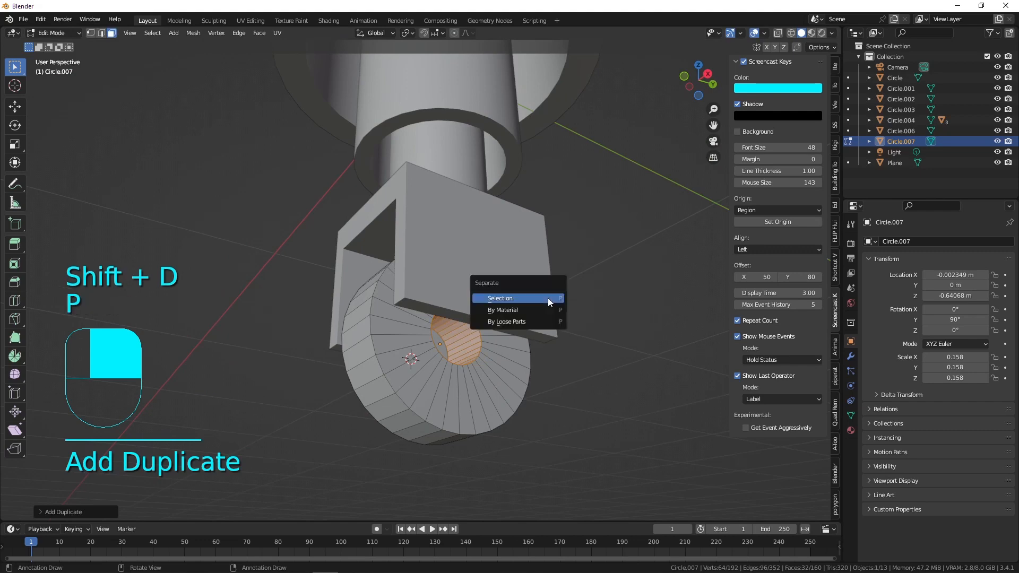
click(500, 298)
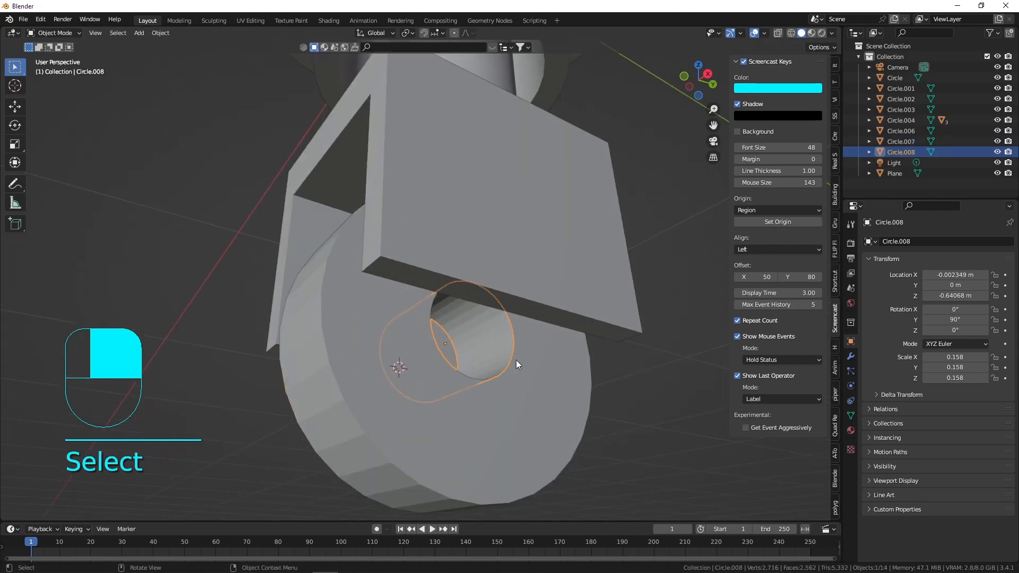
- Cap the open end of the axle Circle.008 and shade it smooth
key(Tab)
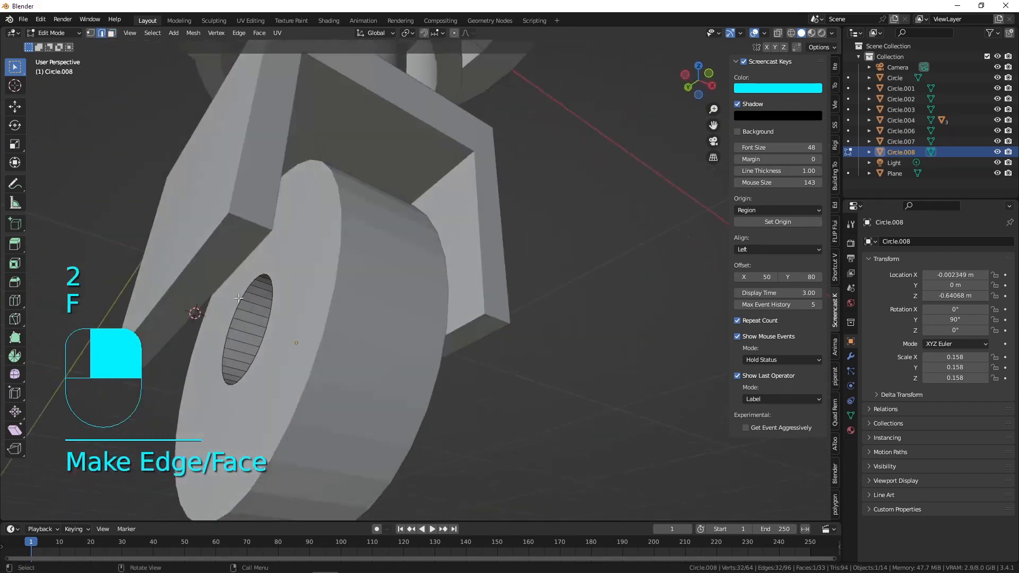
click(241, 297)
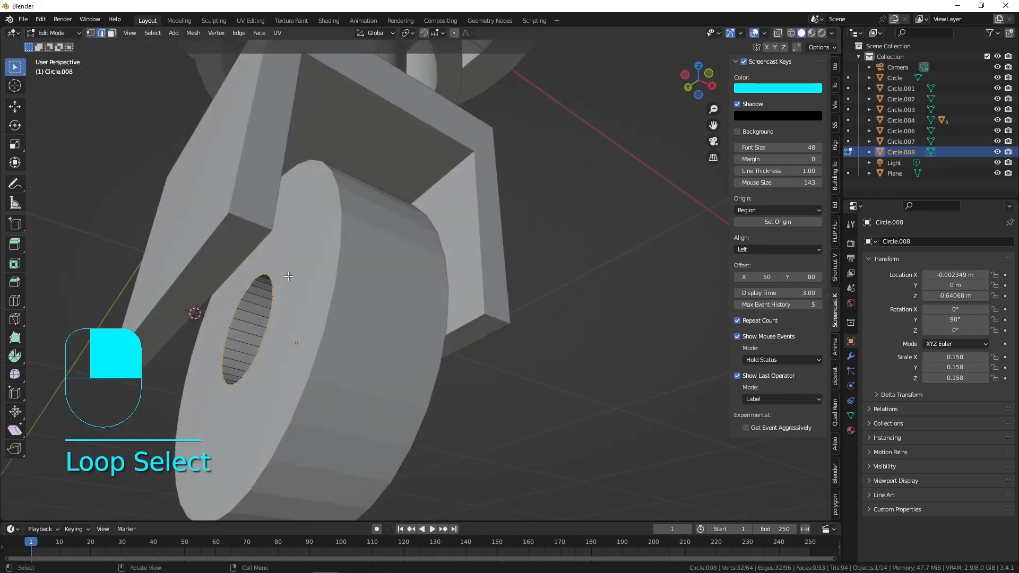
key(F)
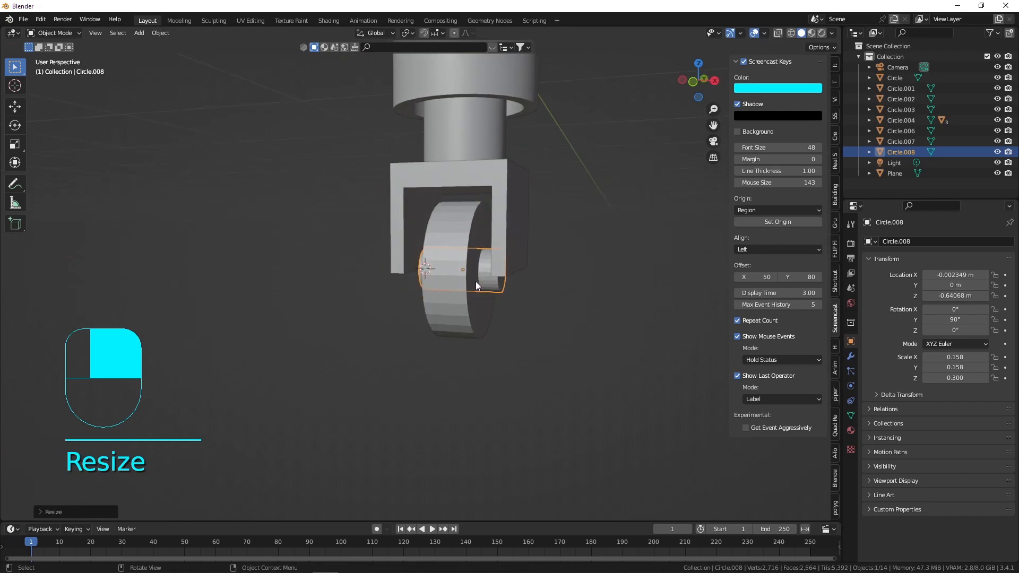
right_click(487, 189)
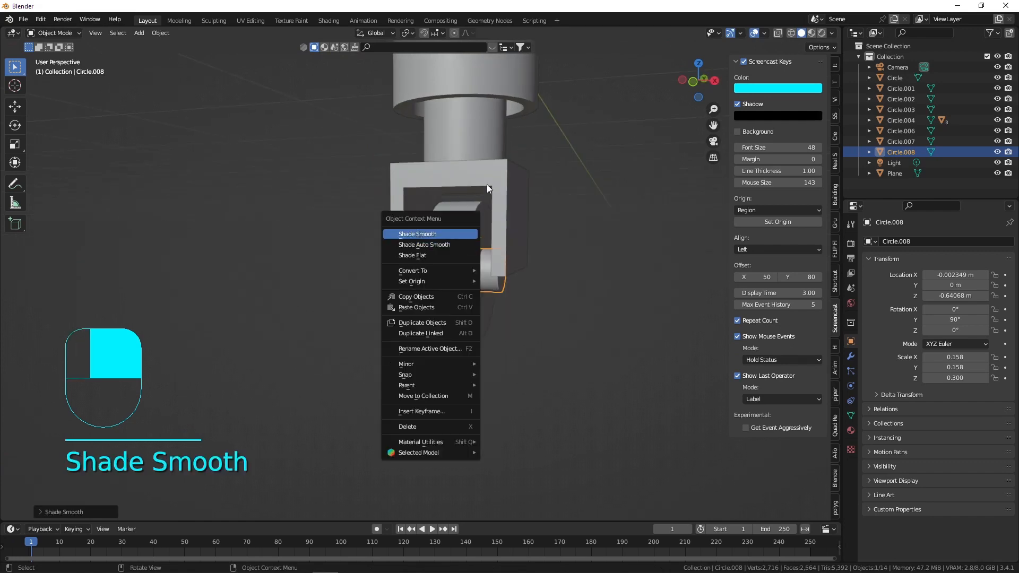
click(417, 234)
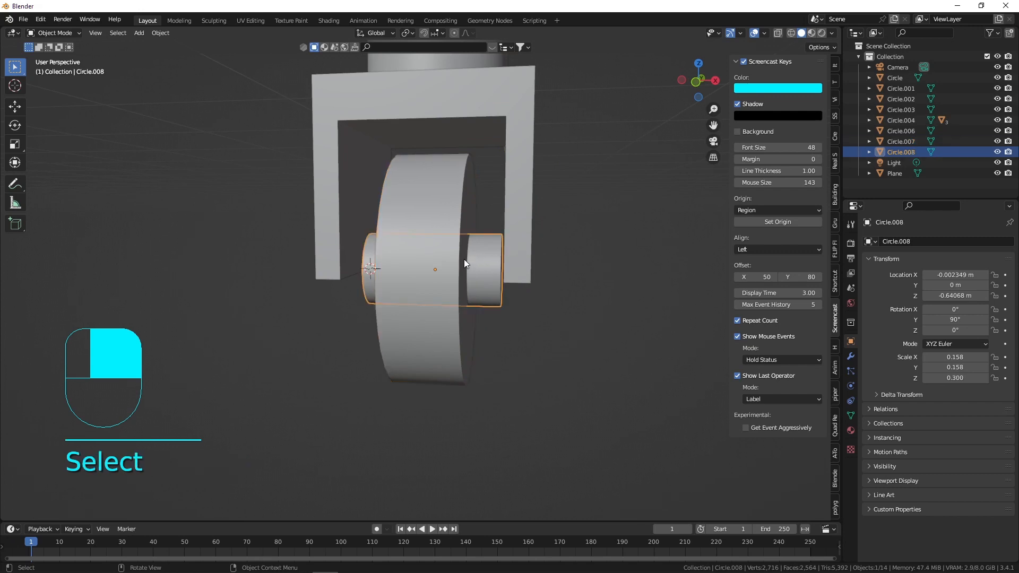
- Scale the axle slimmer so it passes through the wheel hub
drag(456, 260, 474, 254)
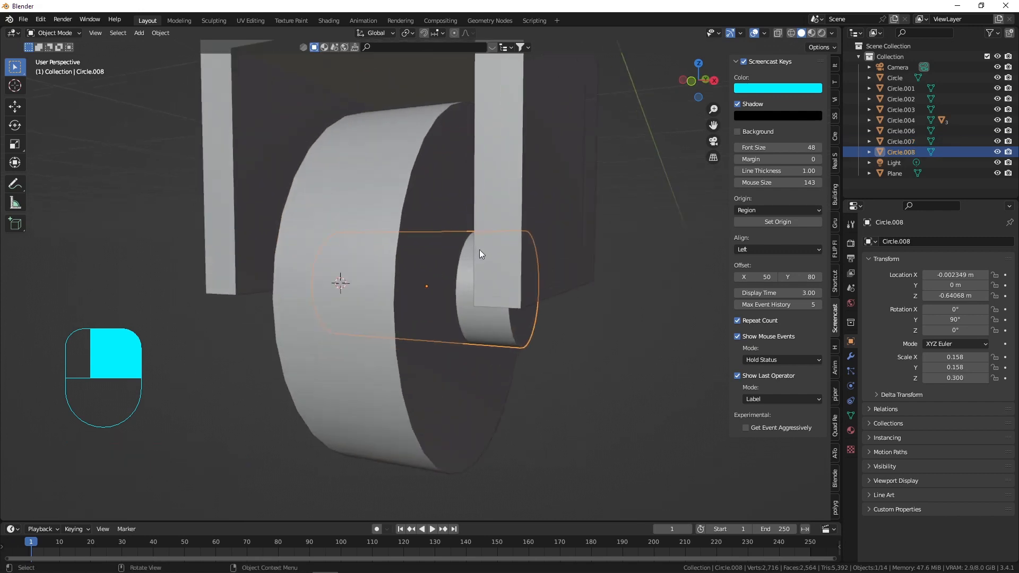
key(s)
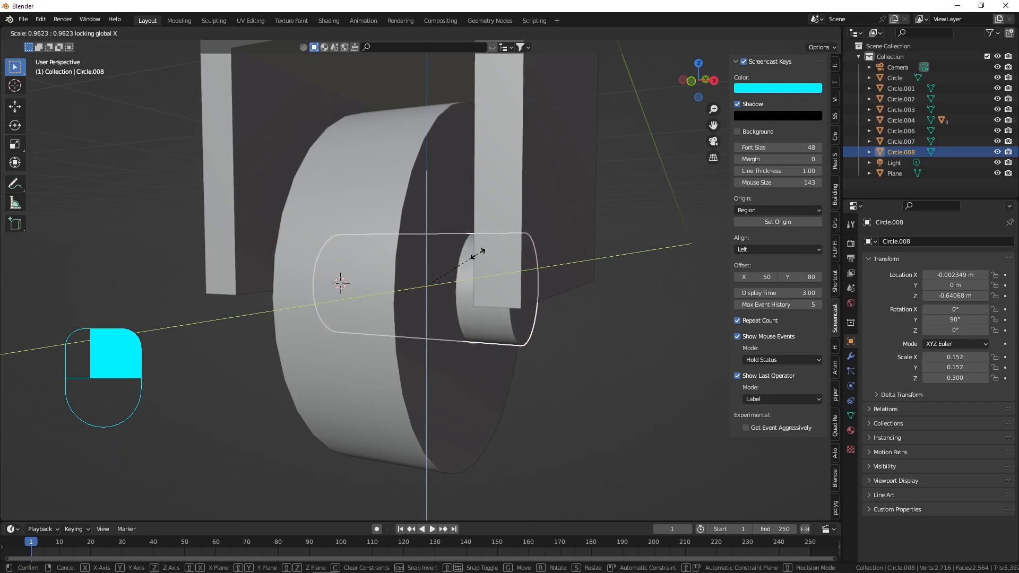
click(506, 306)
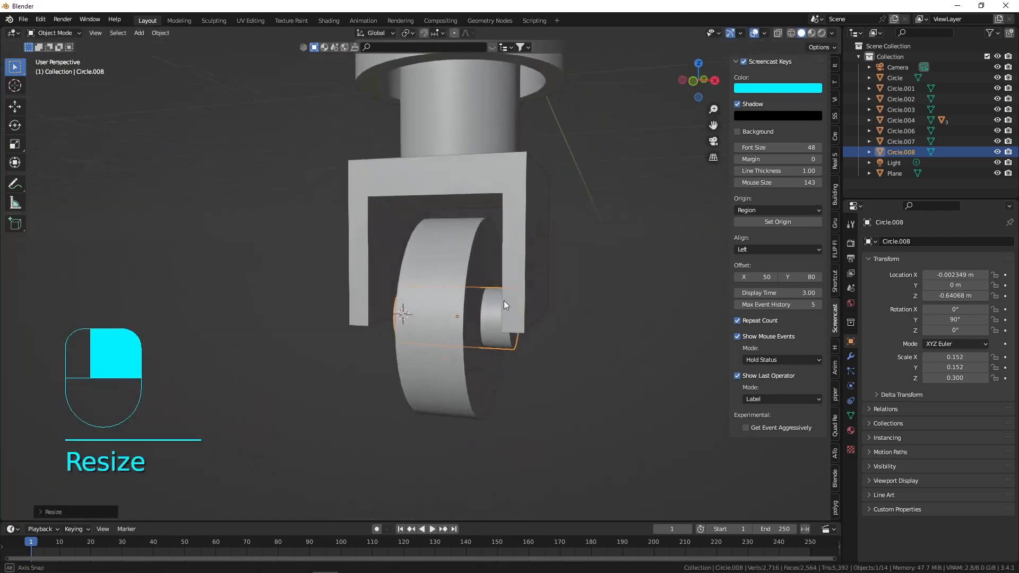
- Adjust the fork Plane's faces so the axle reaches both arms, then begin saving
key(Tab)
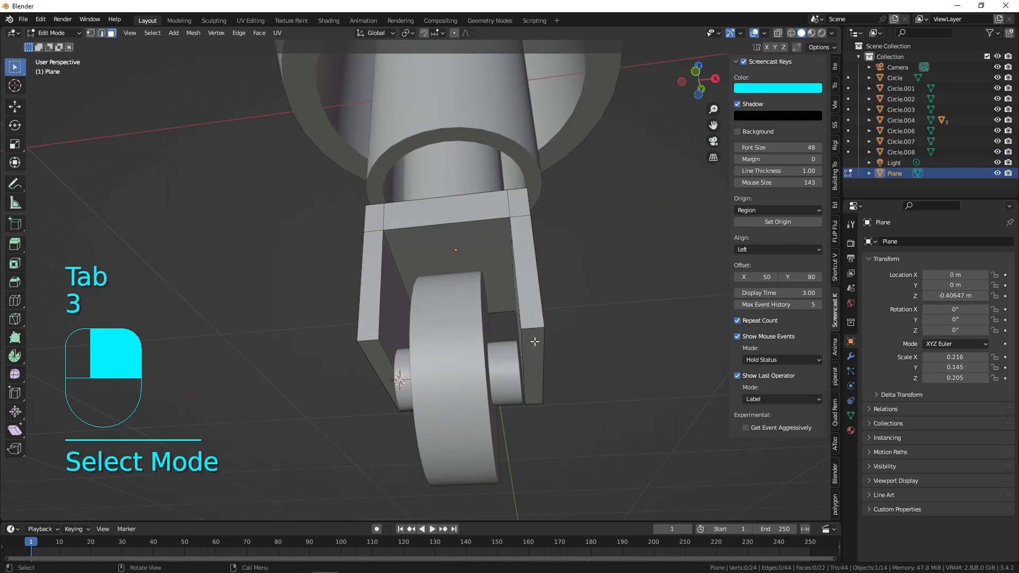
key(g)
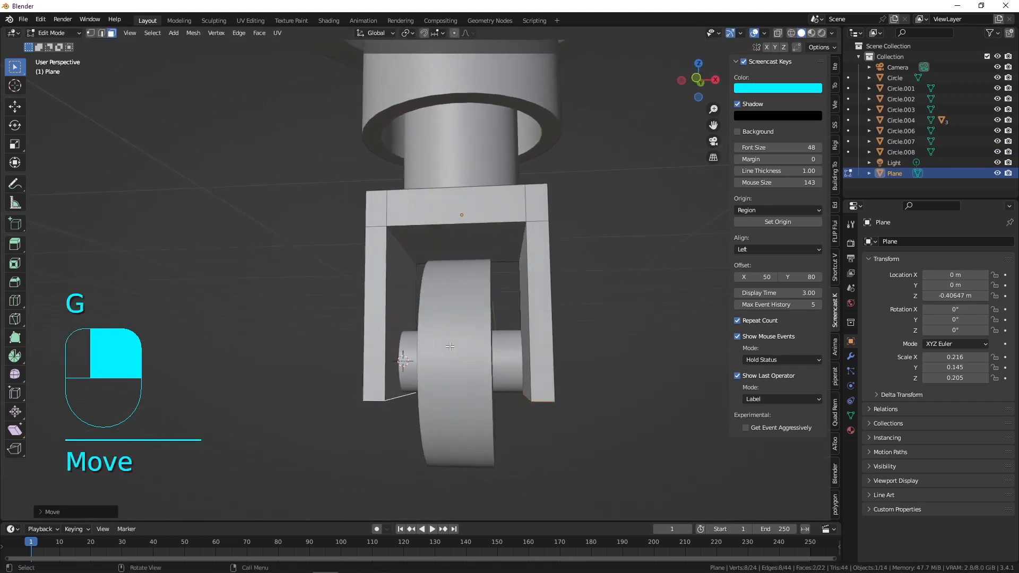
key(Tab)
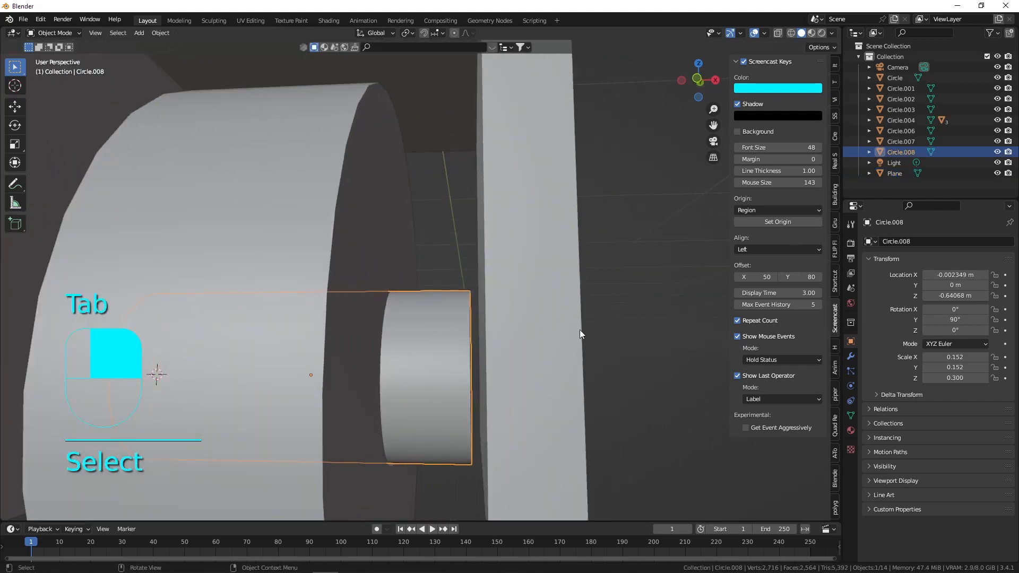
key(s)
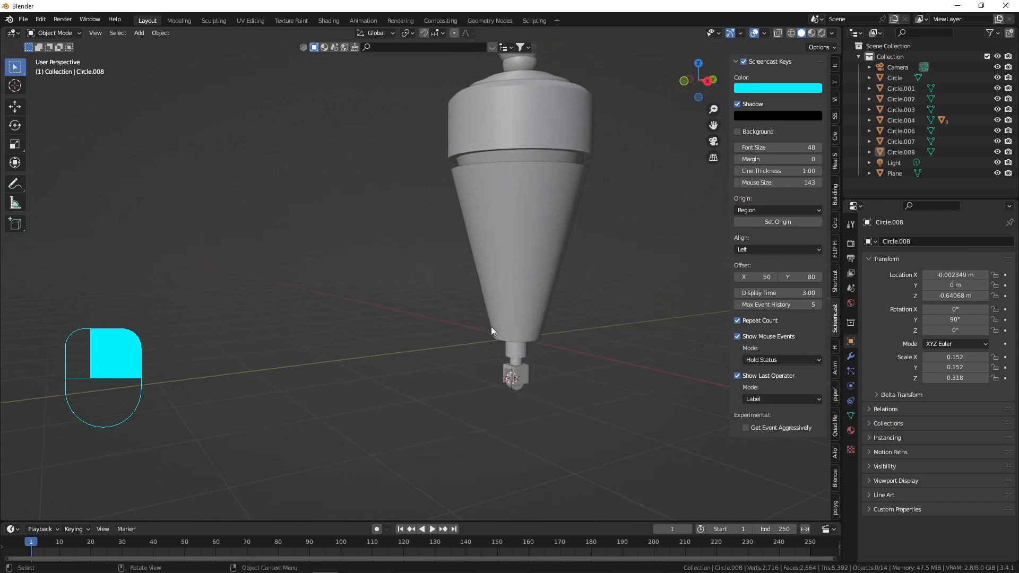
key(KP_1)
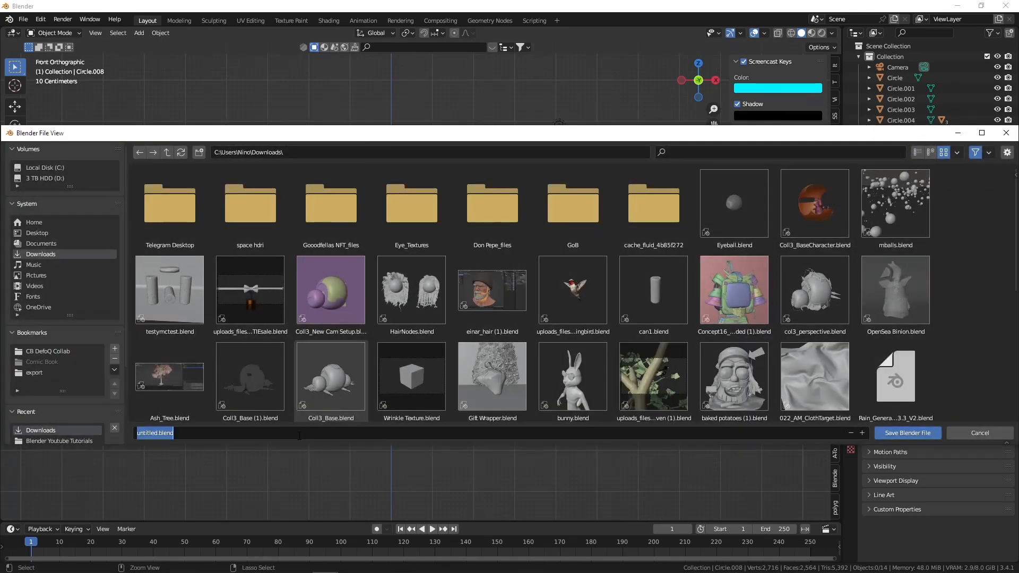
- Save the scene as robot.blend in the Downloads folder
click(906, 433)
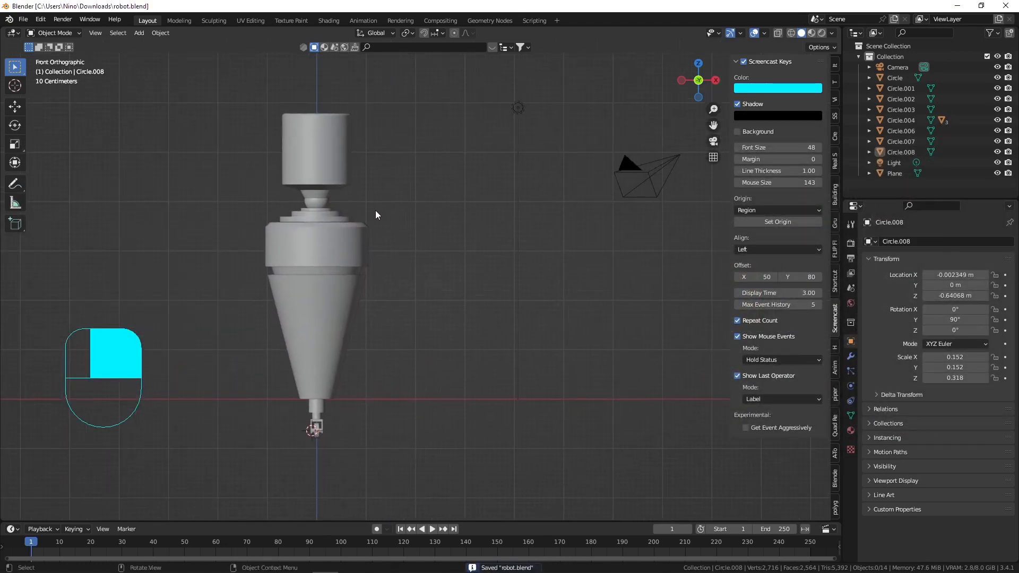
mouse_move(288, 230)
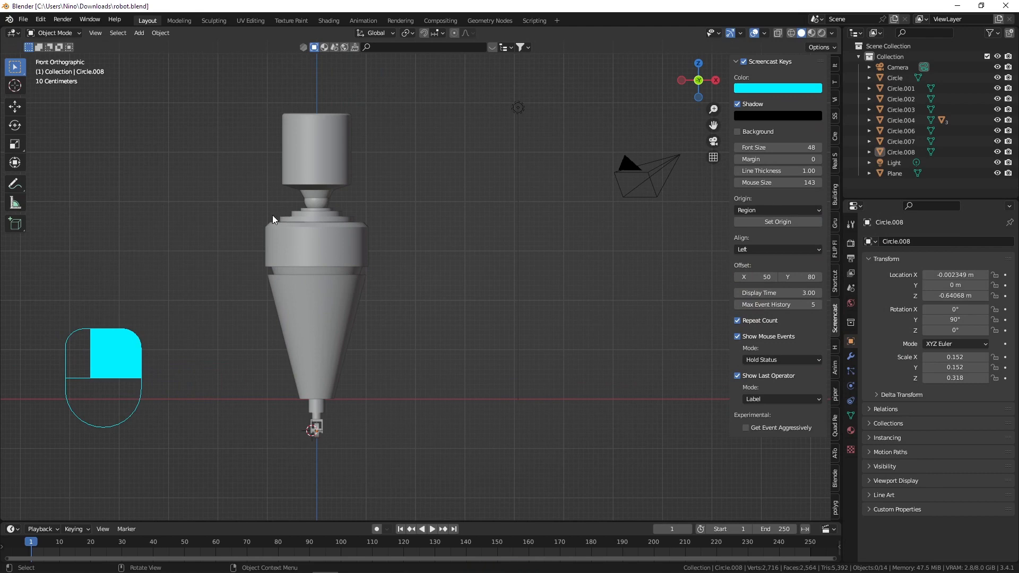
mouse_move(284, 208)
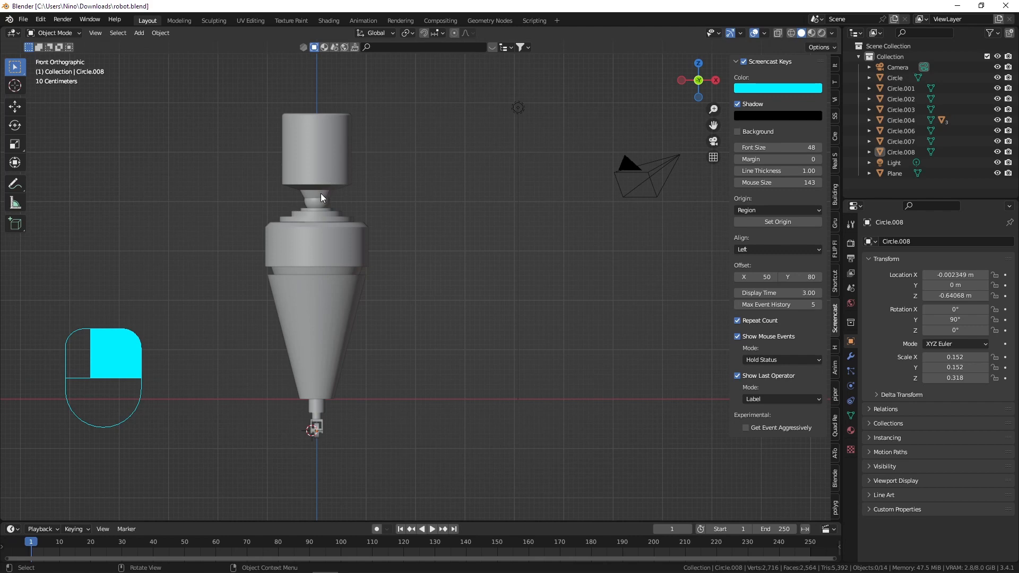
drag(318, 199, 357, 256)
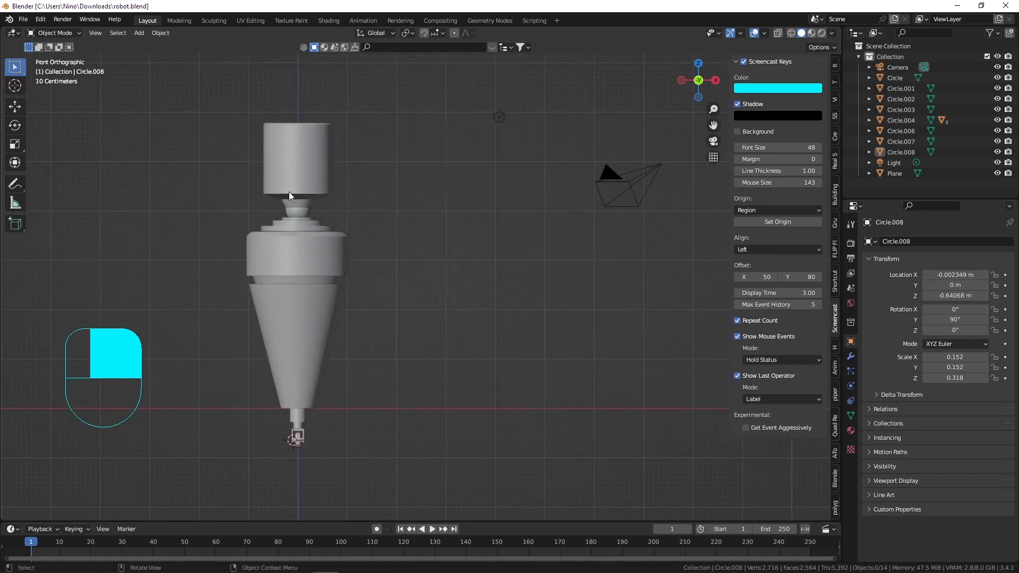
- Inset the centre faces of Sphere.001's top and extrude them up into a small stud
key(Tab)
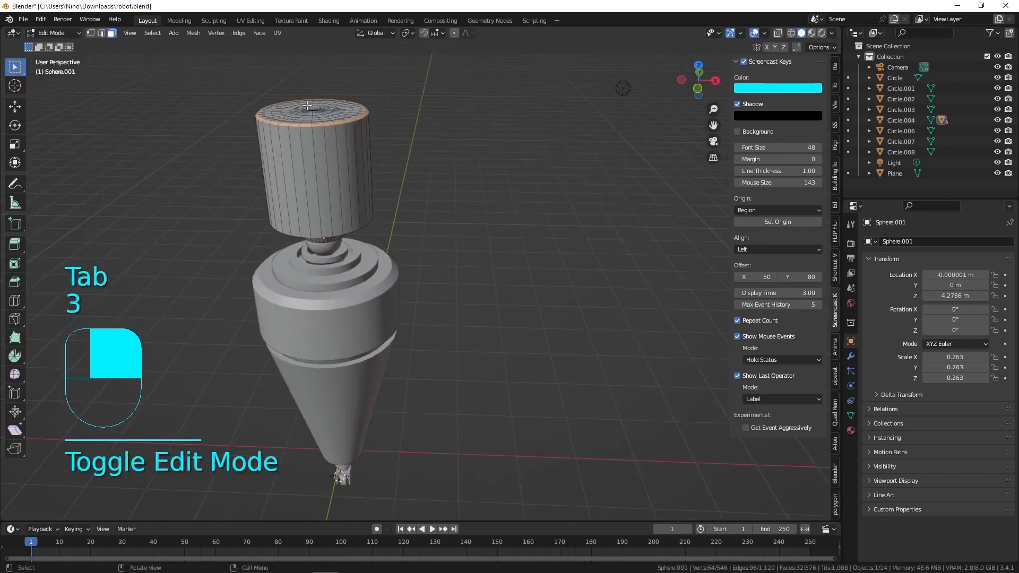
key(Tab)
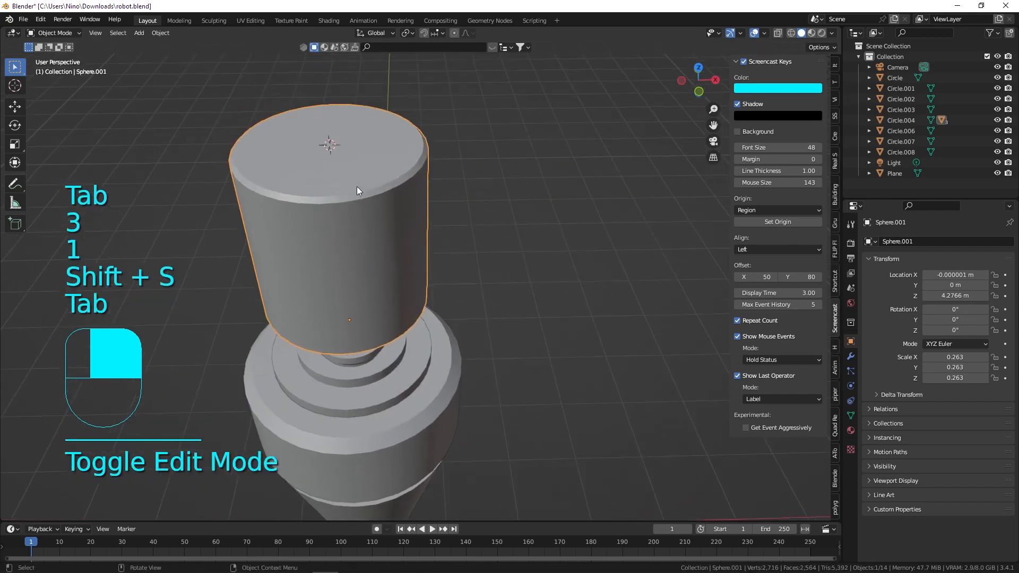
key(Tab)
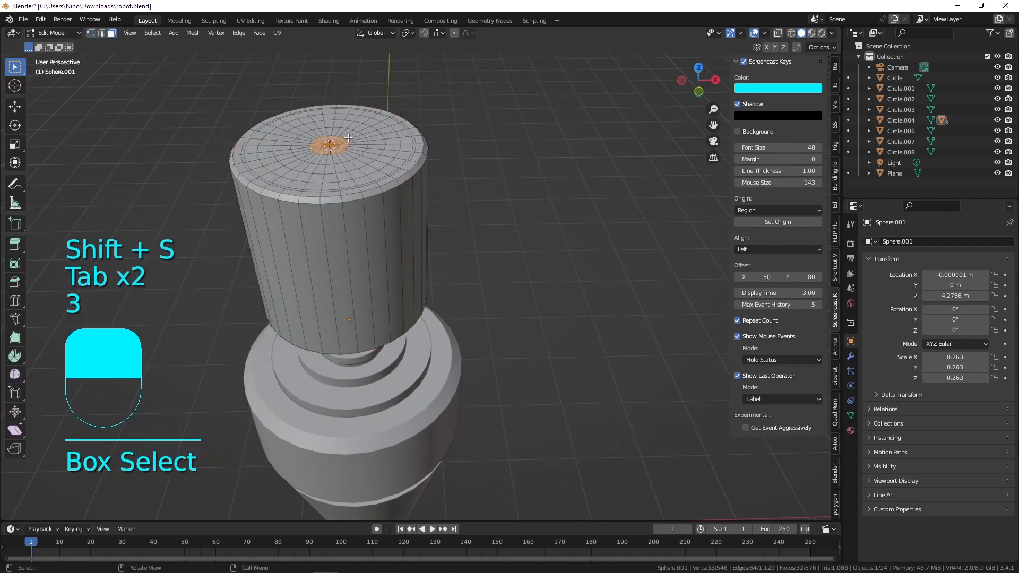
key(e)
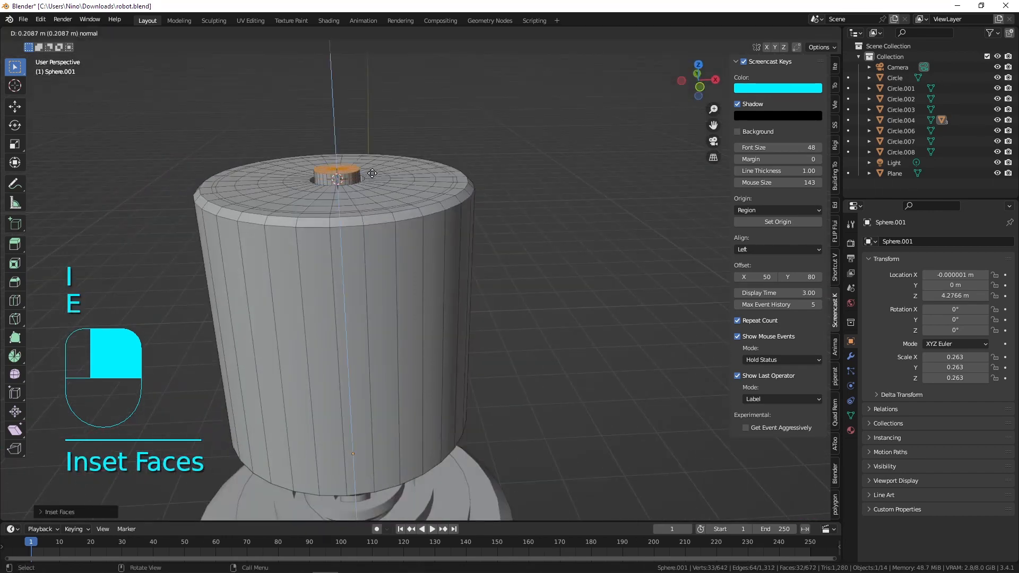
key(shift+a)
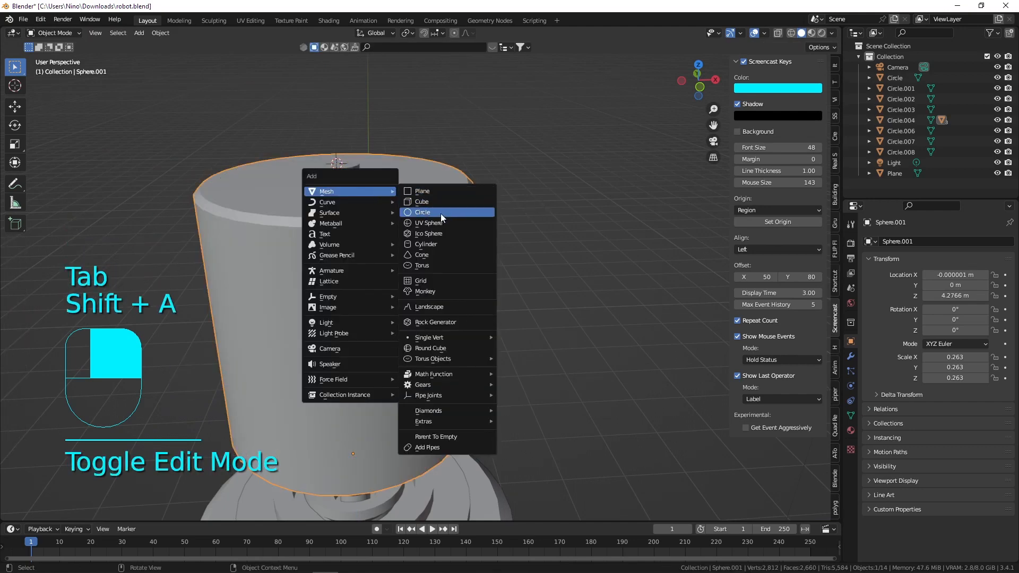
- Add a circle above the head, scale it to fit and bevel the dome edges with Clamp Overlap
click(421, 213)
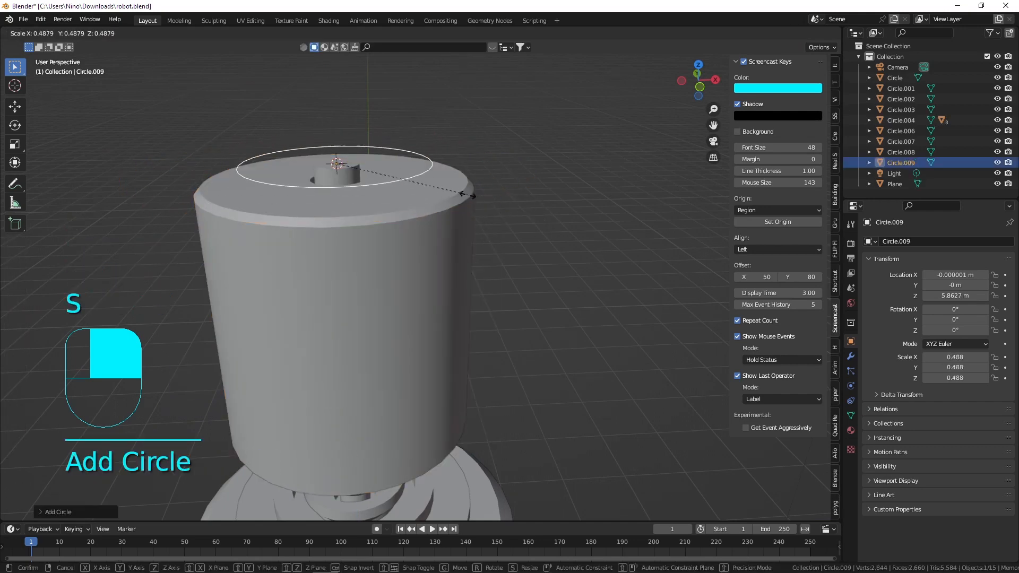
key(Tab)
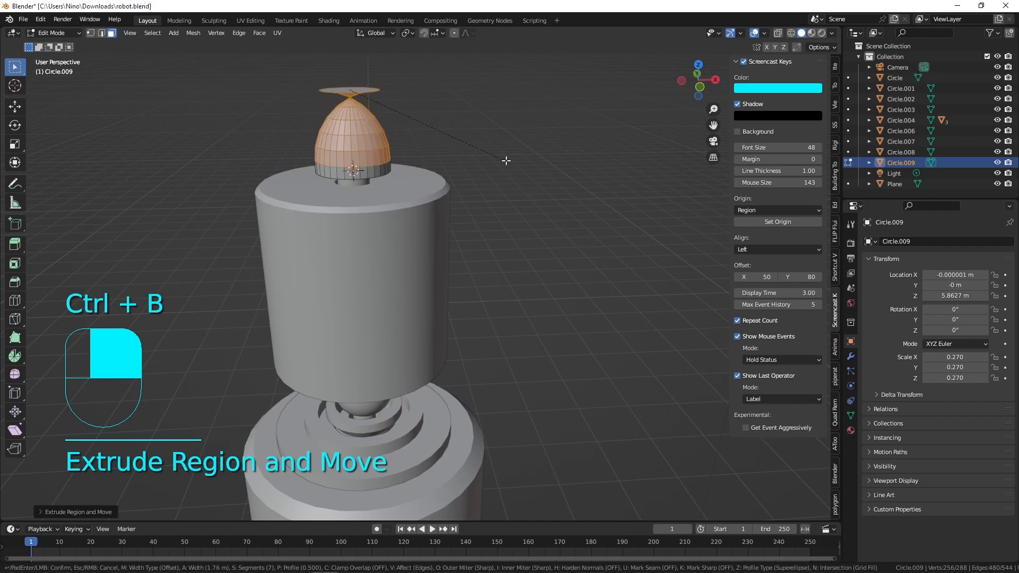
key(ctrl+b)
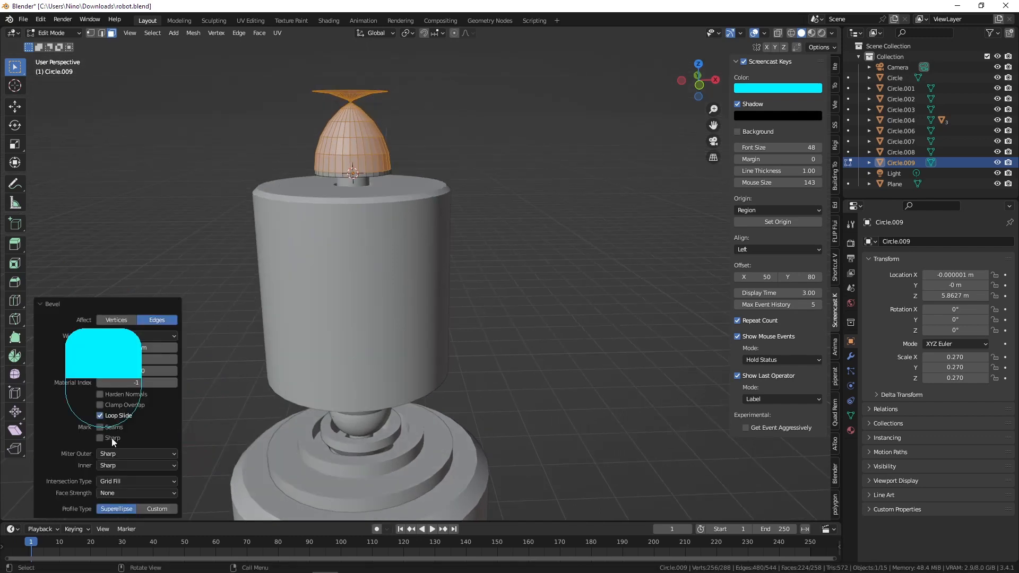
click(99, 404)
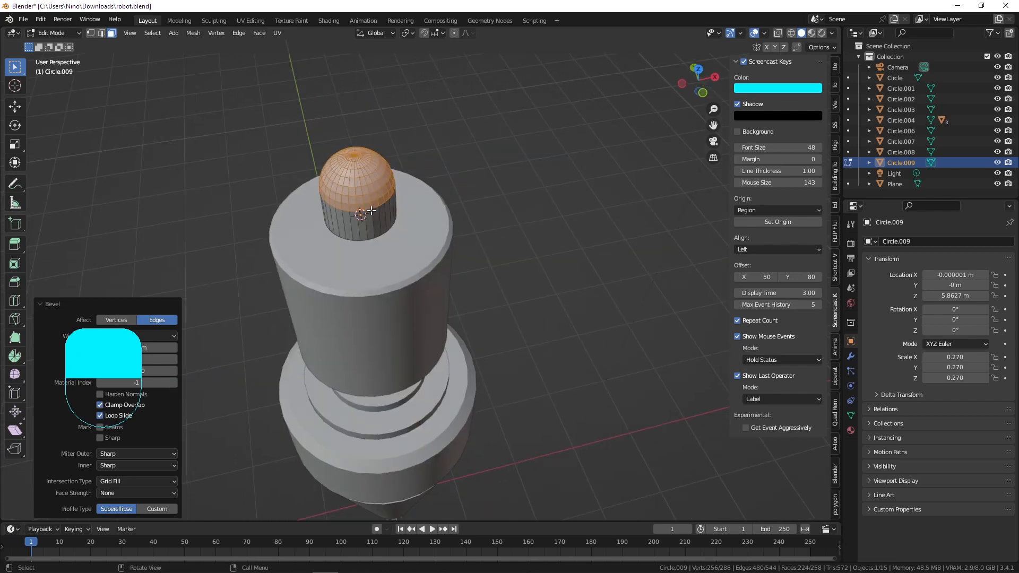
- Merge the dome's vertices By Distance and finish as smooth-shaded Circle.009
key(m)
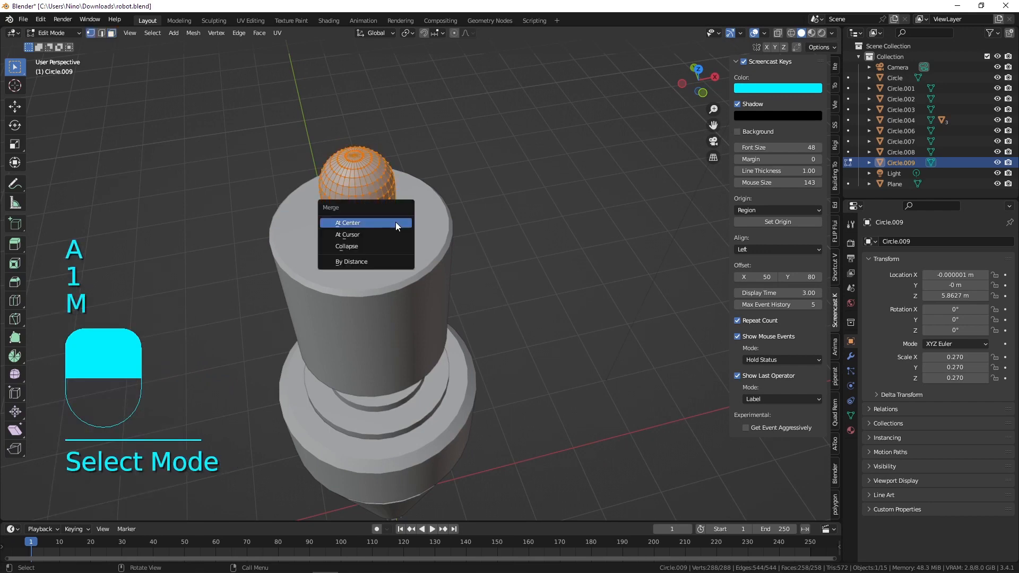
click(351, 261)
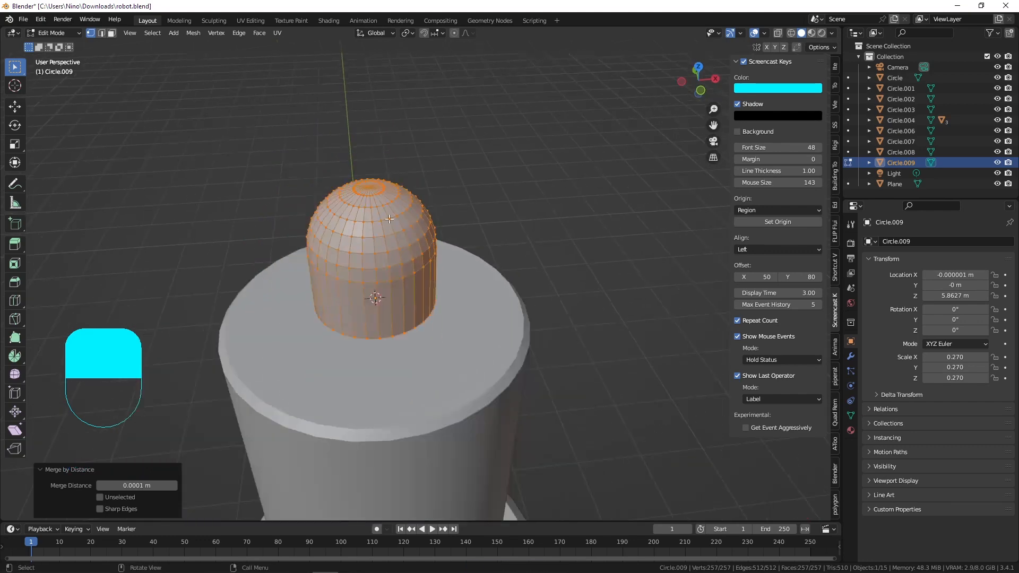
key(Tab)
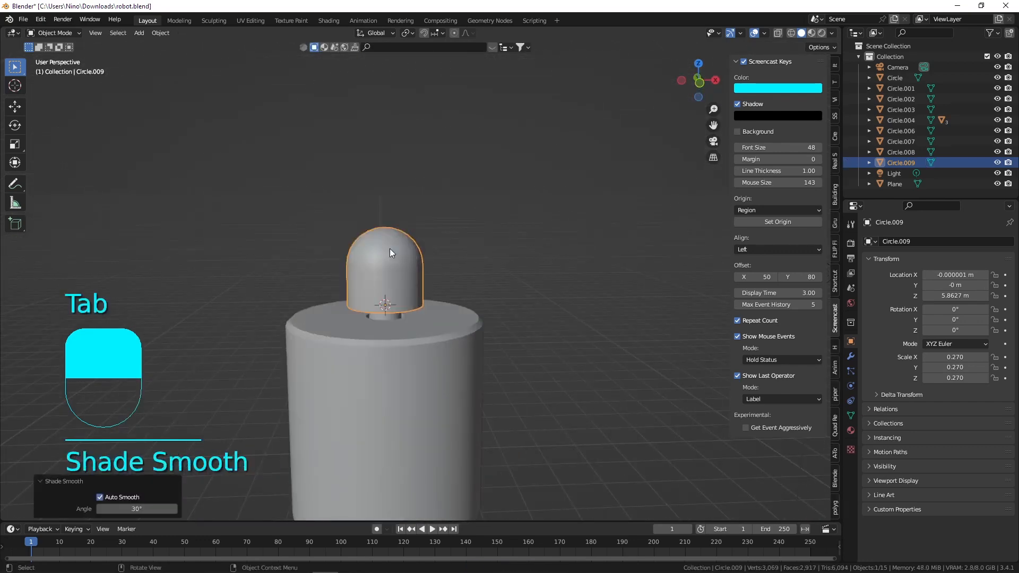
- Duplicate the dome's bottom face band and separate it as its own object Circle.010
key(Tab)
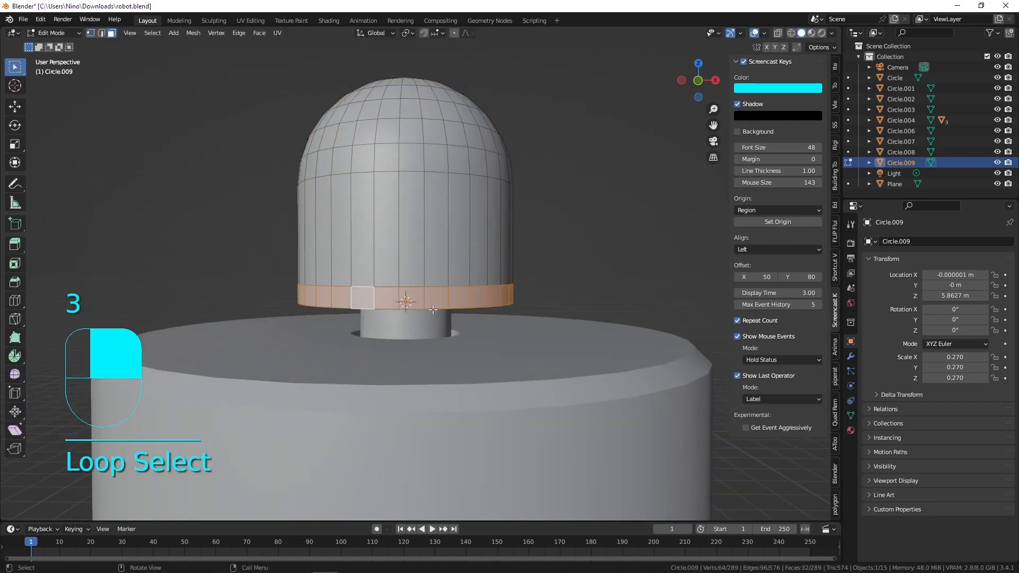
key(p)
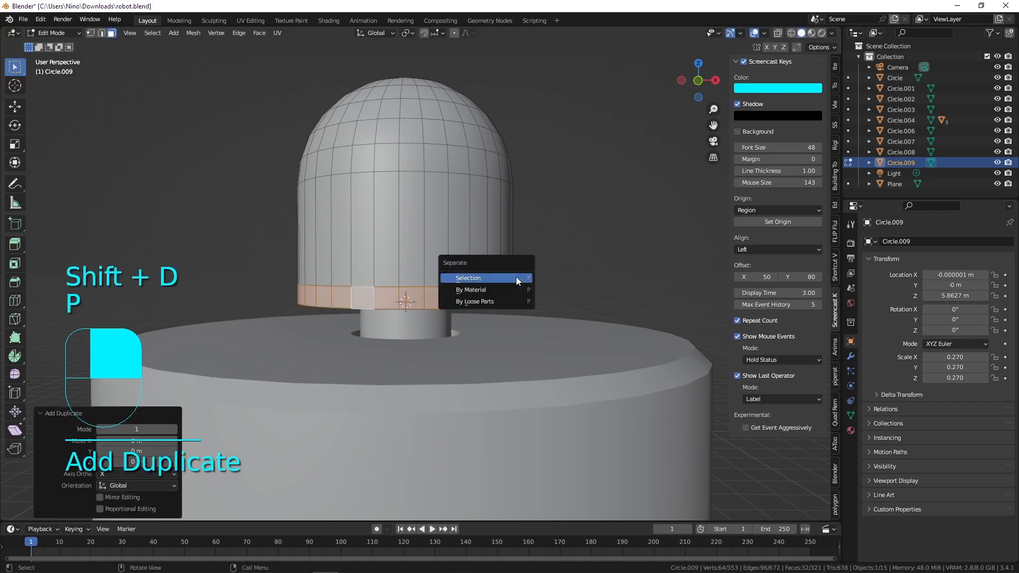
click(467, 277)
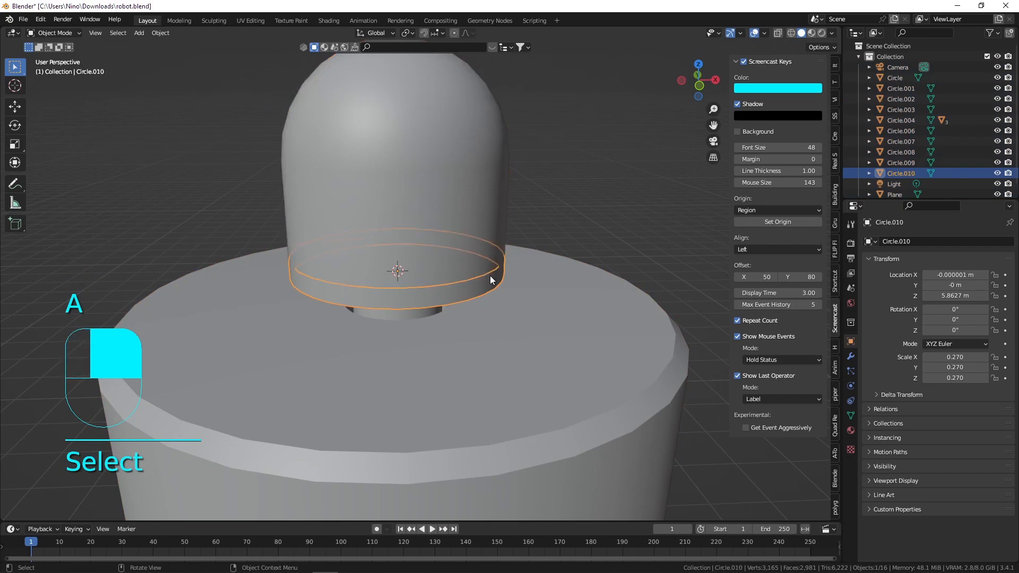
- Extrude the ring's faces and fatten them outward into a flat collar
key(Tab)
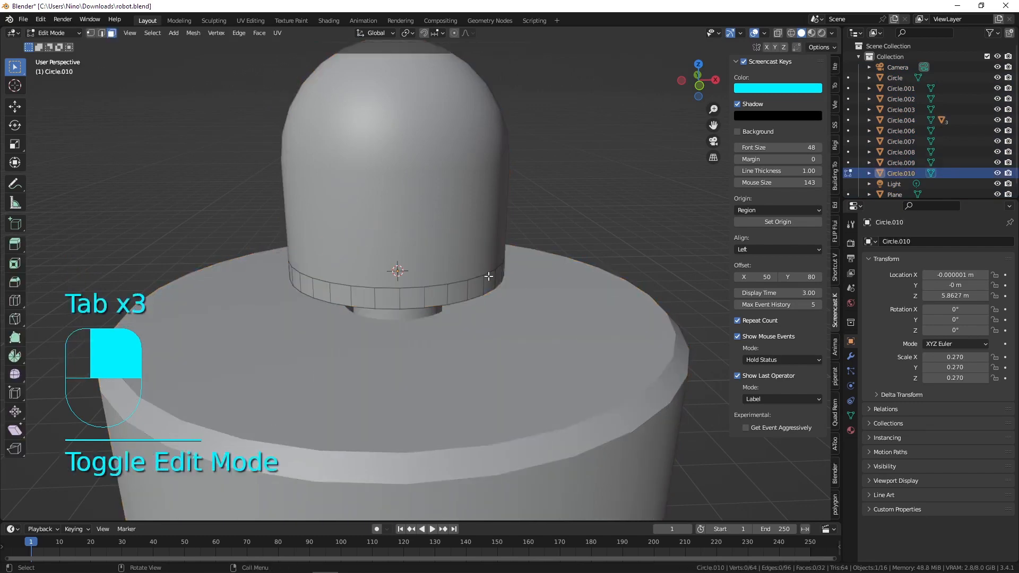
key(alt+s)
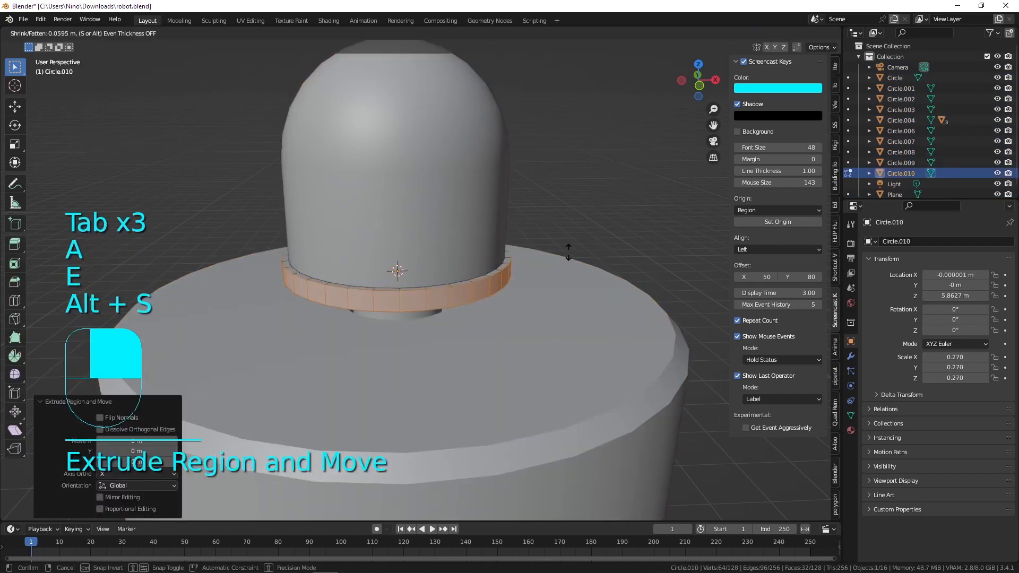
key(Tab)
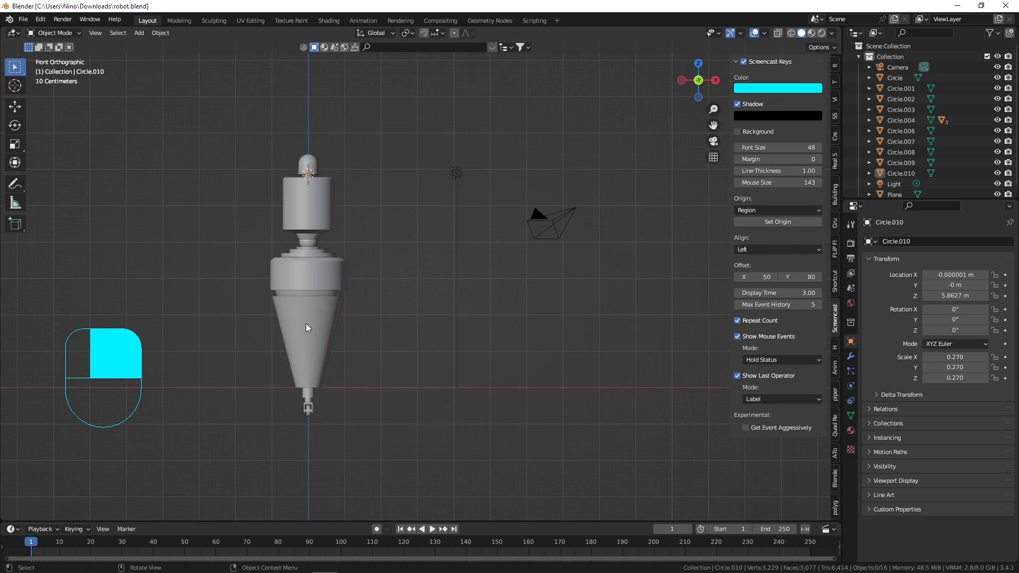
mouse_move(330, 261)
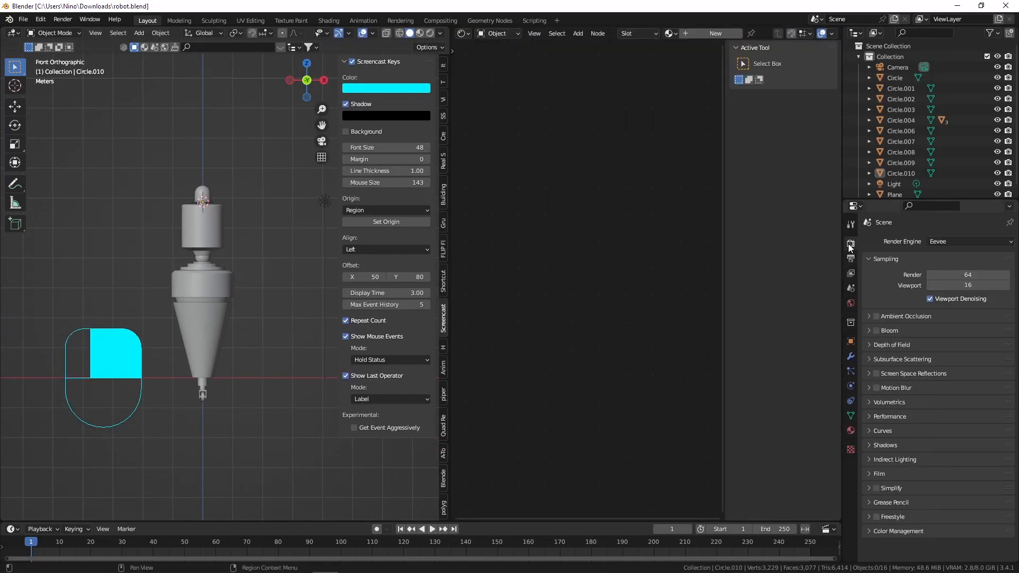
- Set the Render Engine to Cycles in Render Properties
click(968, 240)
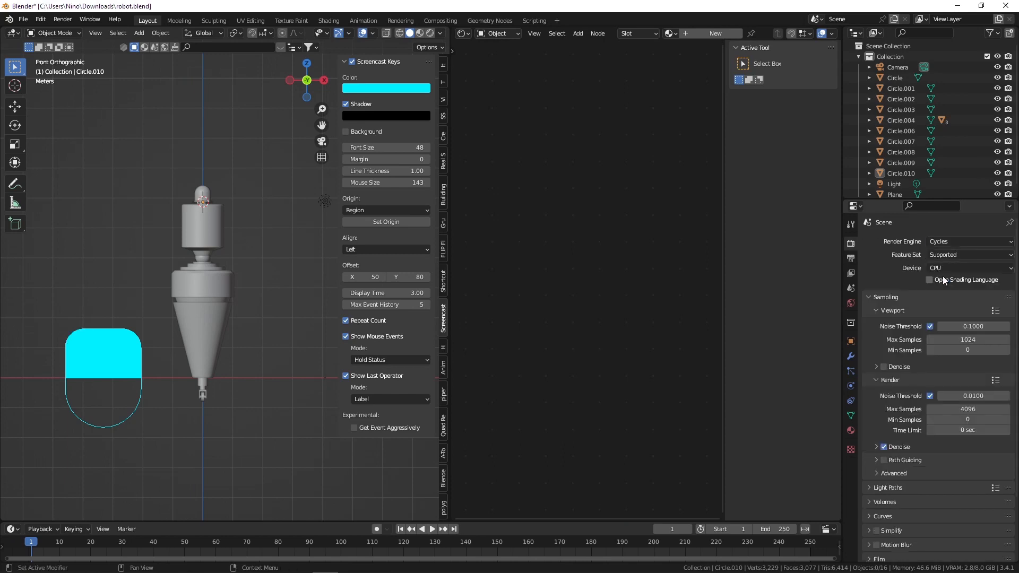
click(968, 267)
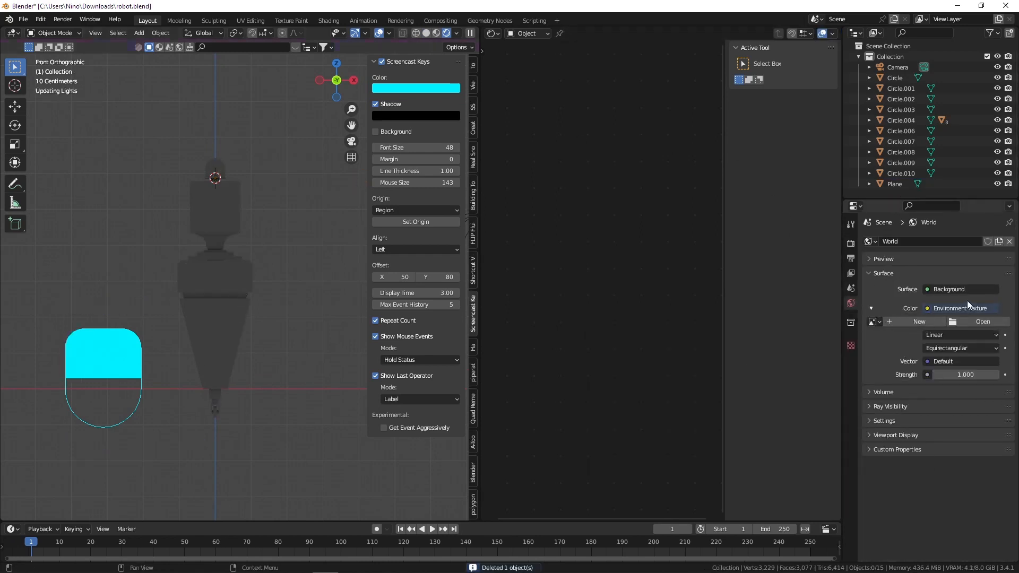
- Browse the 'hdr' images for the world, previewing the sunset and amphitheatre HDRIs
click(981, 320)
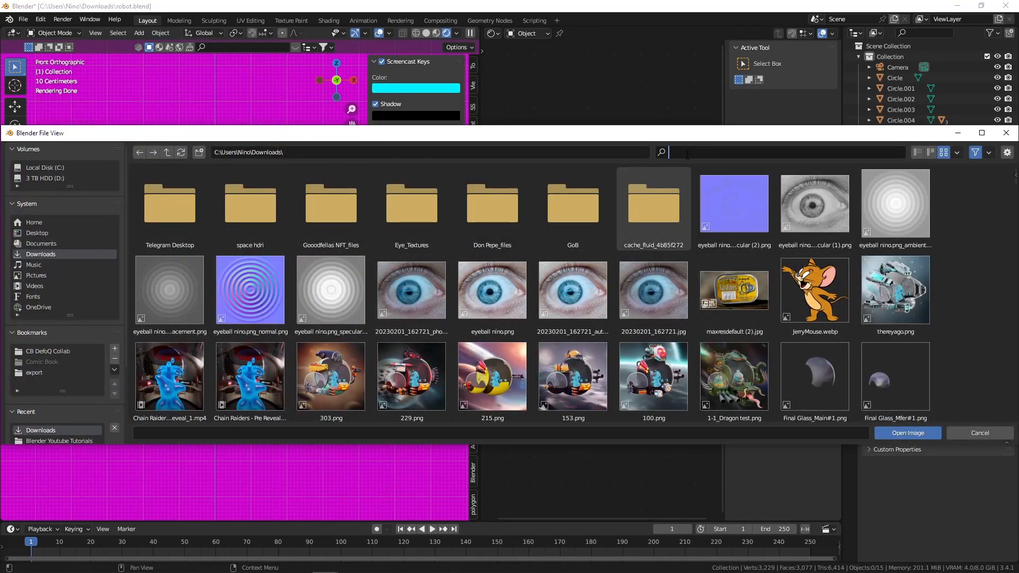
text(hdr)
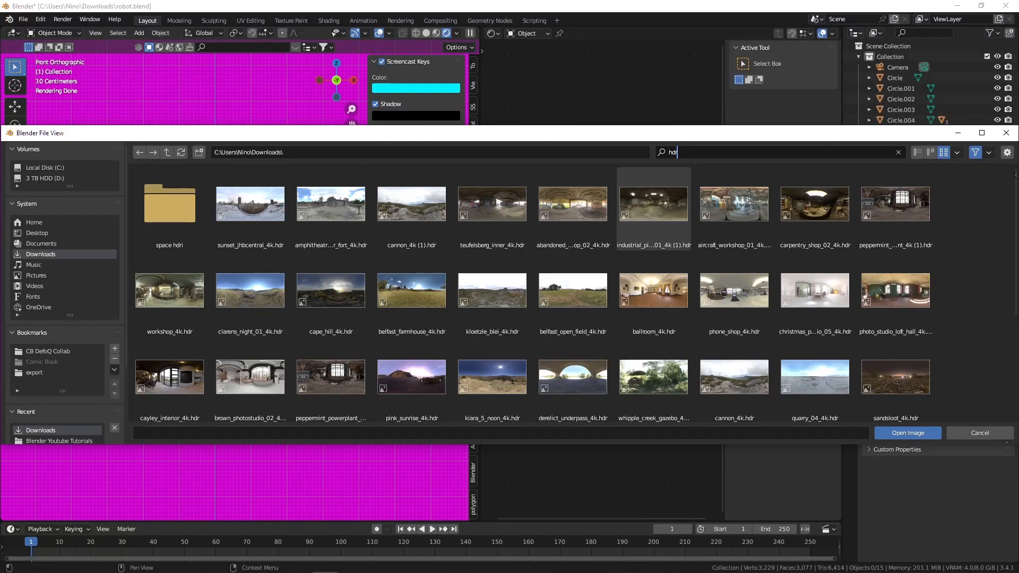
click(249, 203)
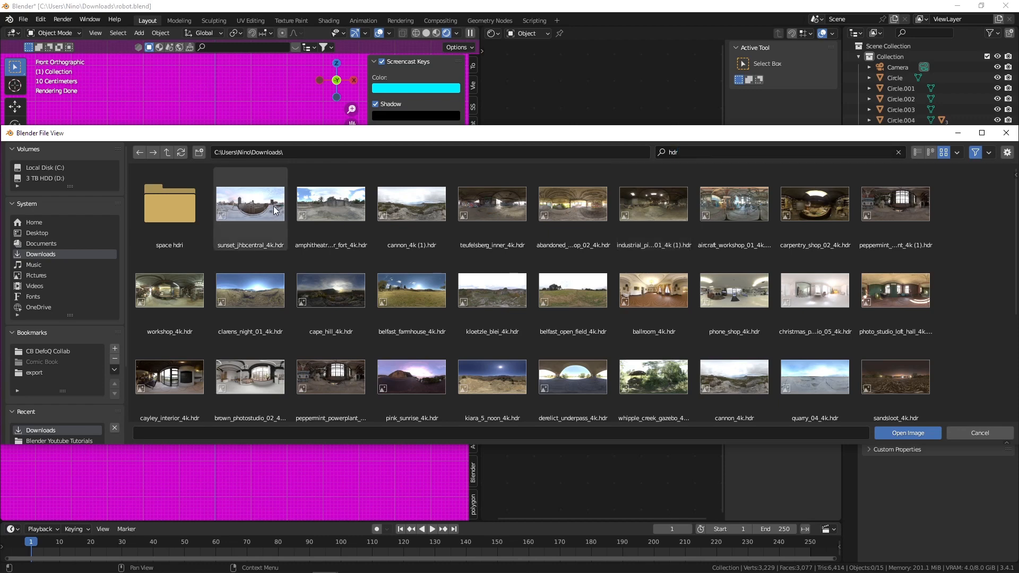
mouse_move(274, 225)
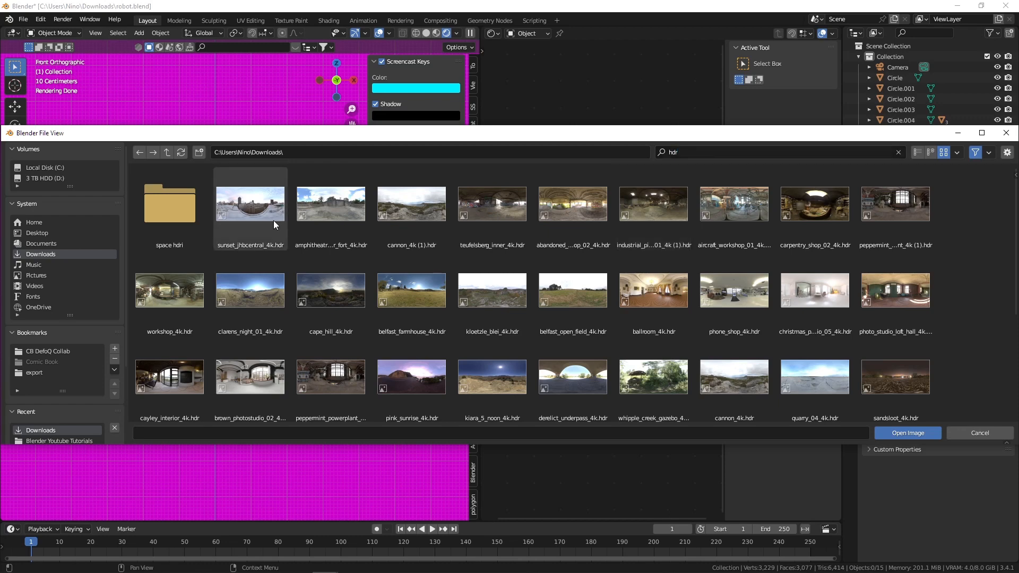
click(330, 204)
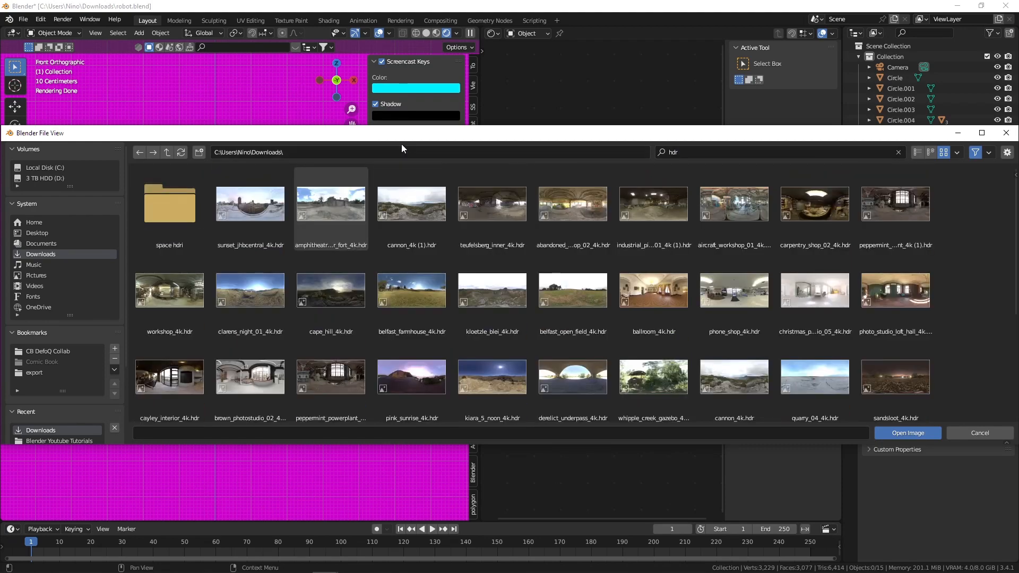
click(410, 204)
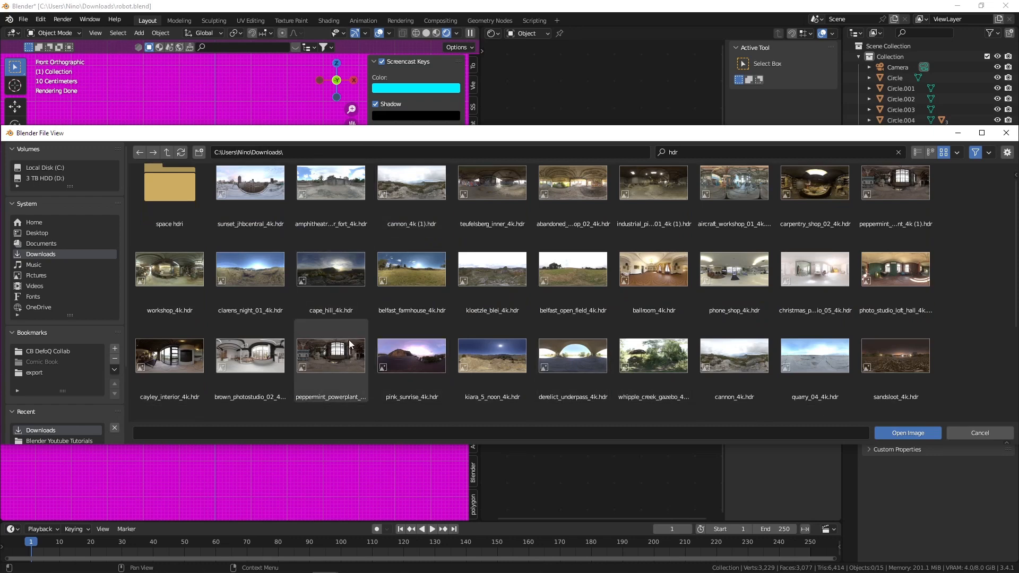
- Load peppermint_powerplant_4k.hdr as the world environment texture
click(330, 355)
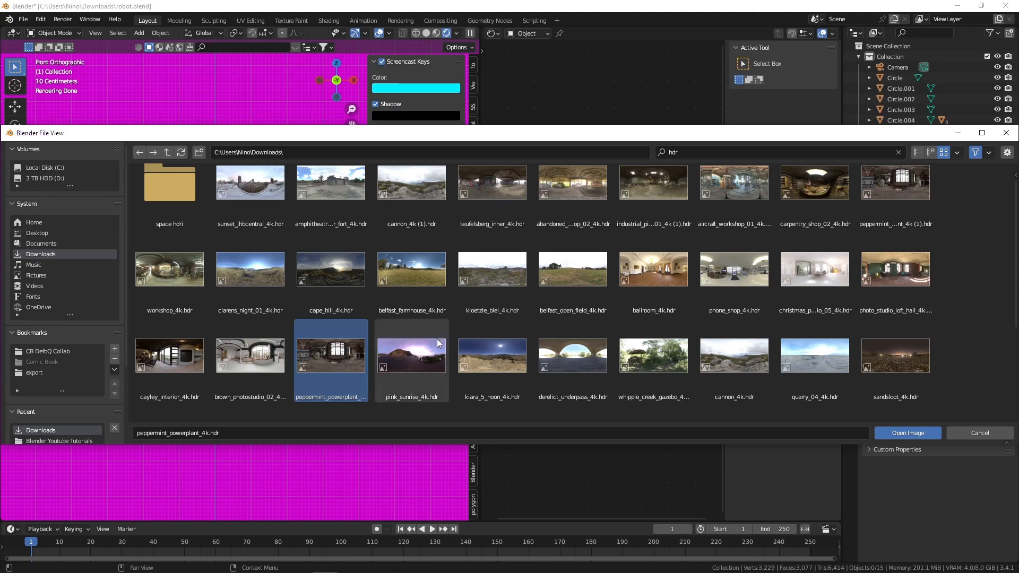
click(907, 433)
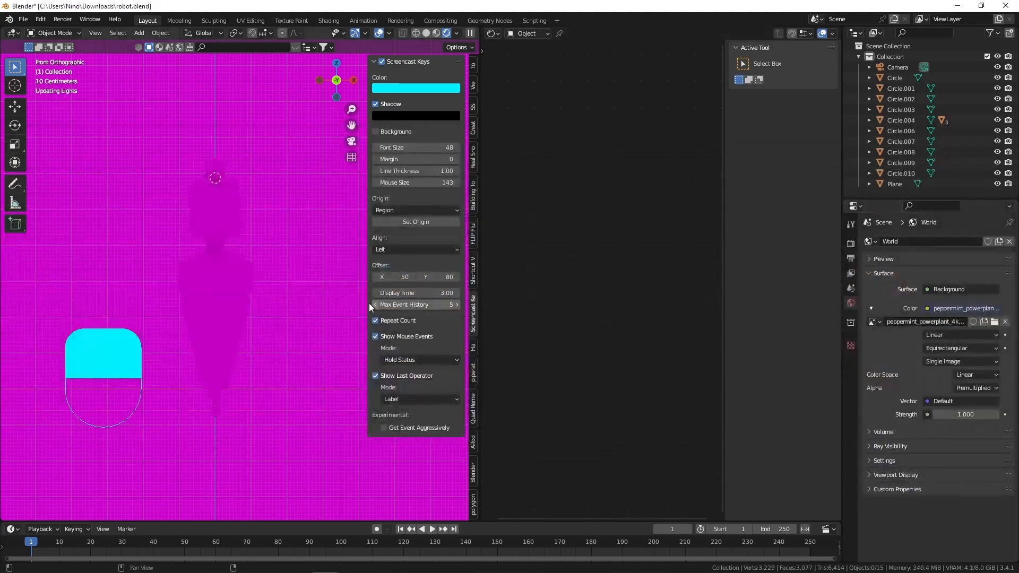